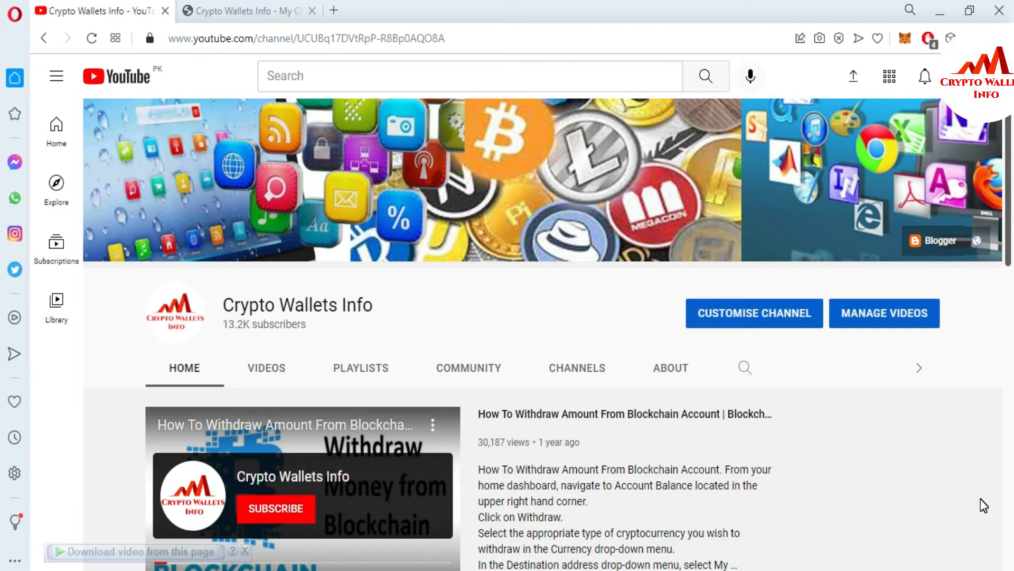
pyautogui.moveTo(231, 307)
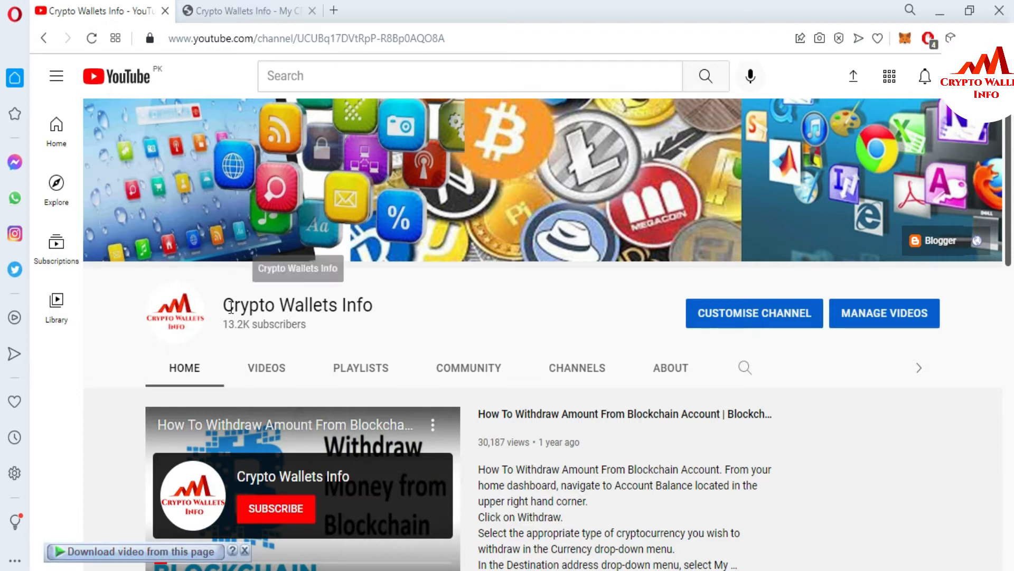
# Copy the channel name 'Crypto Wallets Info' from the YouTube channel page.
pyautogui.doubleClick(297, 305)
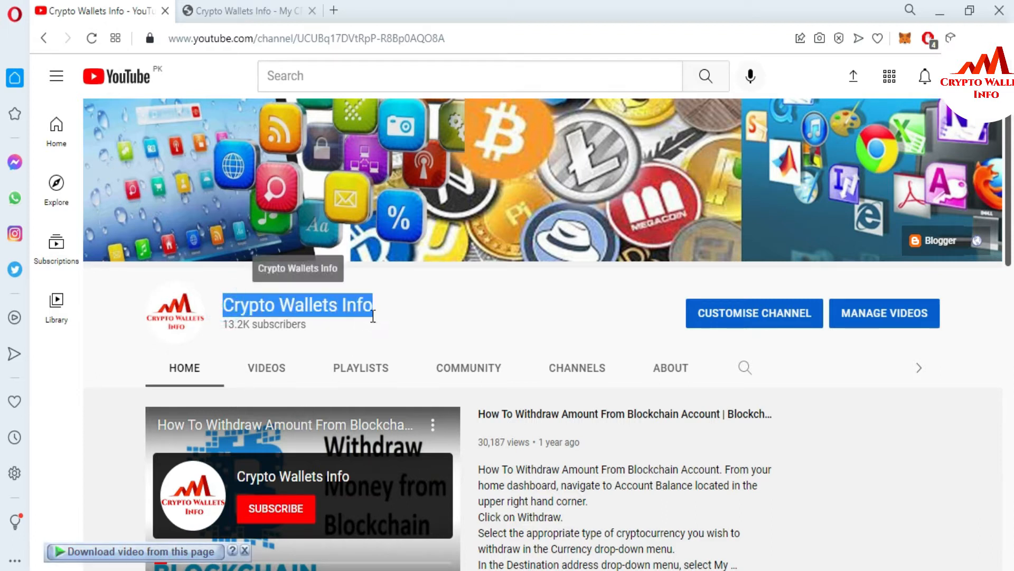
pyautogui.rightClick(298, 305)
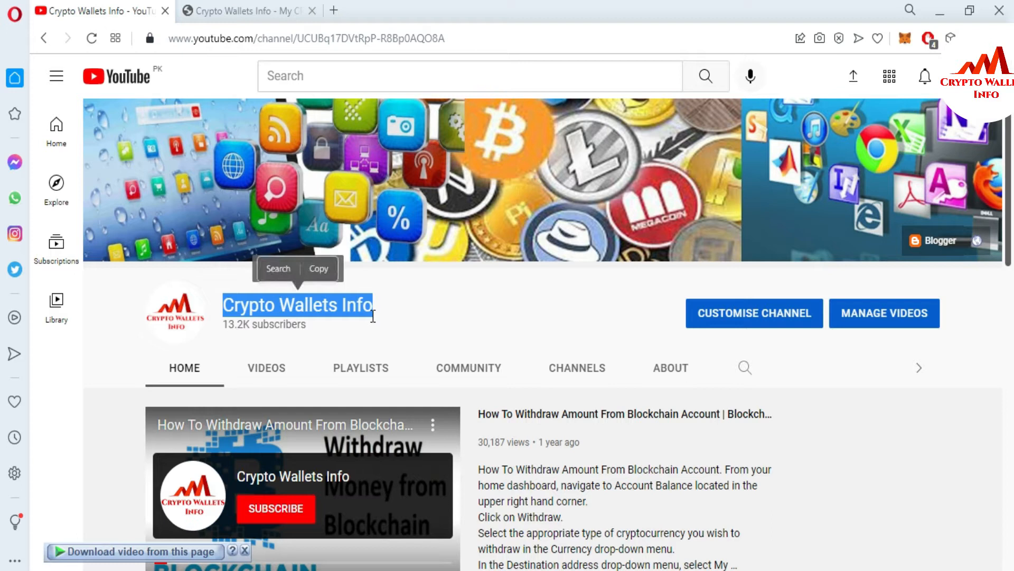
pyautogui.click(245, 11)
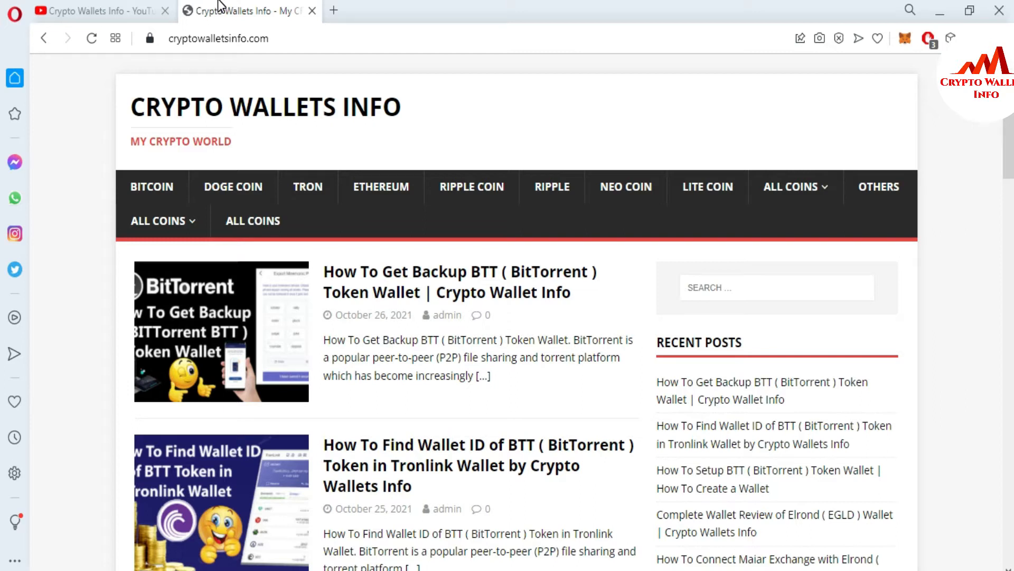
pyautogui.moveTo(899, 75)
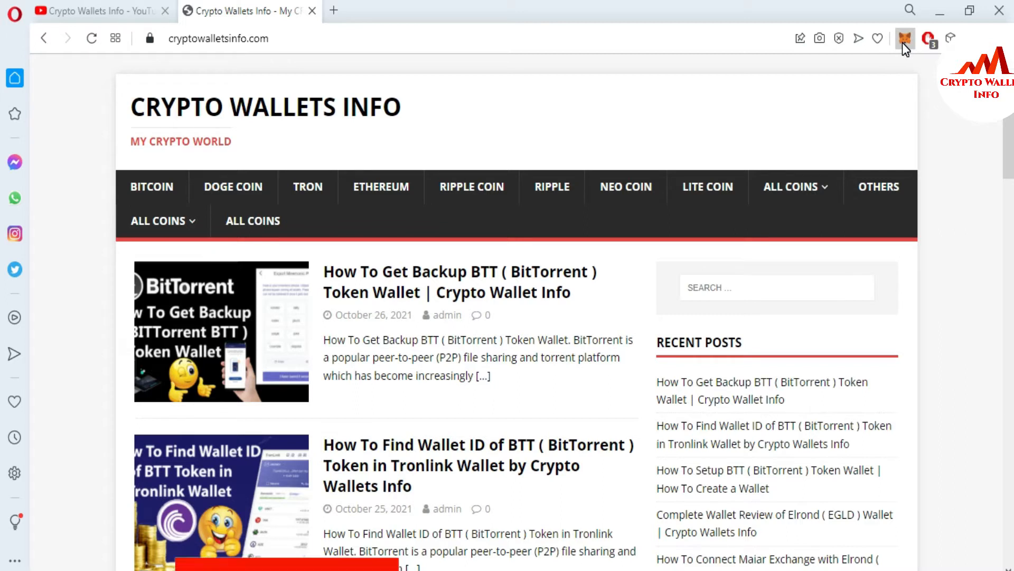
# Unlock MetaMask with the password and expand Account 5's wallet into a full browser tab.
pyautogui.click(905, 39)
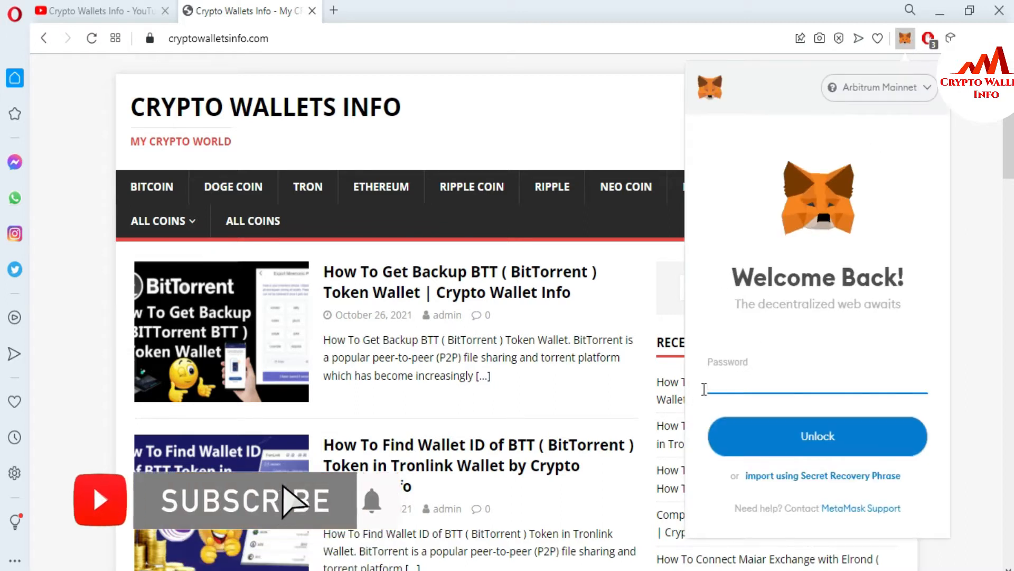
pyautogui.write('•')
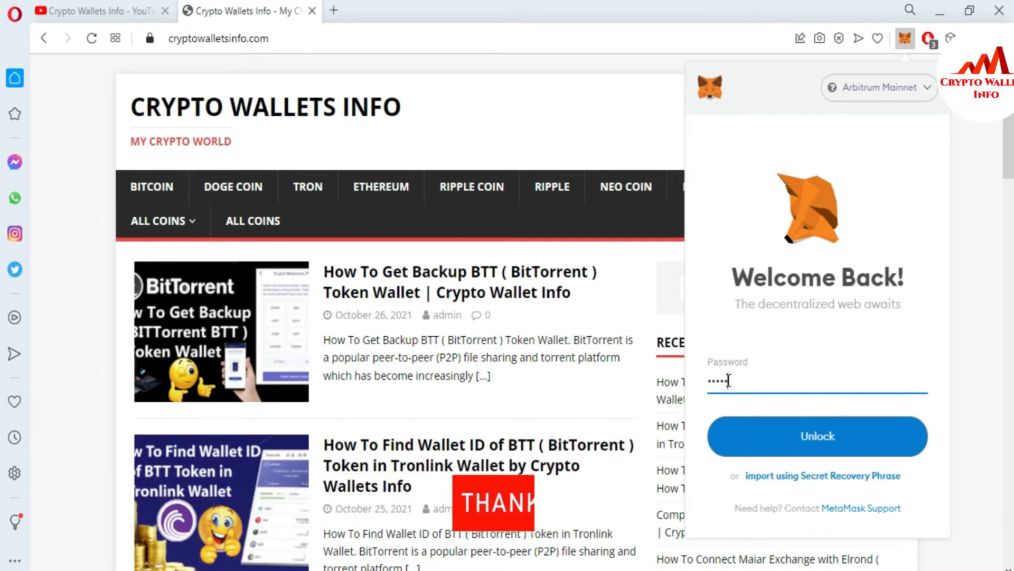
pyautogui.write('•••')
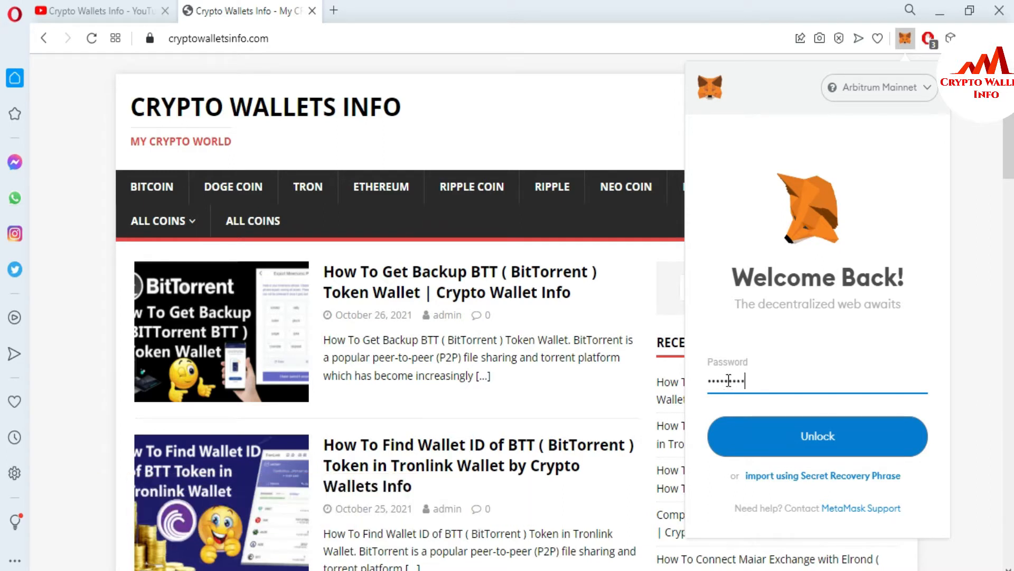
pyautogui.write('password')
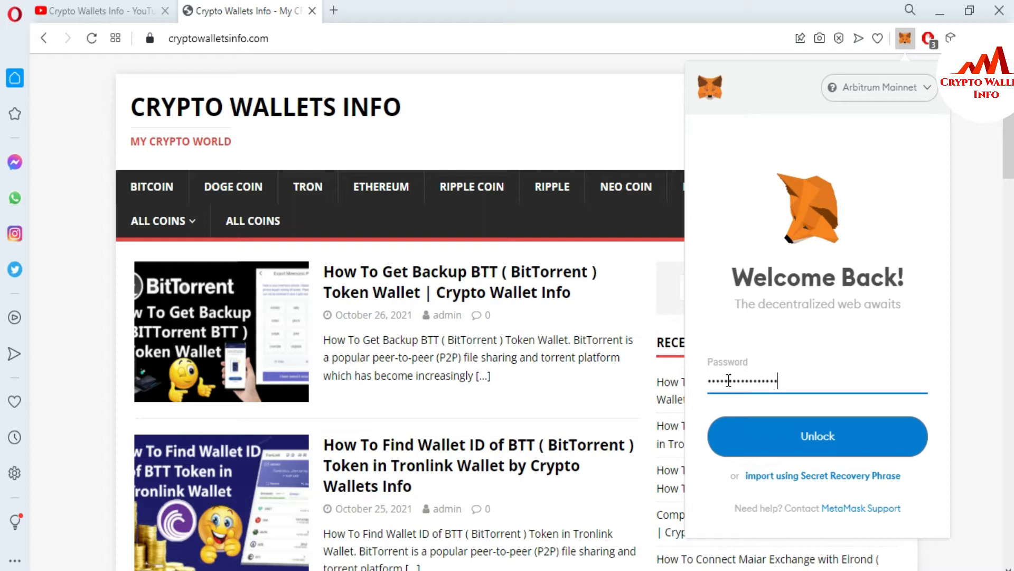
pyautogui.click(817, 436)
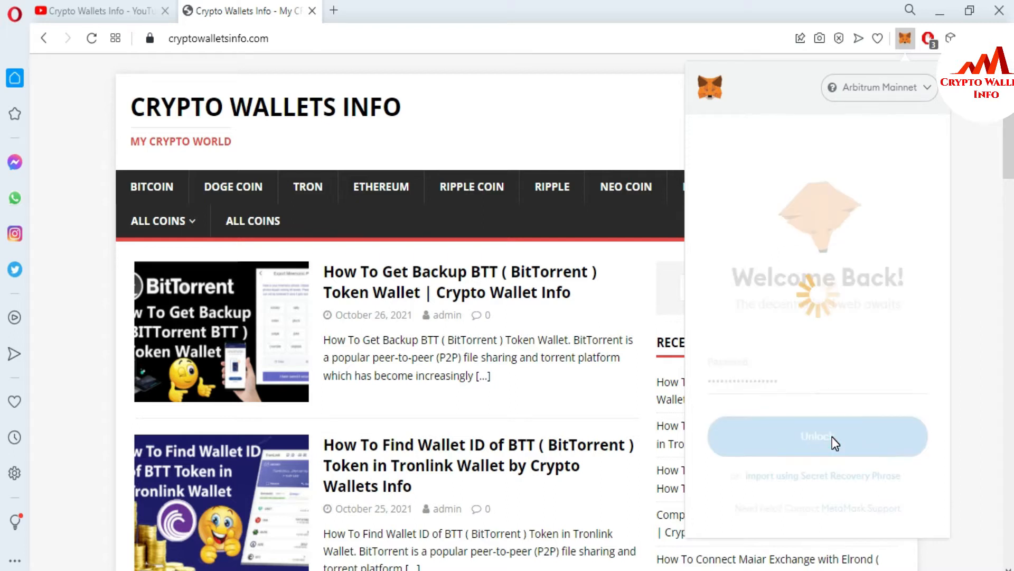
pyautogui.moveTo(824, 167)
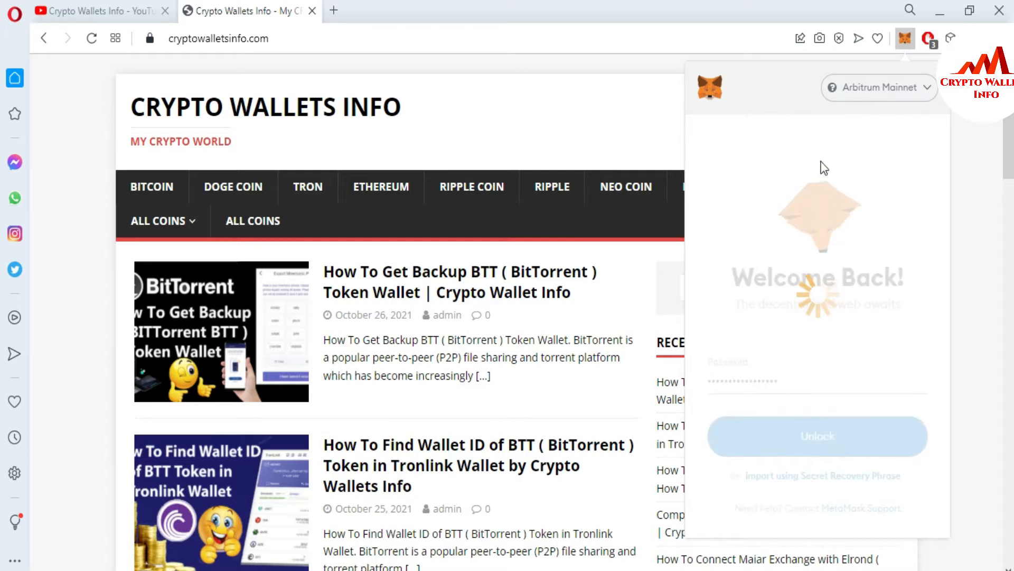
pyautogui.moveTo(892, 120)
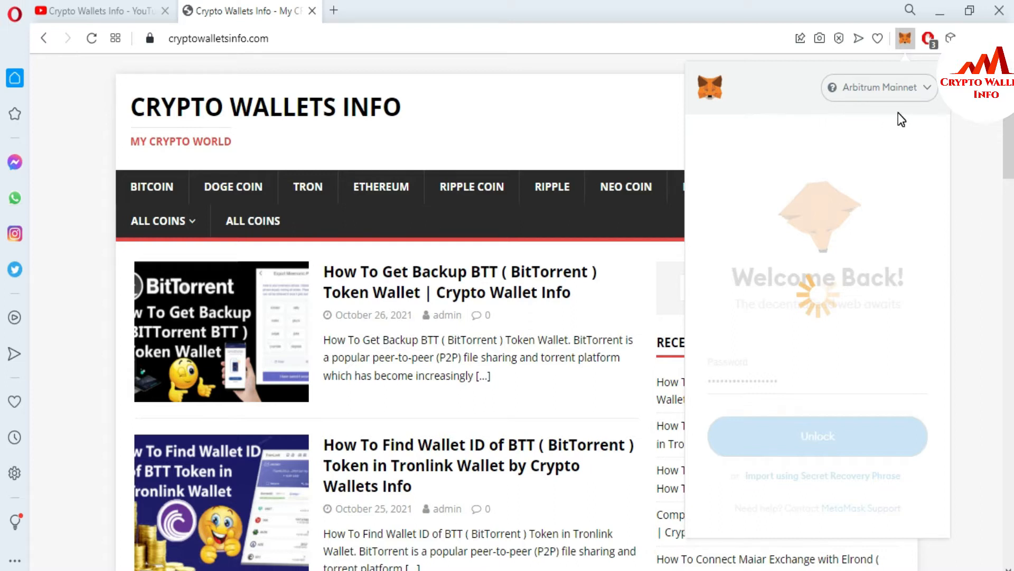
pyautogui.click(817, 435)
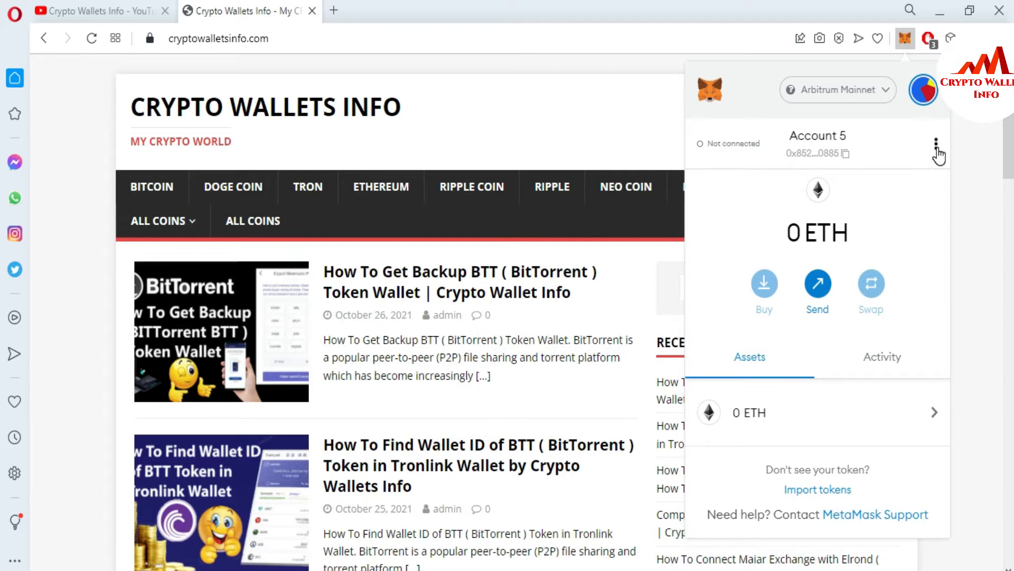
pyautogui.click(936, 143)
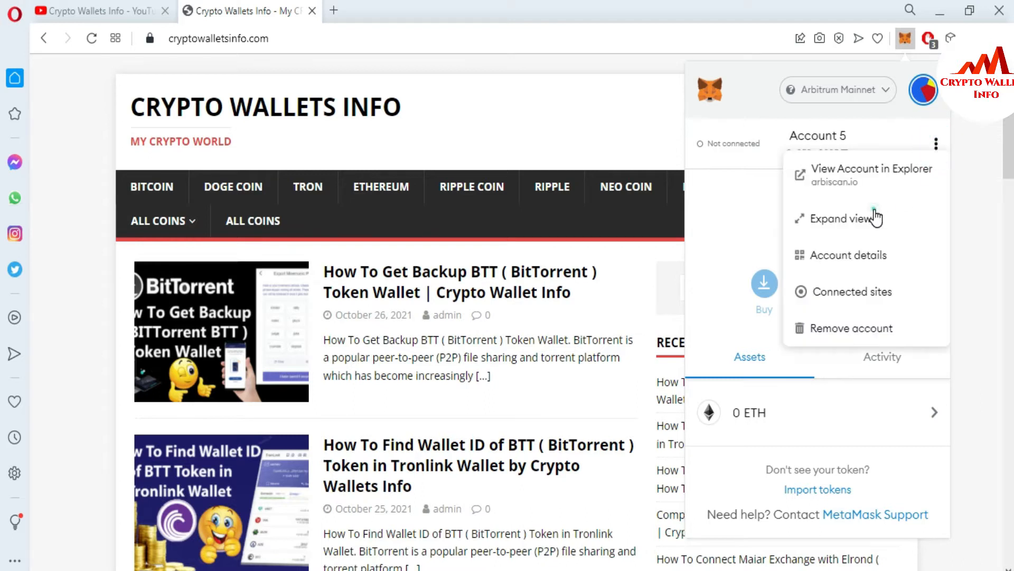
pyautogui.click(844, 218)
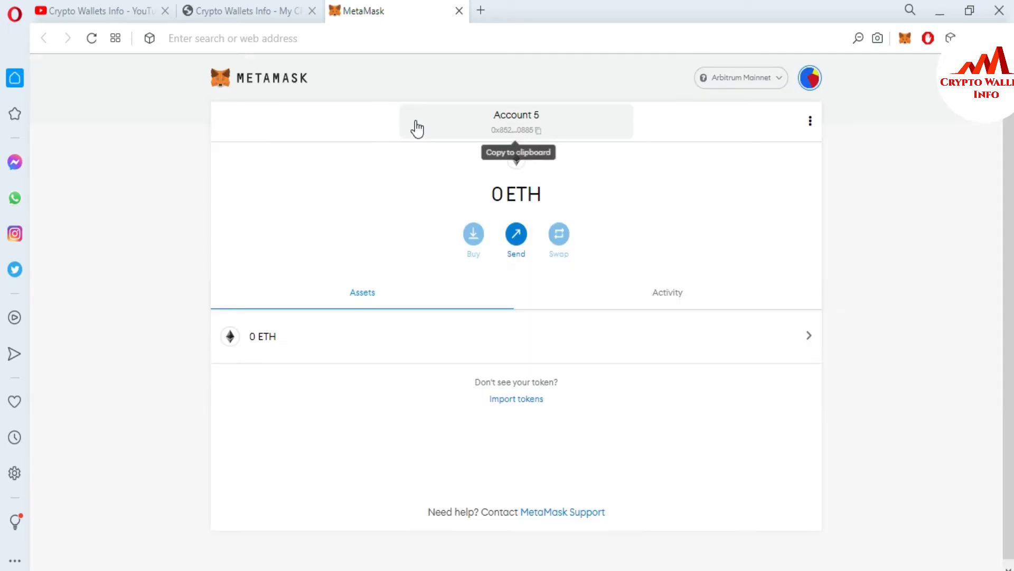
pyautogui.moveTo(708, 175)
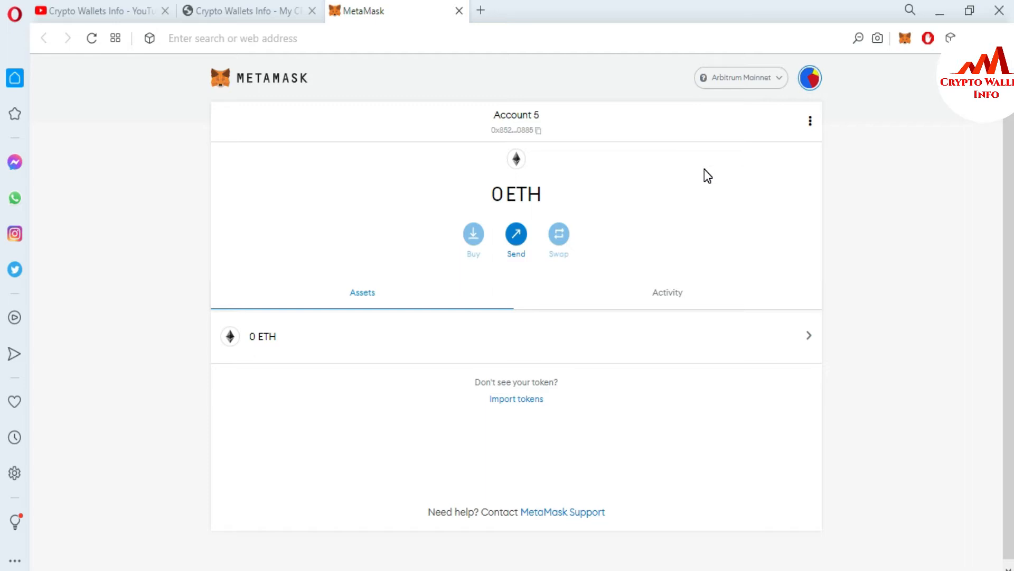
pyautogui.moveTo(751, 156)
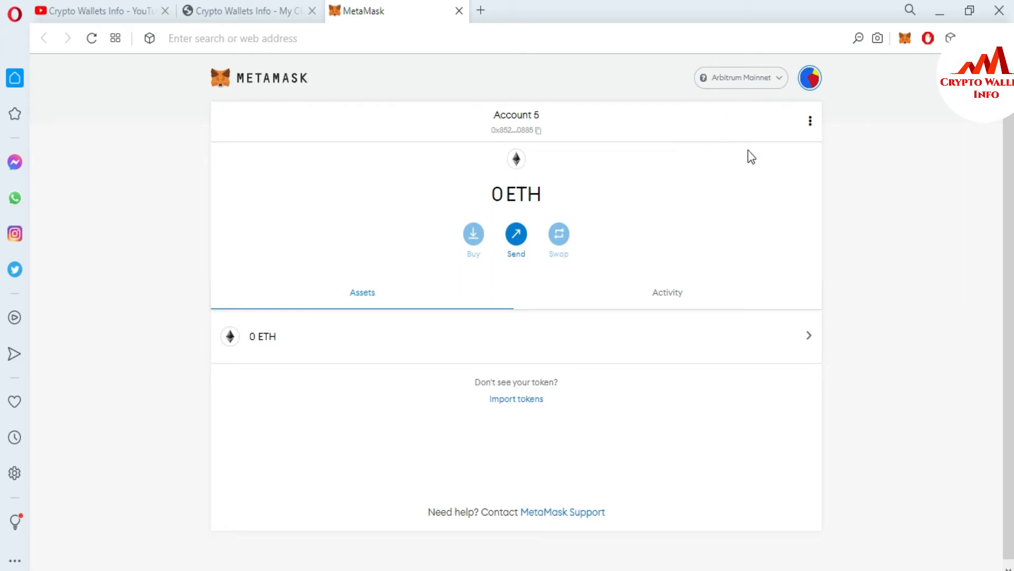
pyautogui.moveTo(785, 171)
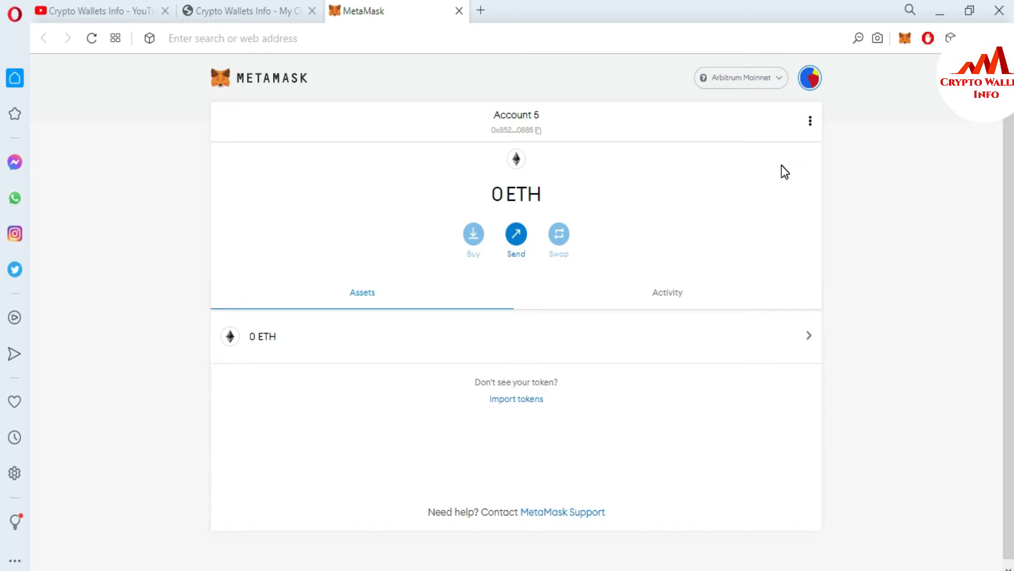
pyautogui.moveTo(831, 194)
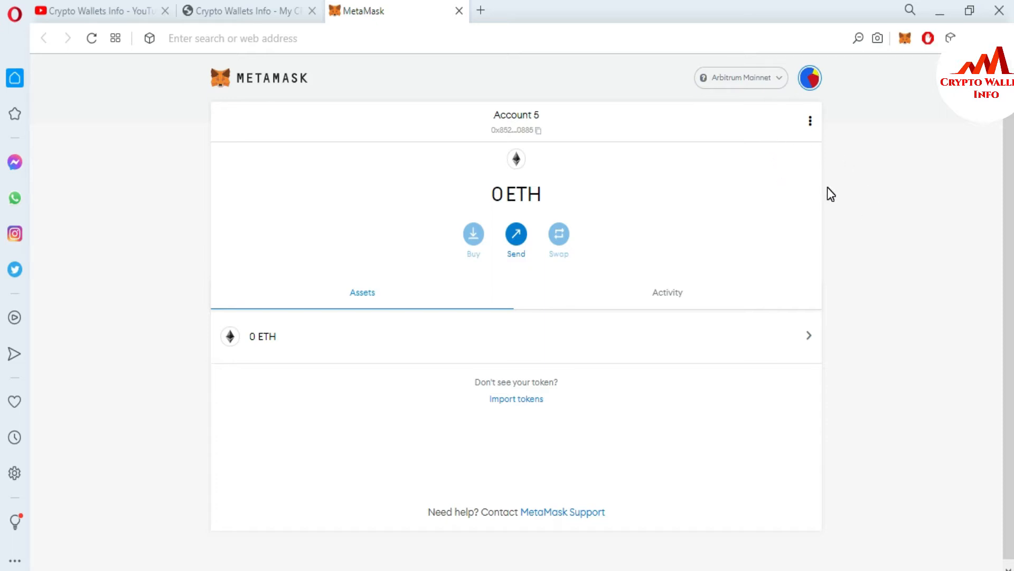
pyautogui.moveTo(831, 160)
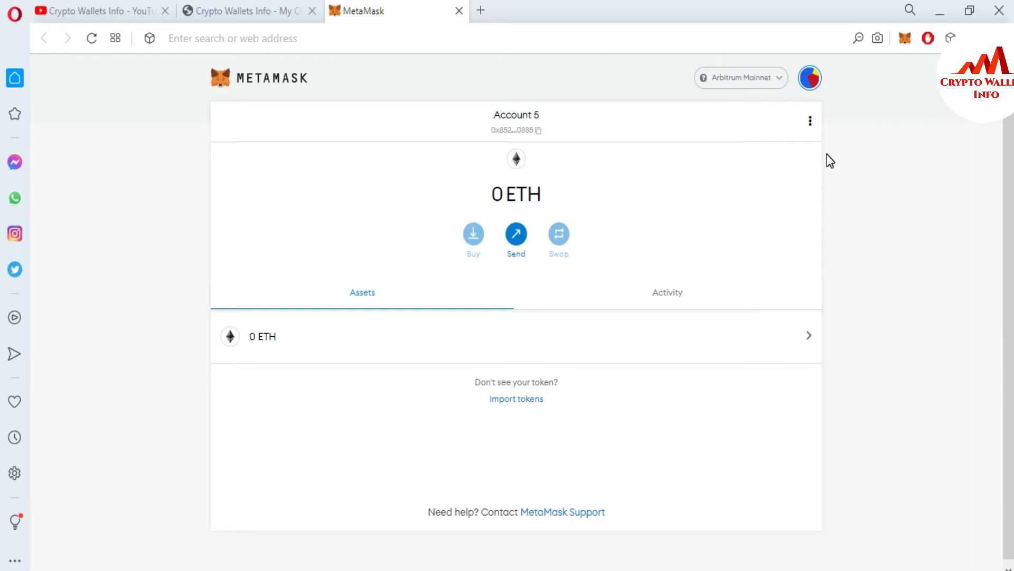
# Browse the MetaMask Networks list while Arbitrum Mainnet stays the active network.
pyautogui.click(741, 78)
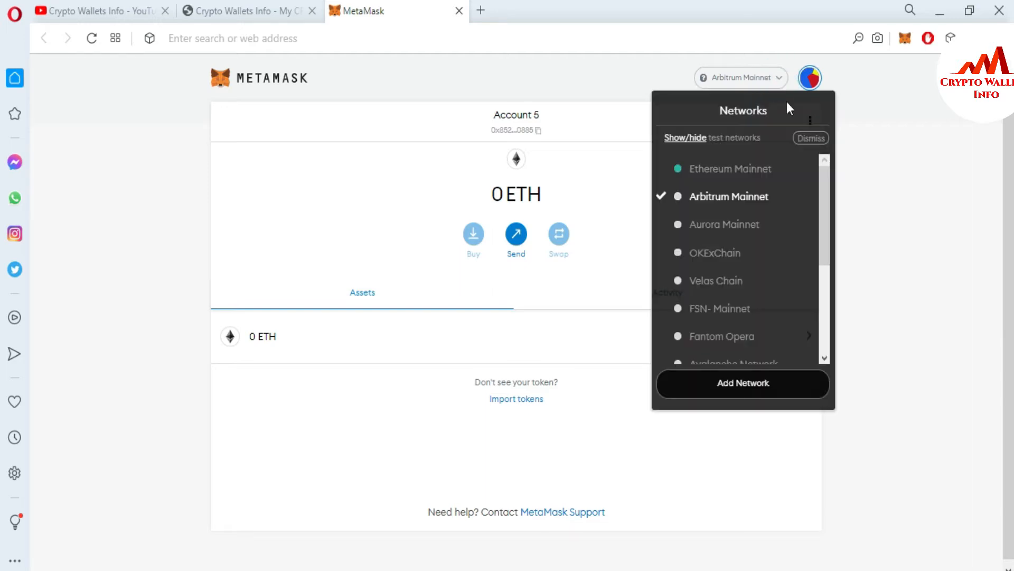
pyautogui.scroll(-3)
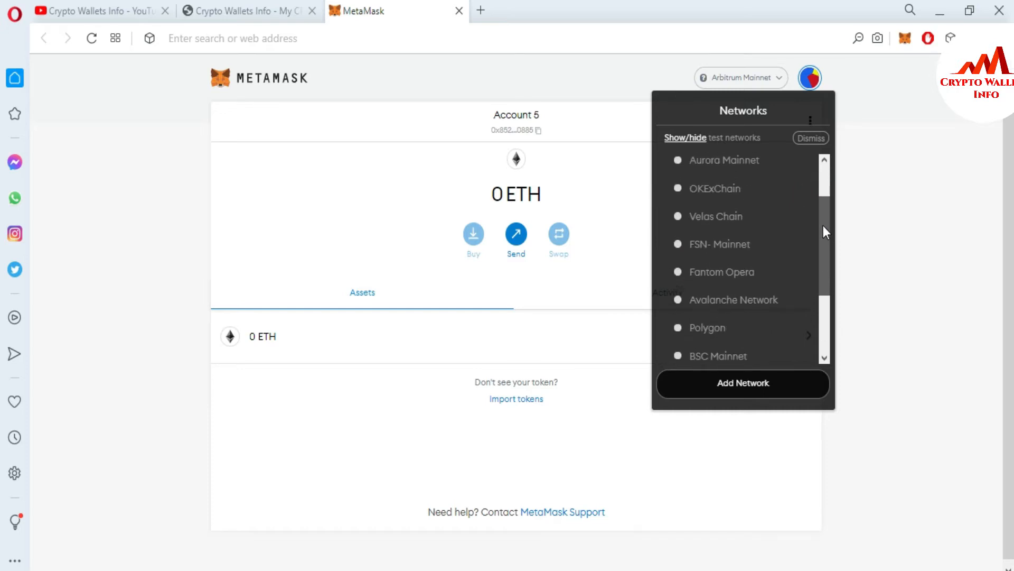
pyautogui.scroll(3)
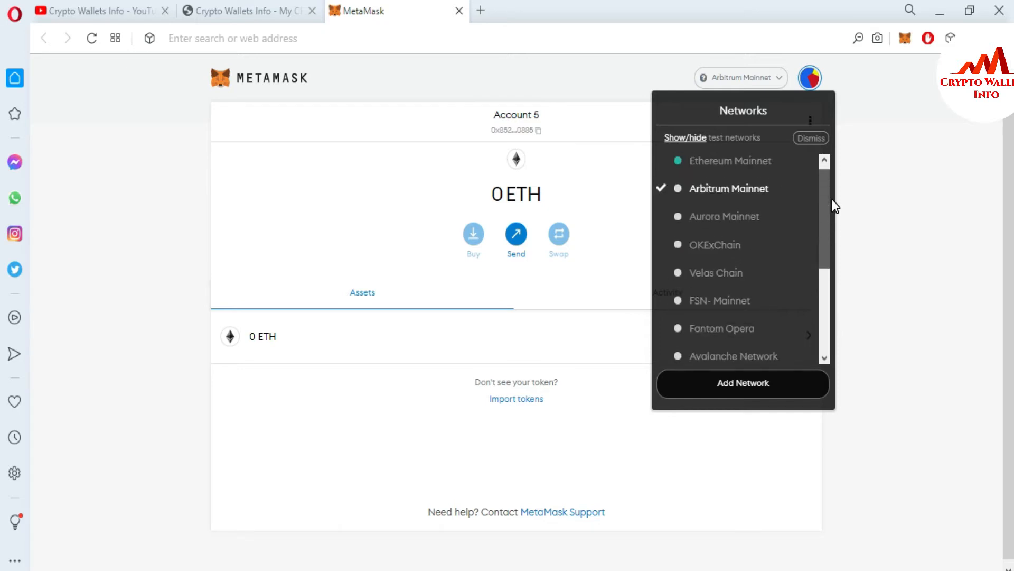
pyautogui.moveTo(719, 390)
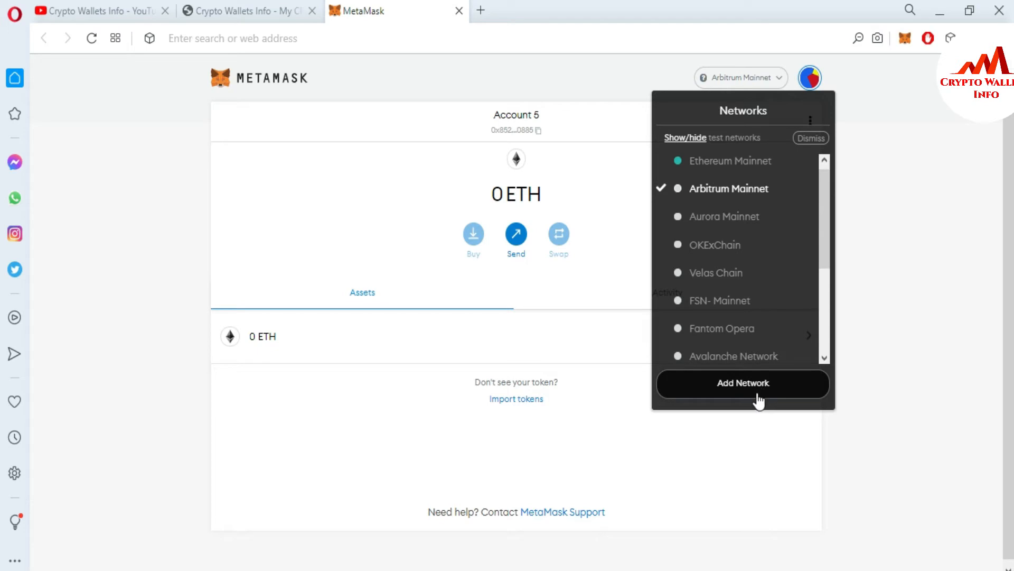
pyautogui.moveTo(757, 419)
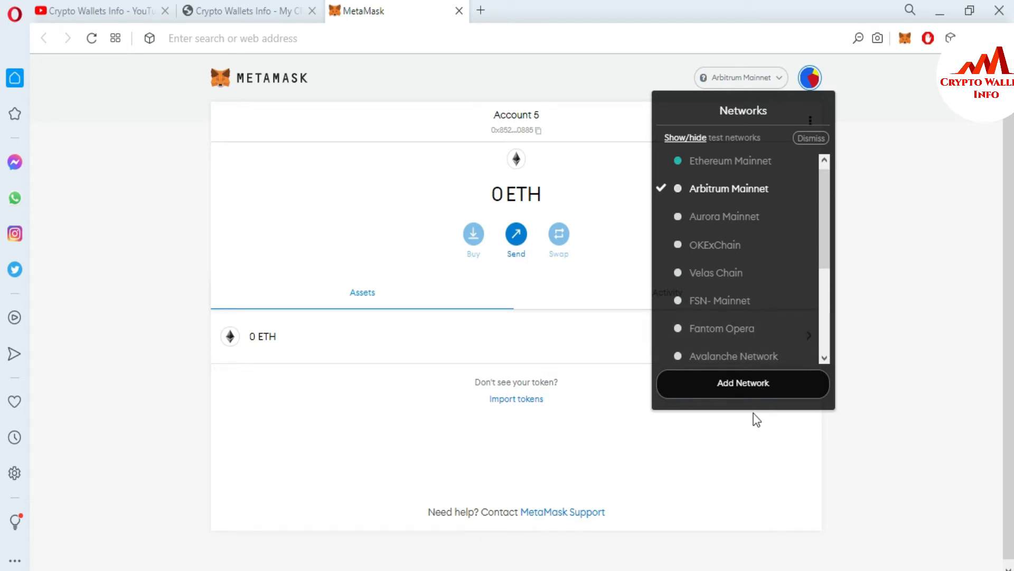
# Choose Add Network and put the cursor in the empty Network Name field.
pyautogui.click(743, 382)
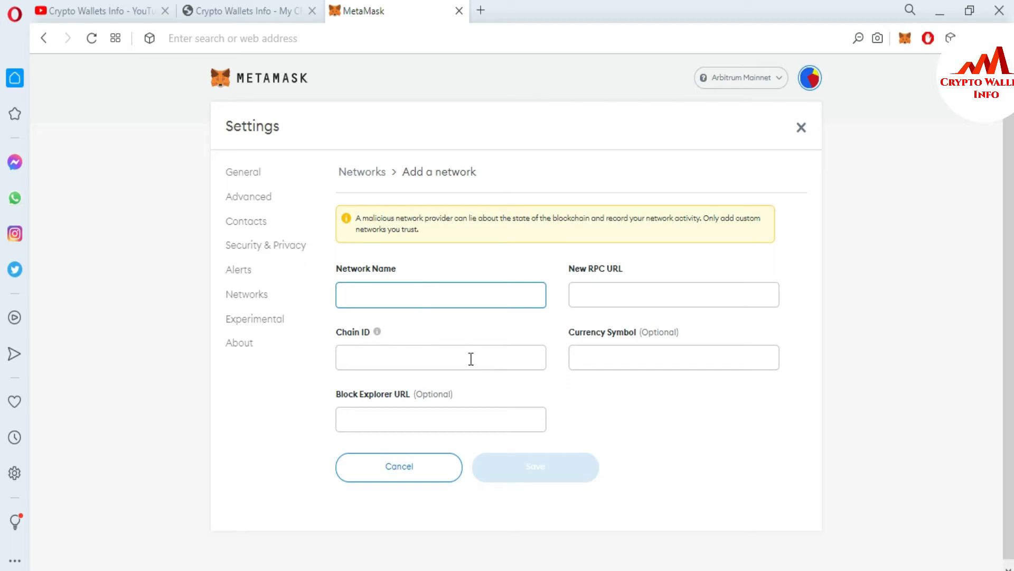
pyautogui.click(441, 294)
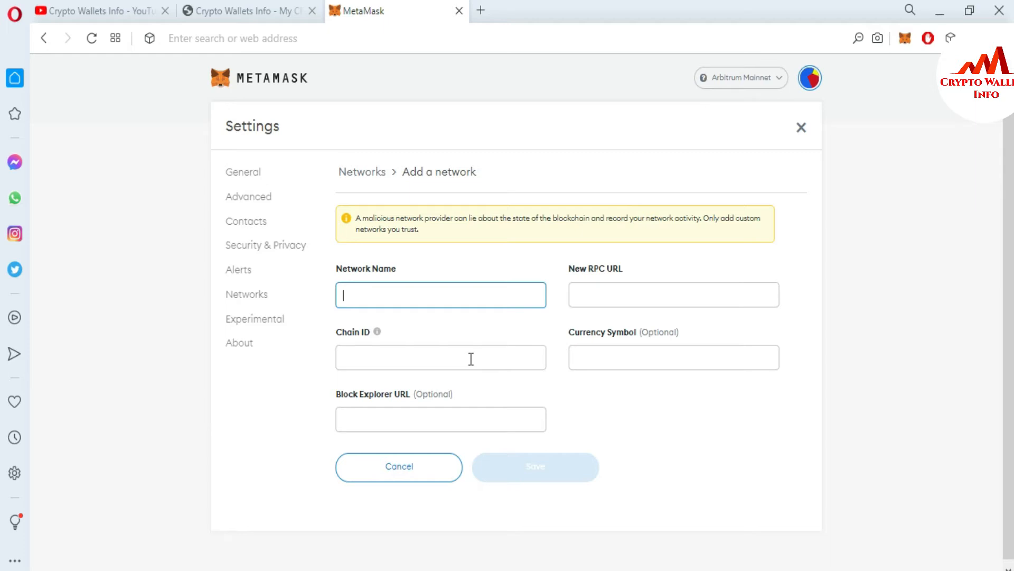
pyautogui.moveTo(429, 298)
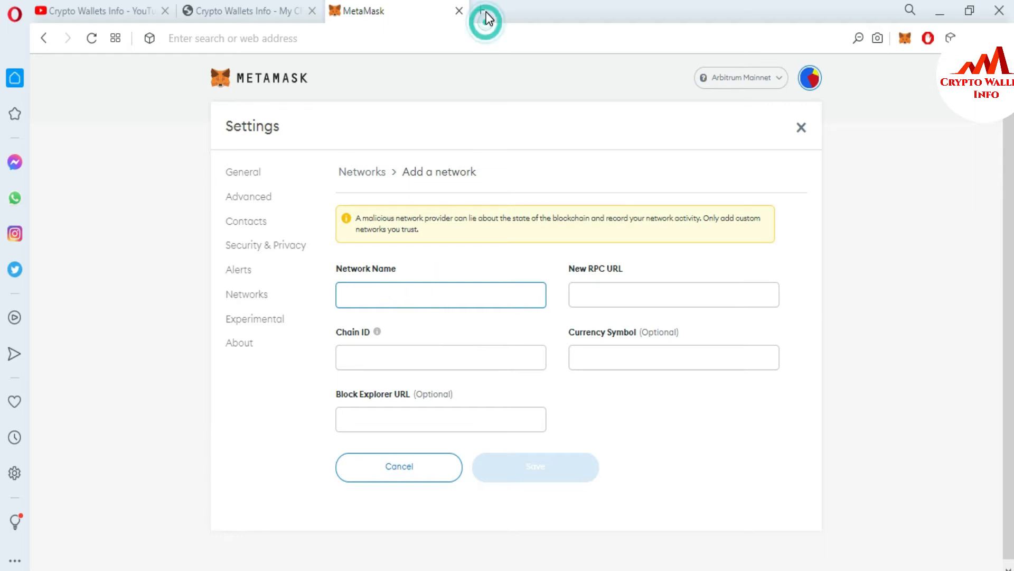
# Open coinmarketcap.com, scroll to Crypto.com Coin (CRO) at $0.4511, and select its market cap and volume.
pyautogui.click(485, 19)
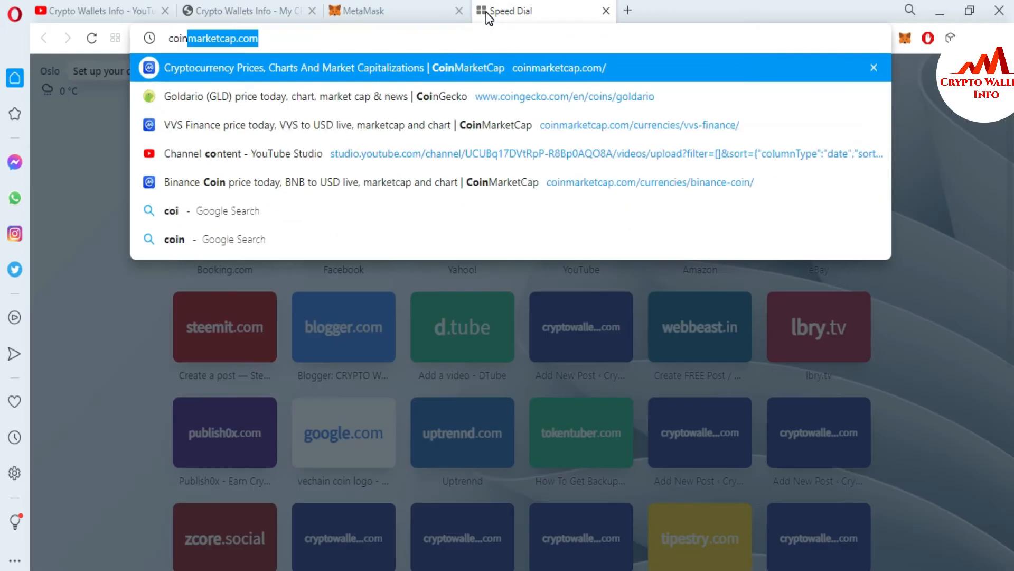
pyautogui.click(453, 67)
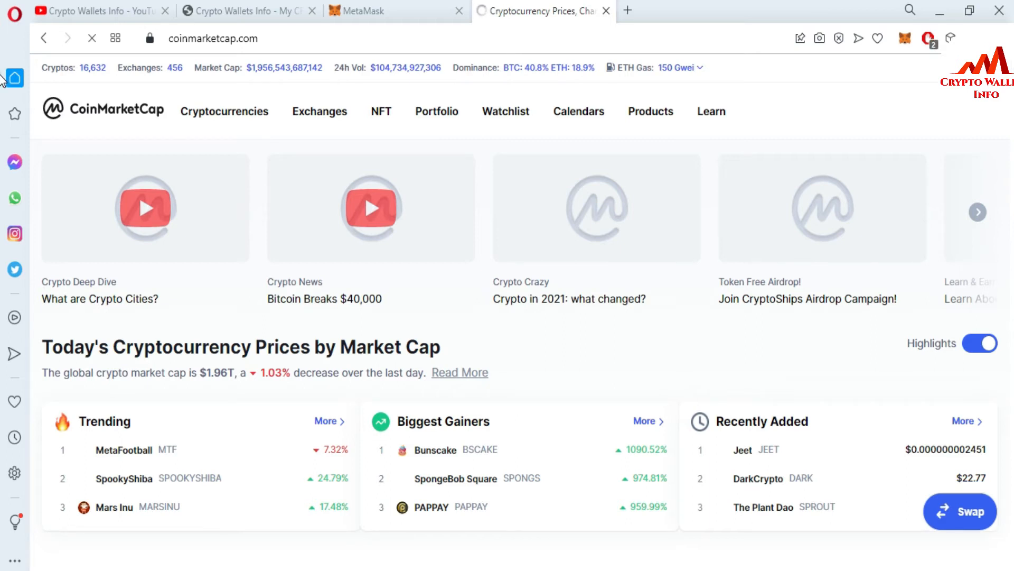
pyautogui.scroll(-3)
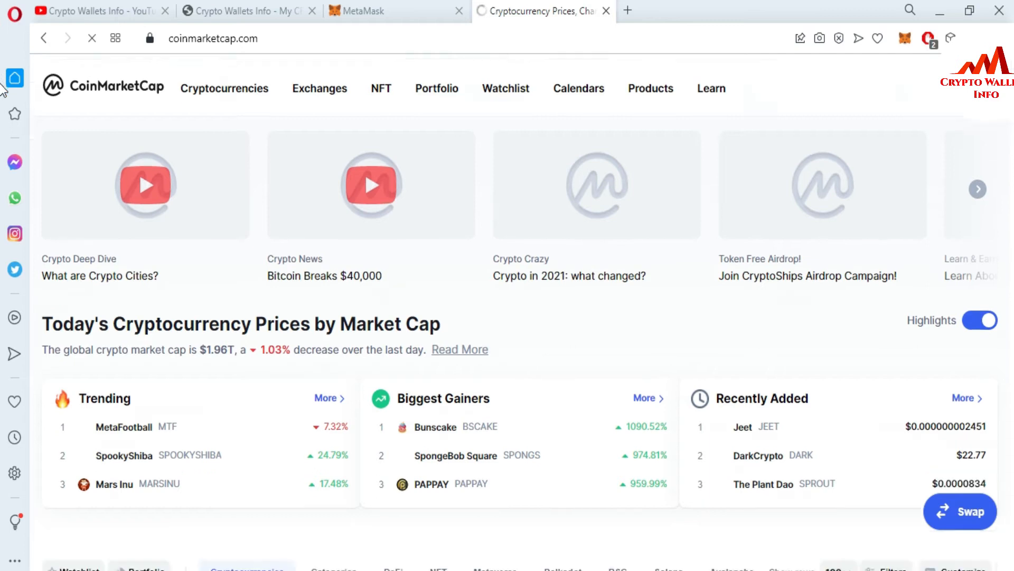
pyautogui.scroll(-3)
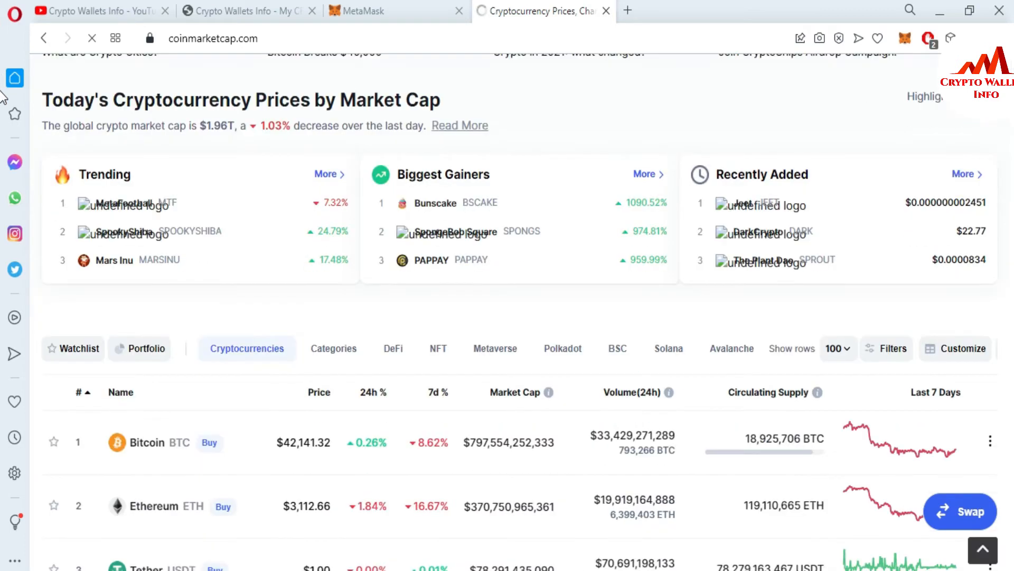
pyautogui.scroll(-3)
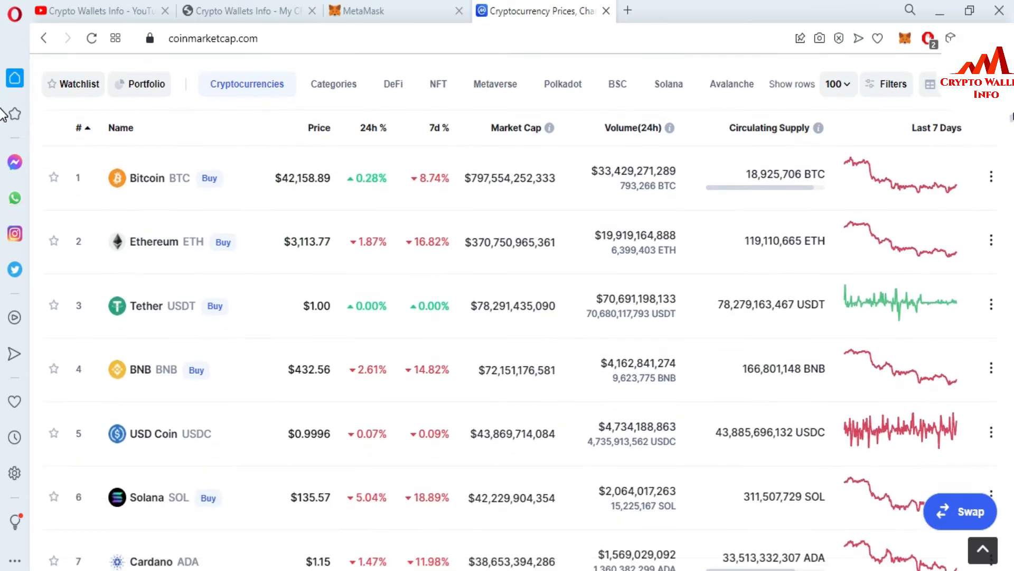
pyautogui.scroll(-3)
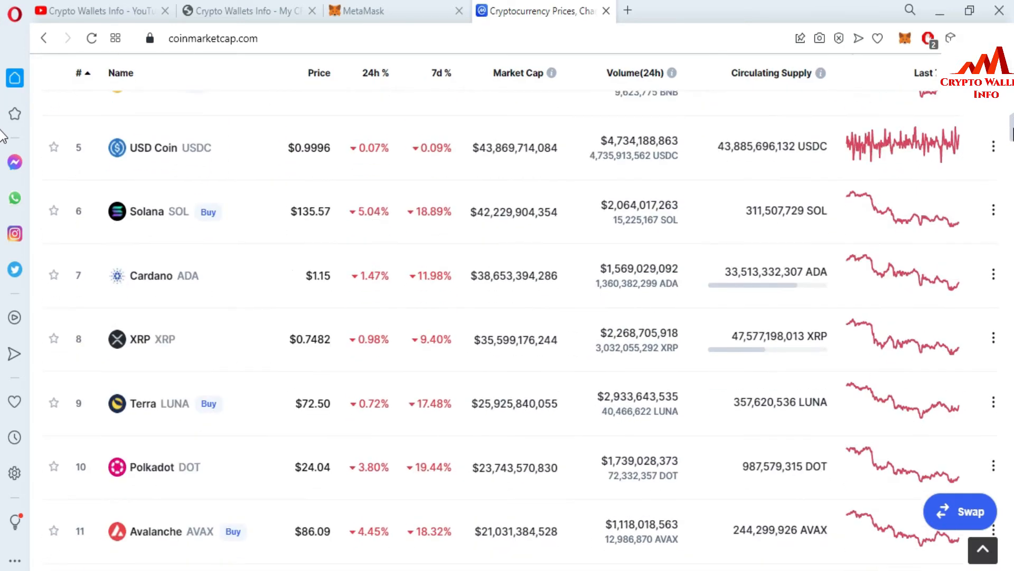
pyautogui.scroll(-3)
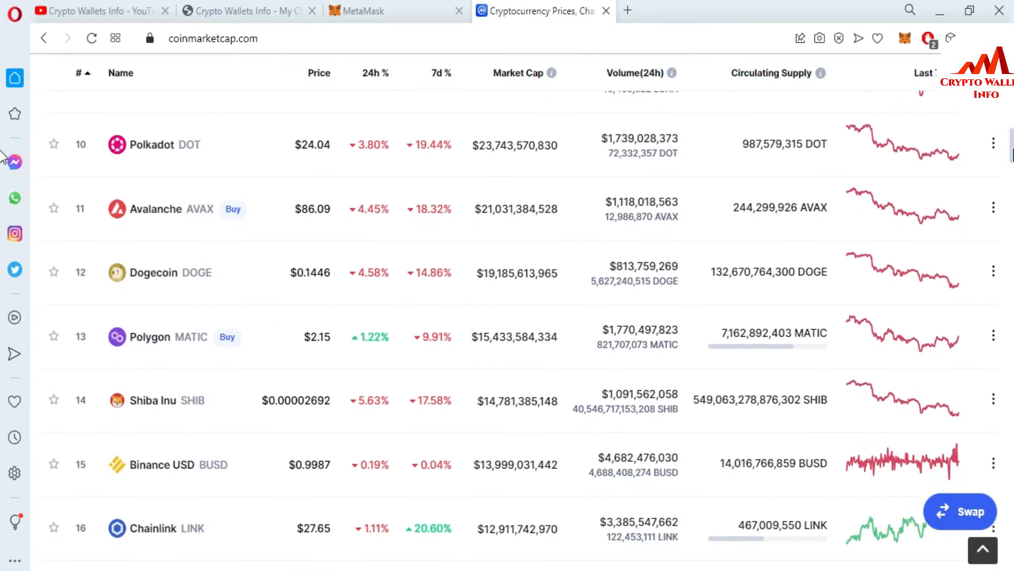
pyautogui.scroll(-3)
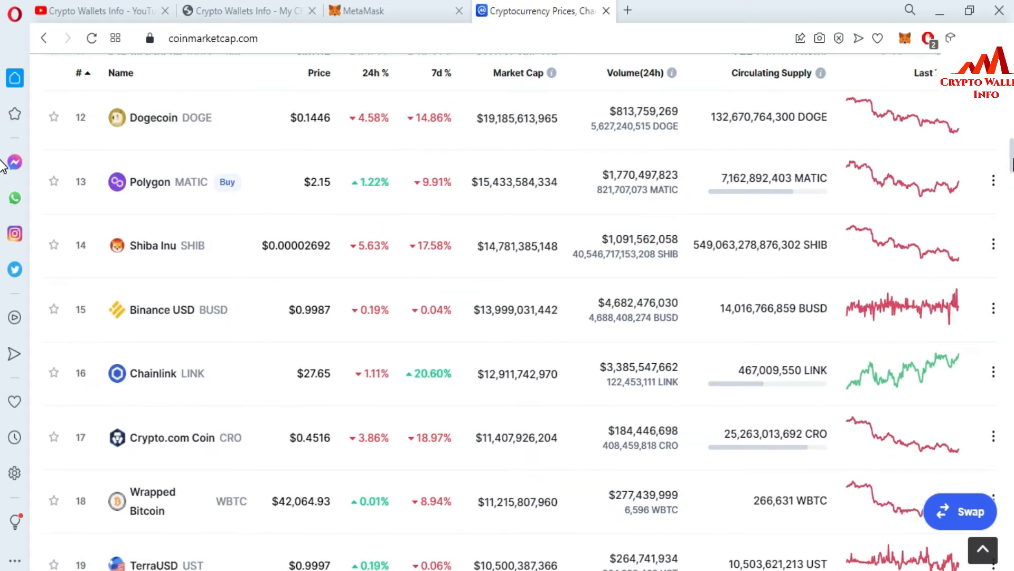
pyautogui.moveTo(184, 454)
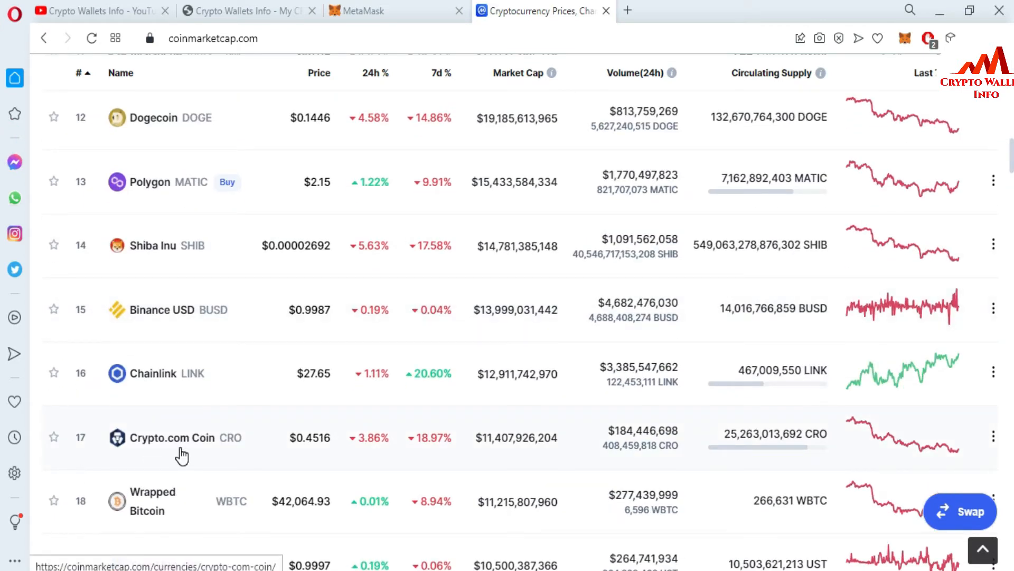
pyautogui.moveTo(311, 458)
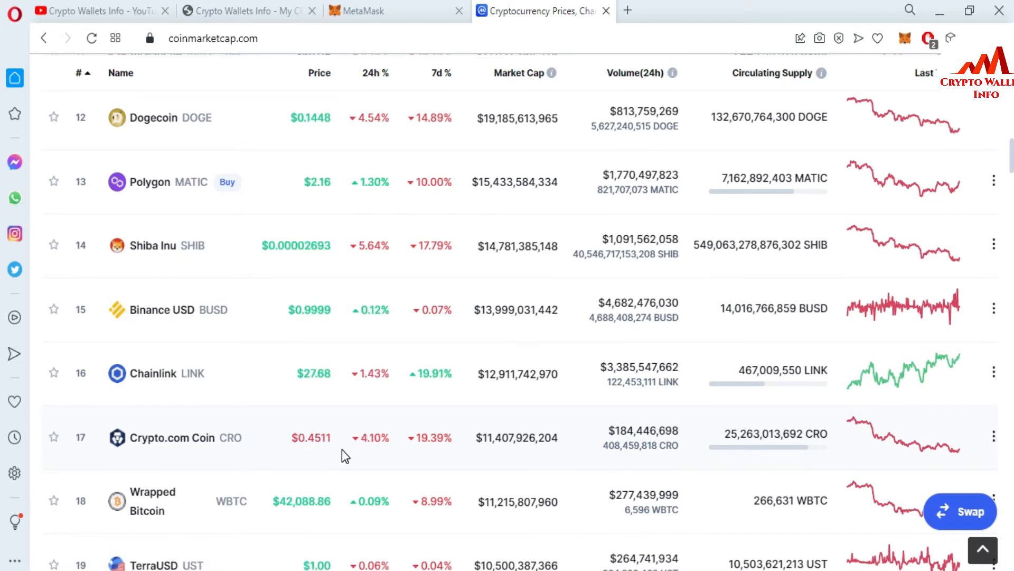
pyautogui.moveTo(361, 458)
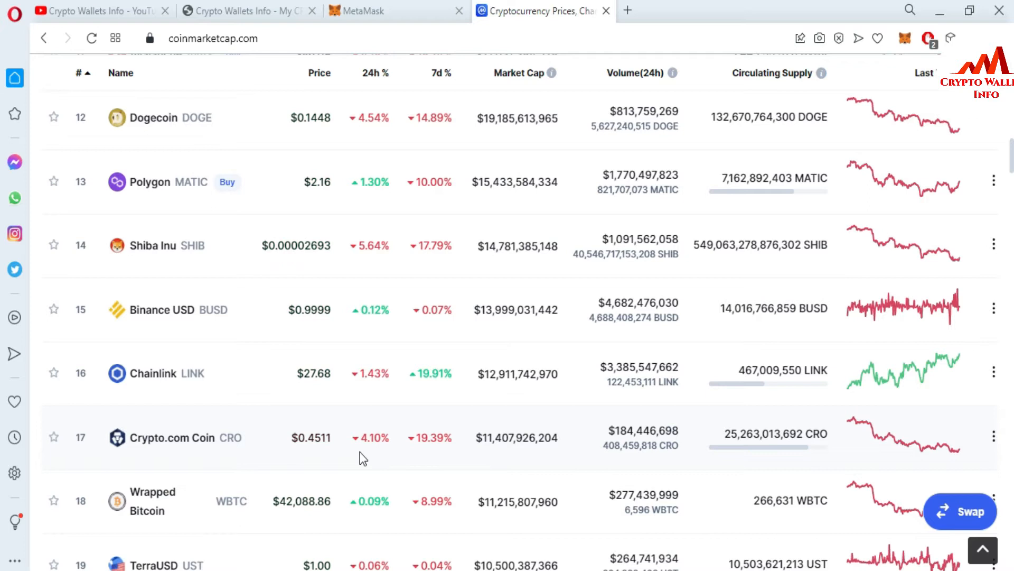
pyautogui.moveTo(424, 455)
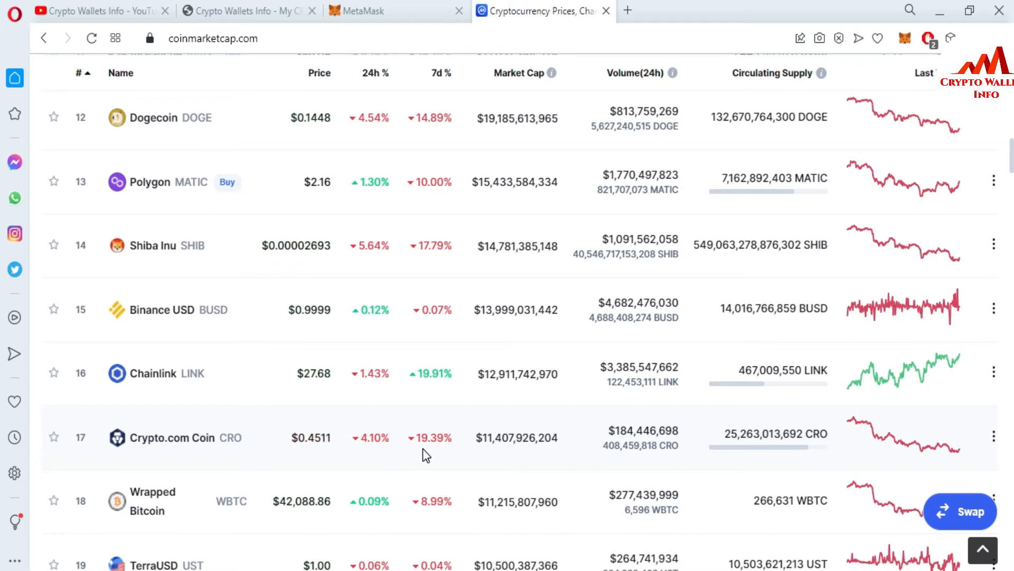
pyautogui.moveTo(567, 442)
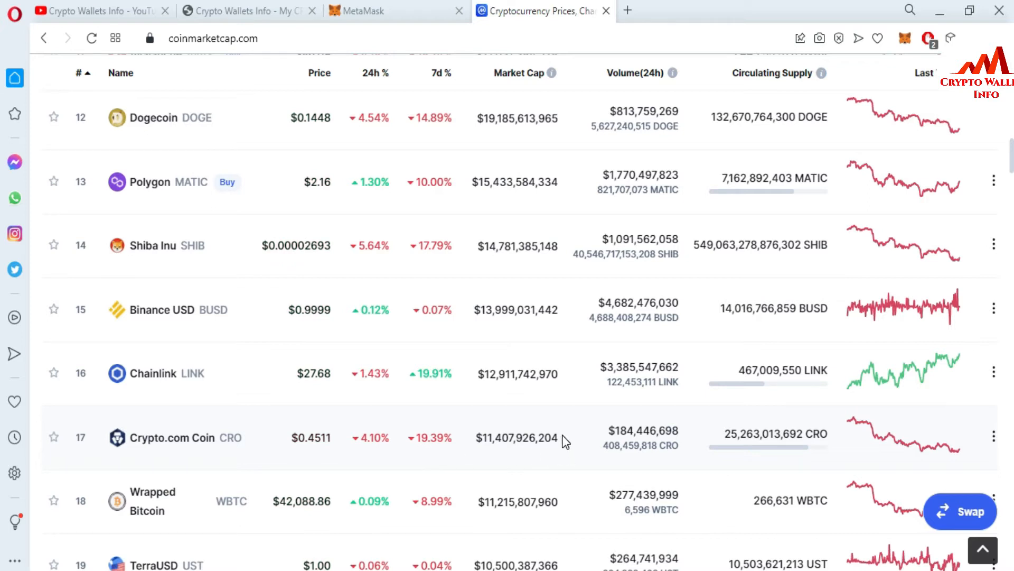
pyautogui.doubleClick(516, 437)
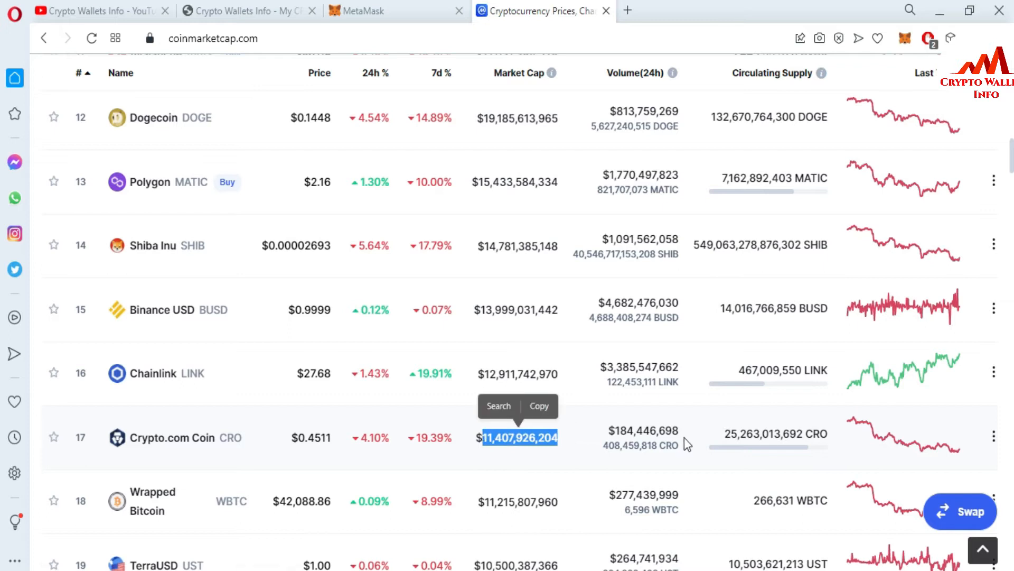
pyautogui.click(663, 430)
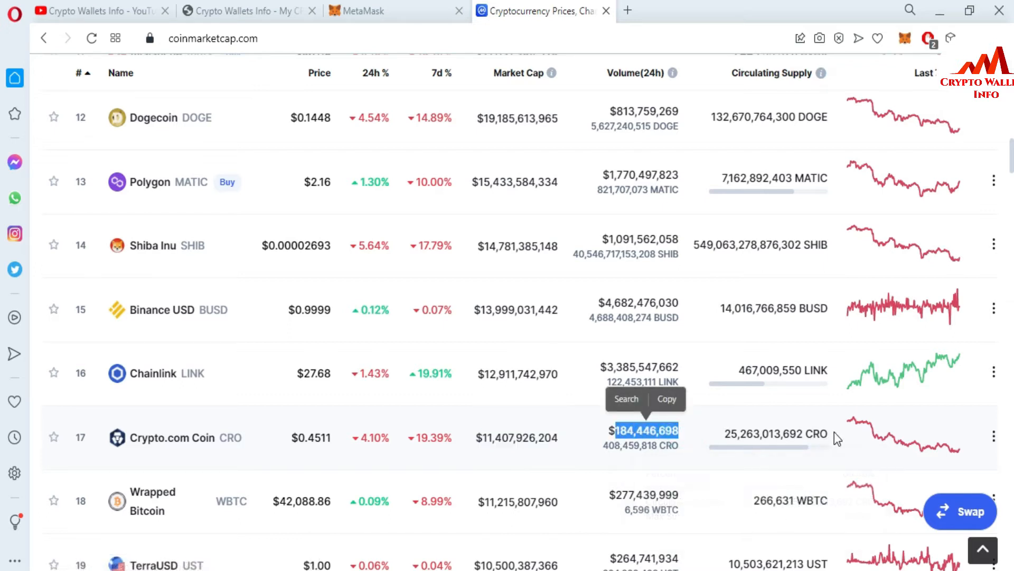
pyautogui.moveTo(788, 445)
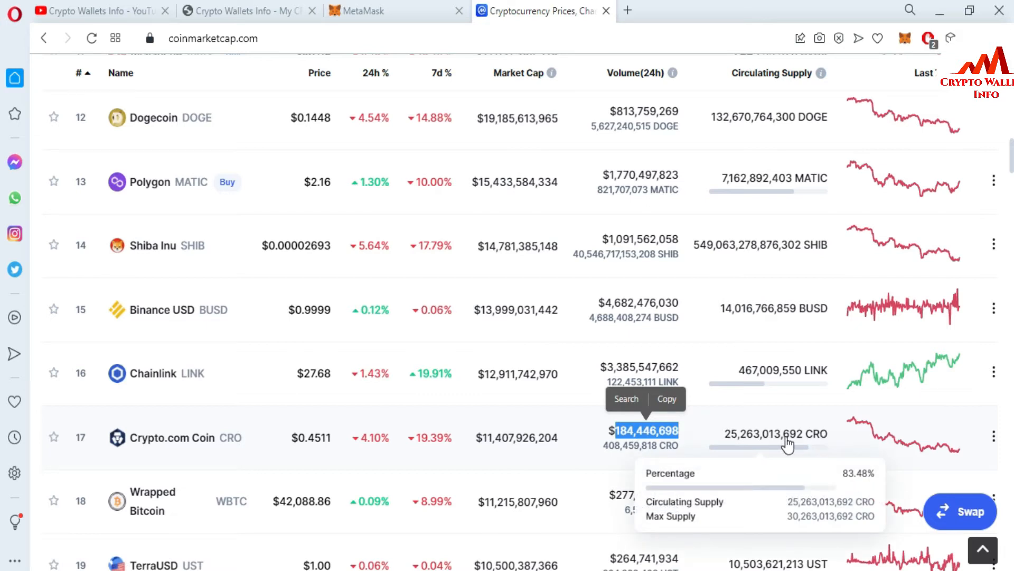
pyautogui.moveTo(161, 438)
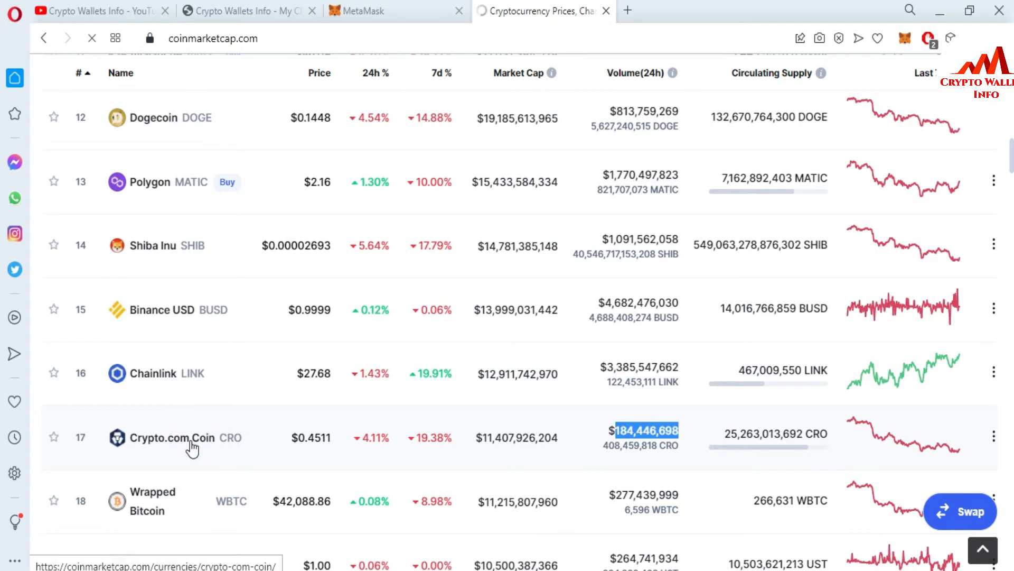
# Open the Crypto.com Coin page, expand its price statistics, and select the $0.9698 all-time high.
pyautogui.click(173, 438)
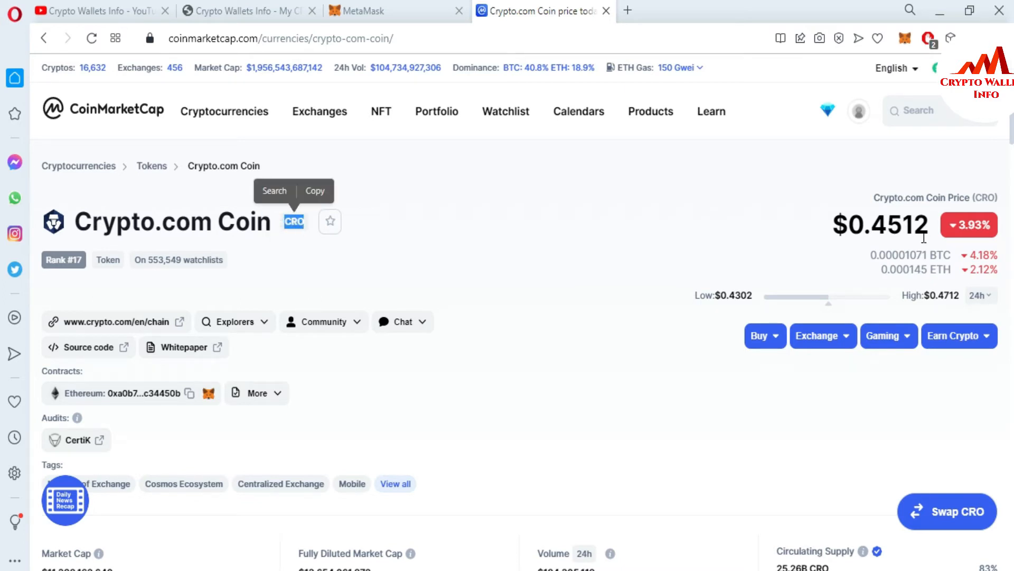
pyautogui.scroll(-3)
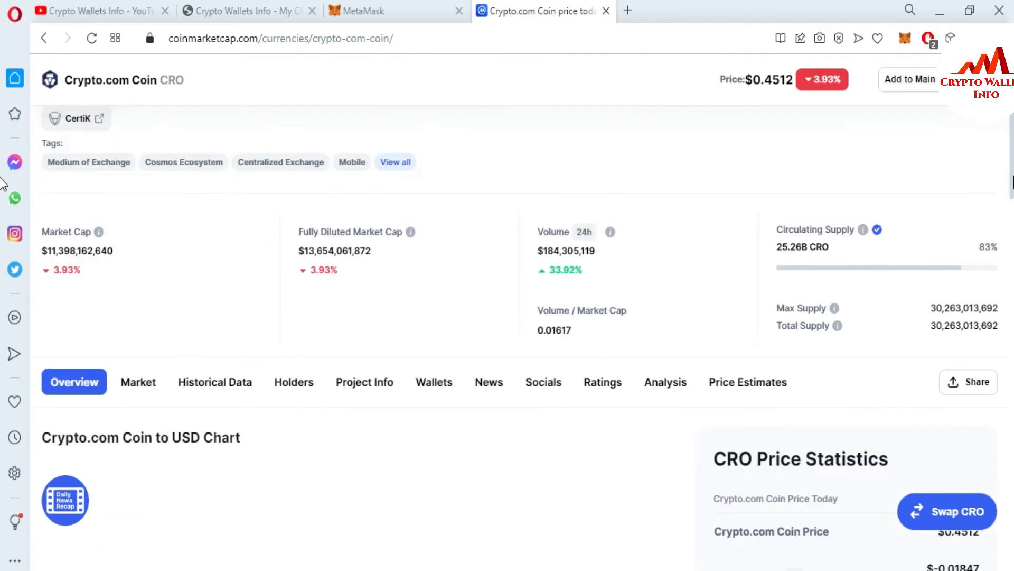
pyautogui.scroll(-3)
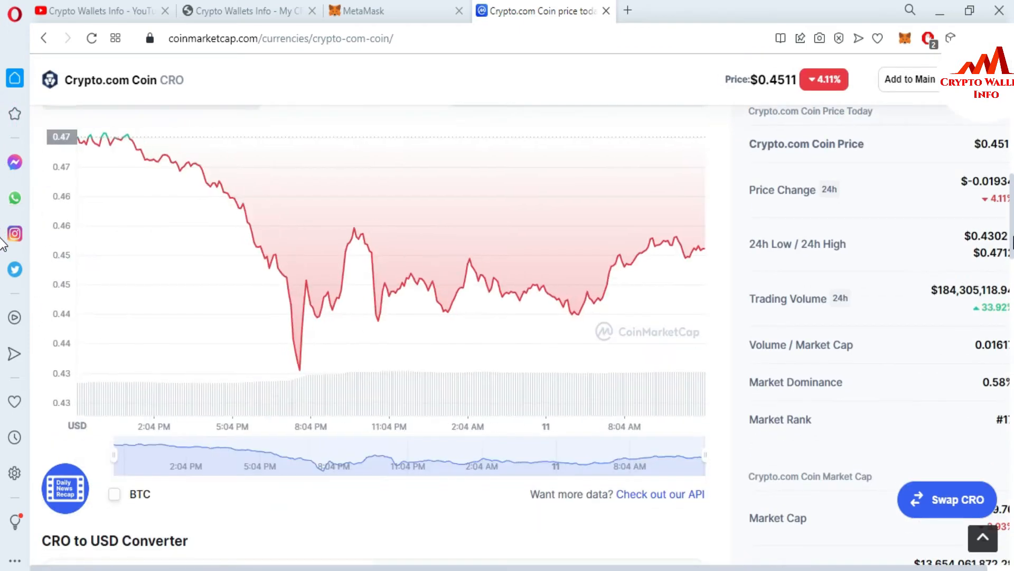
pyautogui.scroll(3)
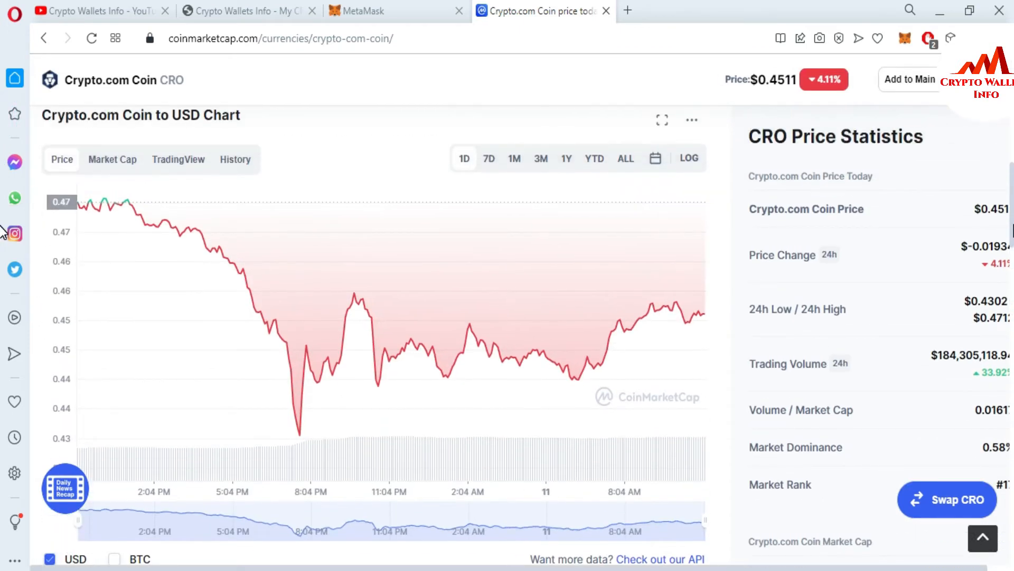
pyautogui.scroll(-3)
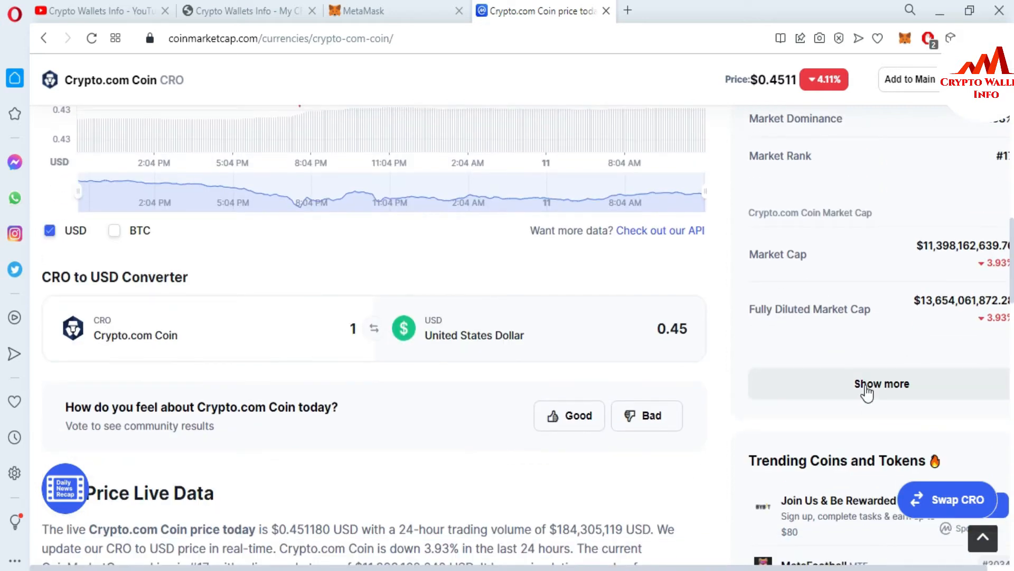
pyautogui.click(882, 383)
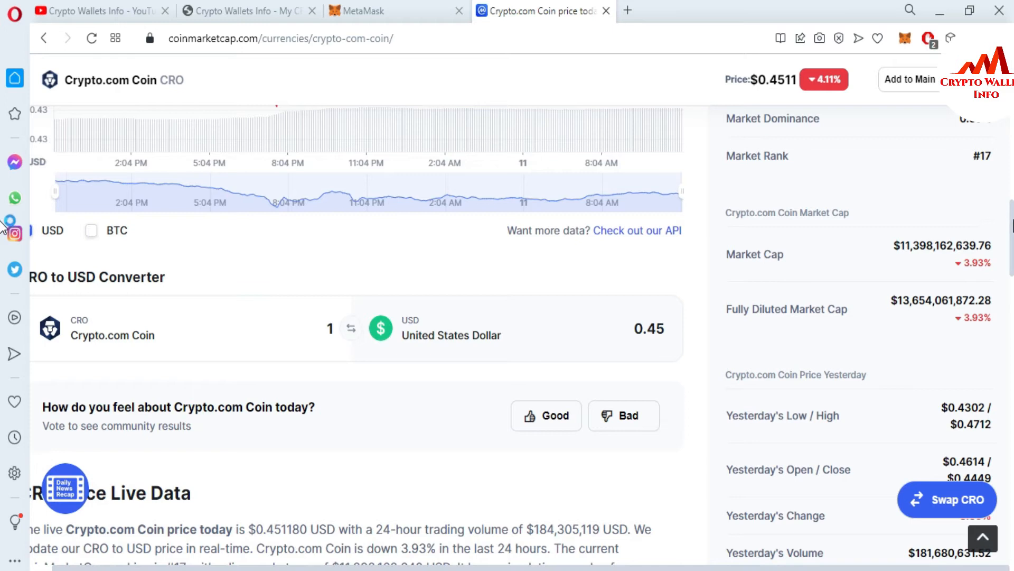
pyautogui.scroll(-3)
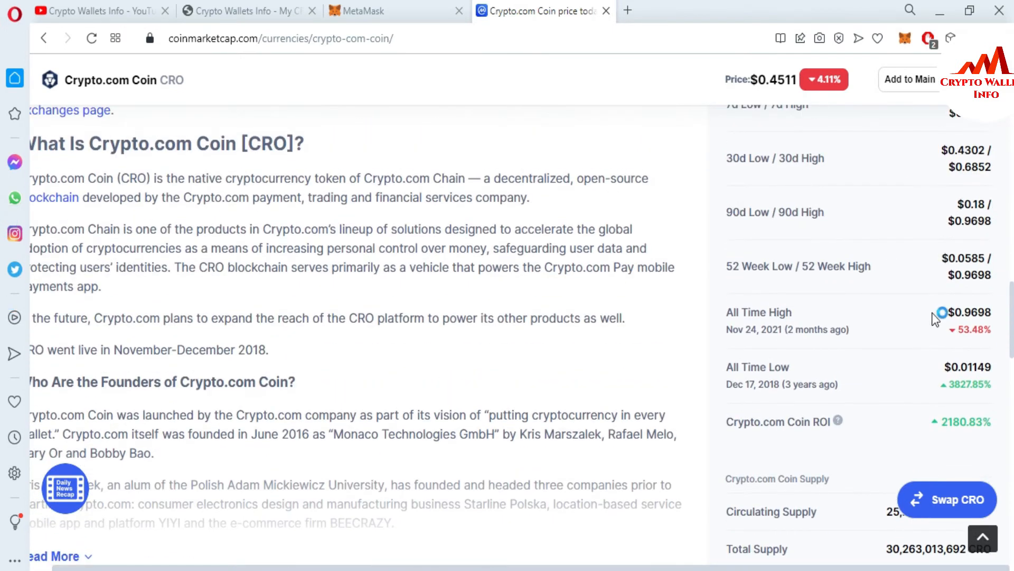
pyautogui.moveTo(946, 372)
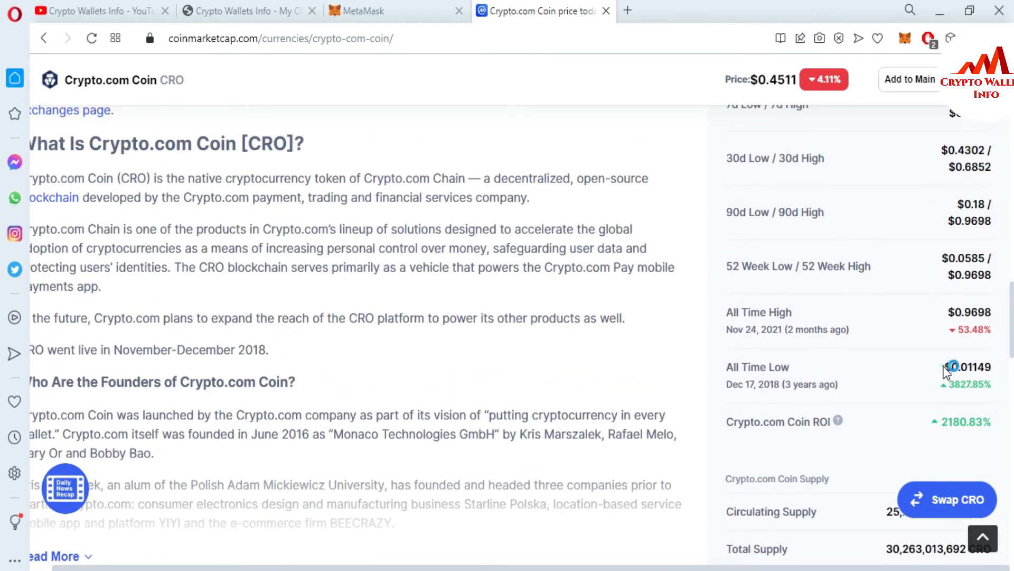
pyautogui.doubleClick(968, 366)
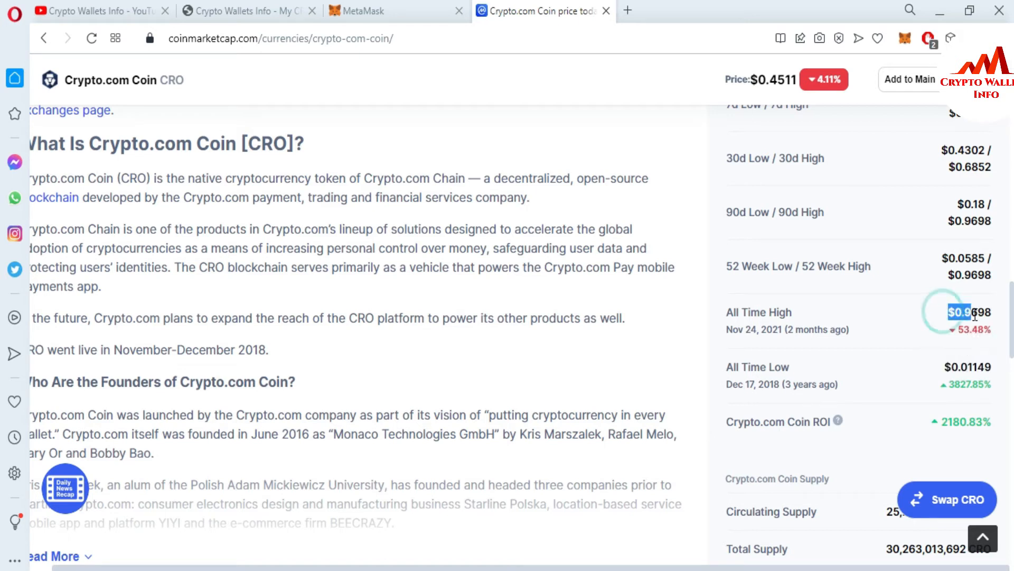
pyautogui.doubleClick(969, 311)
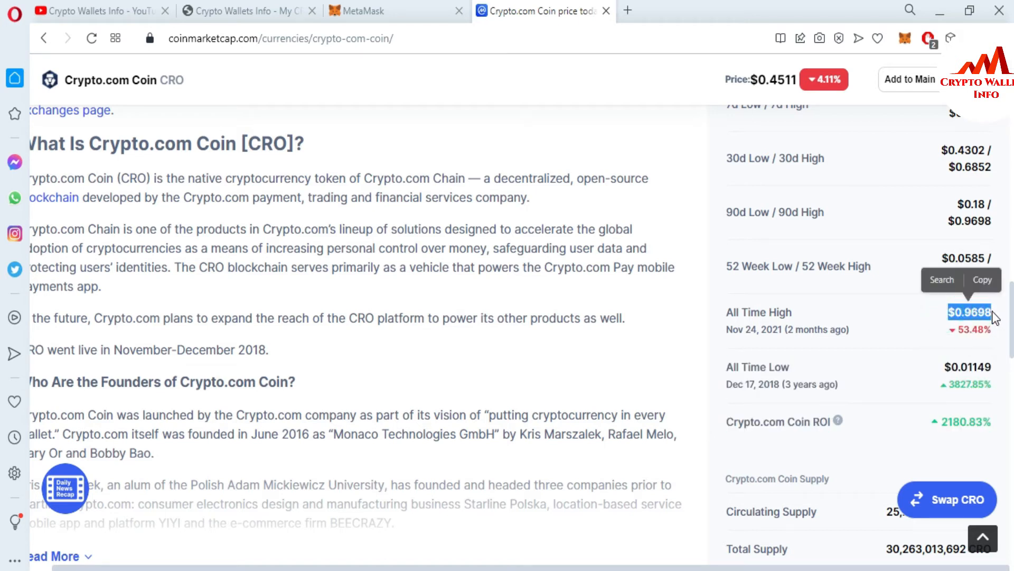
pyautogui.moveTo(967, 349)
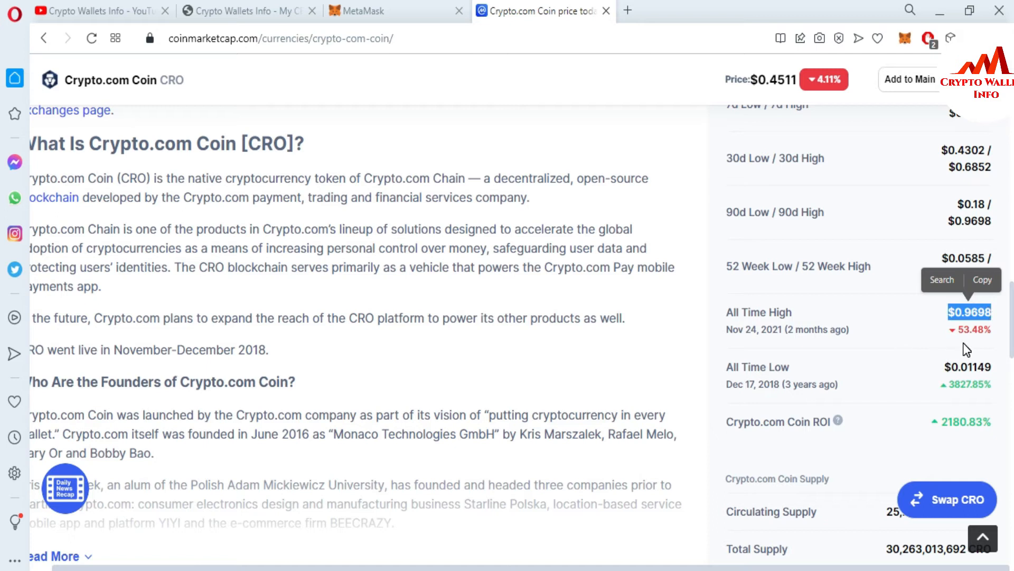
pyautogui.moveTo(5, 341)
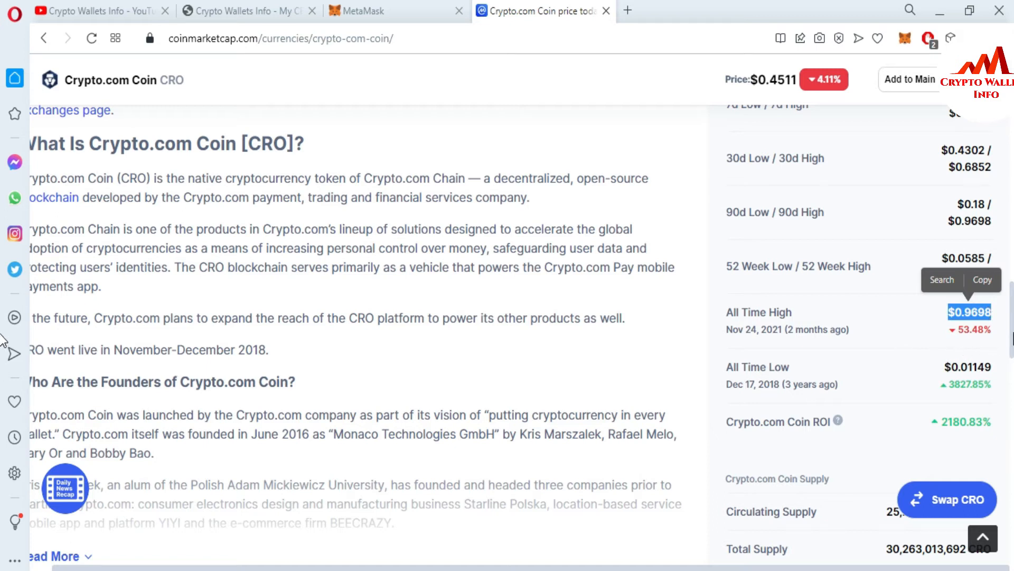
pyautogui.scroll(3)
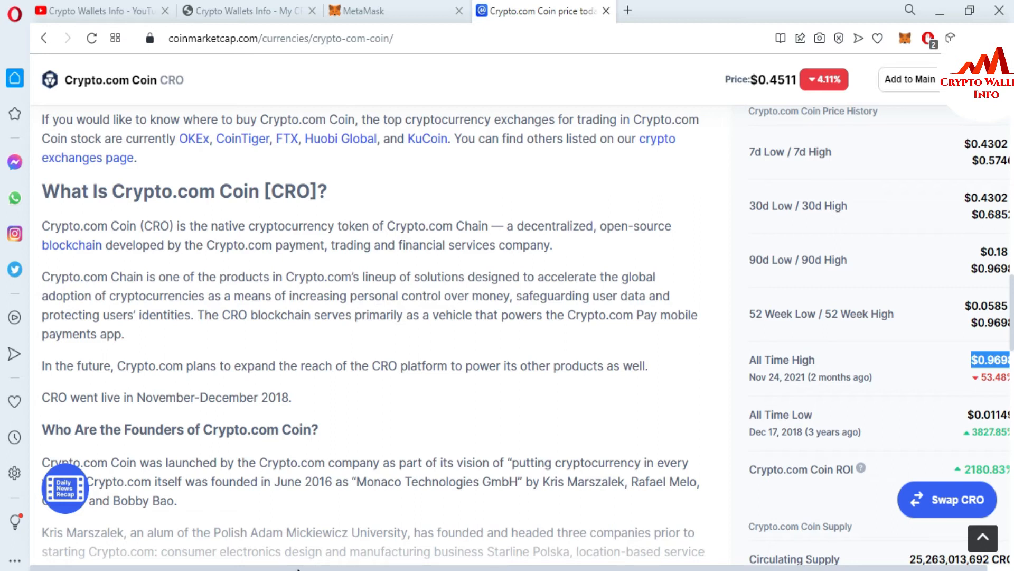
pyautogui.moveTo(7, 317)
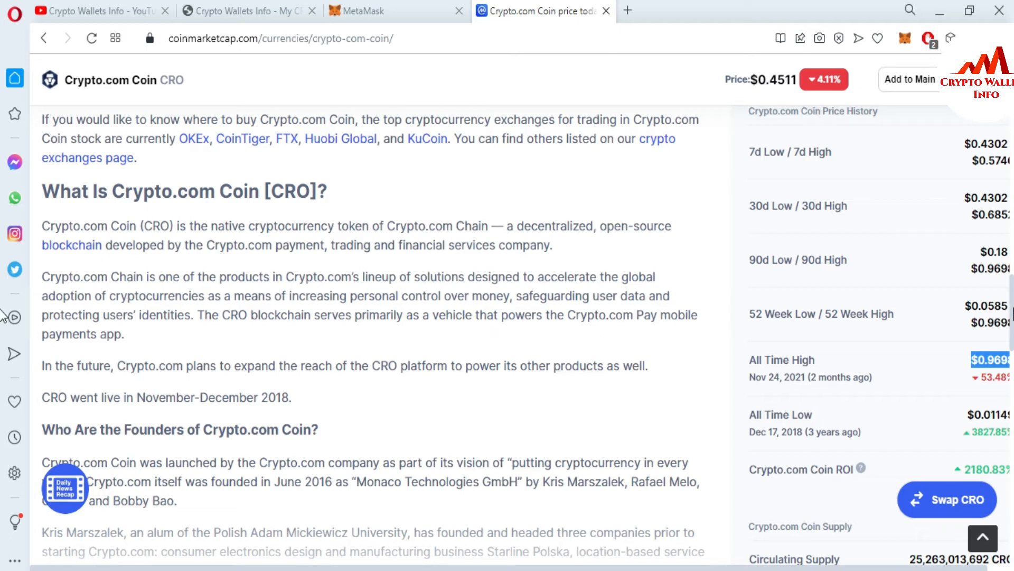
pyautogui.scroll(3)
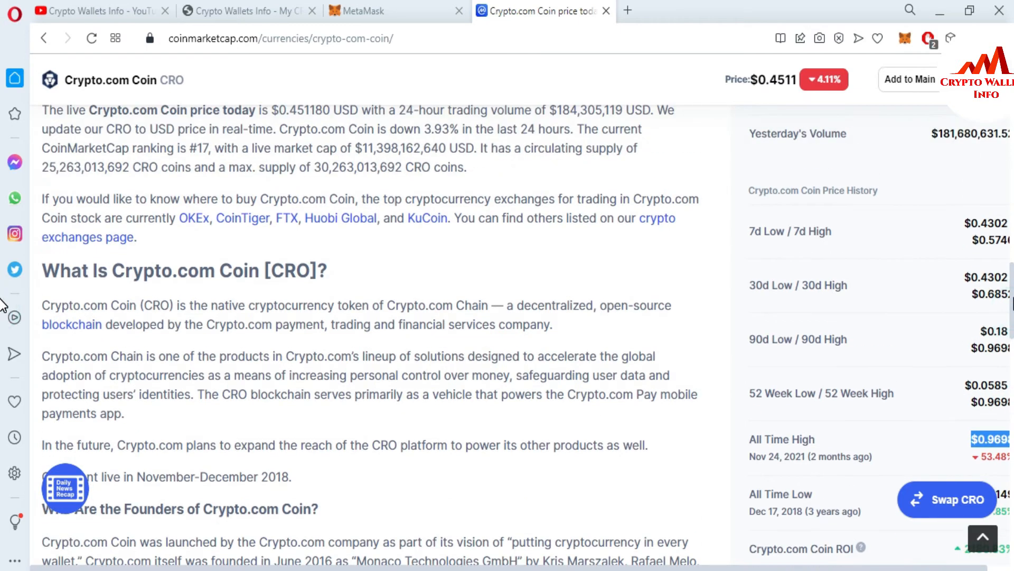
pyautogui.scroll(3)
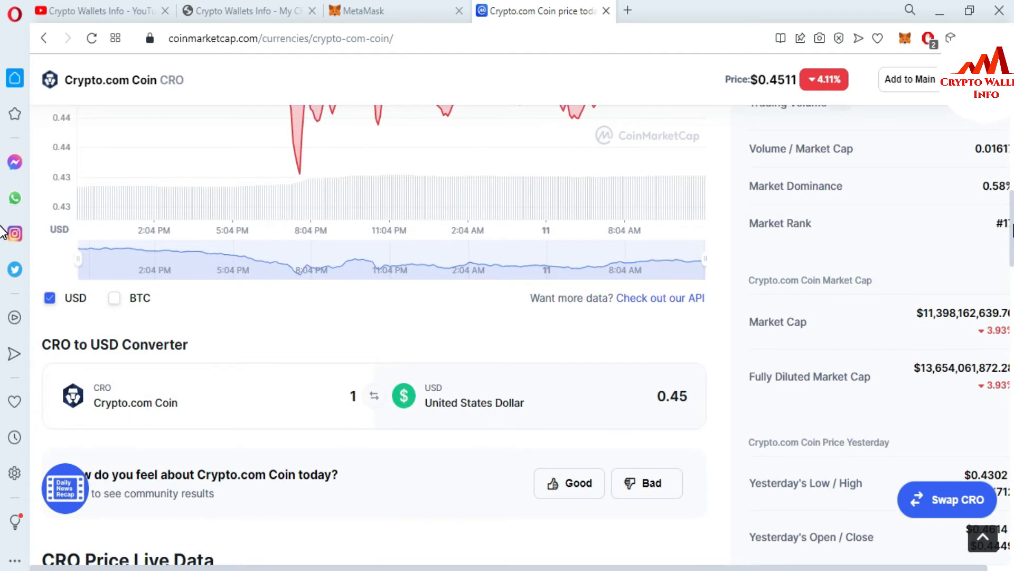
pyautogui.scroll(3)
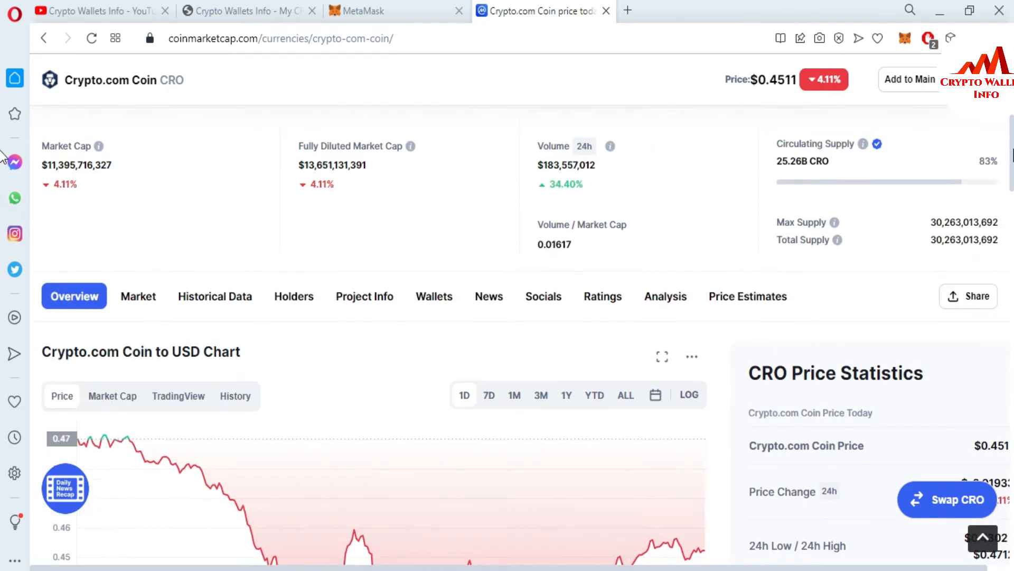
pyautogui.scroll(3)
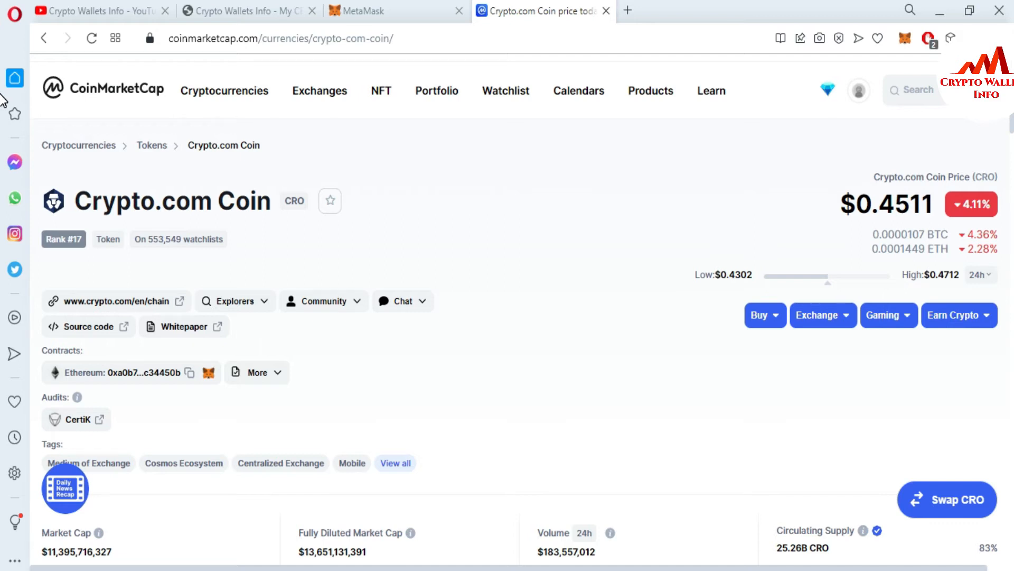
pyautogui.scroll(-3)
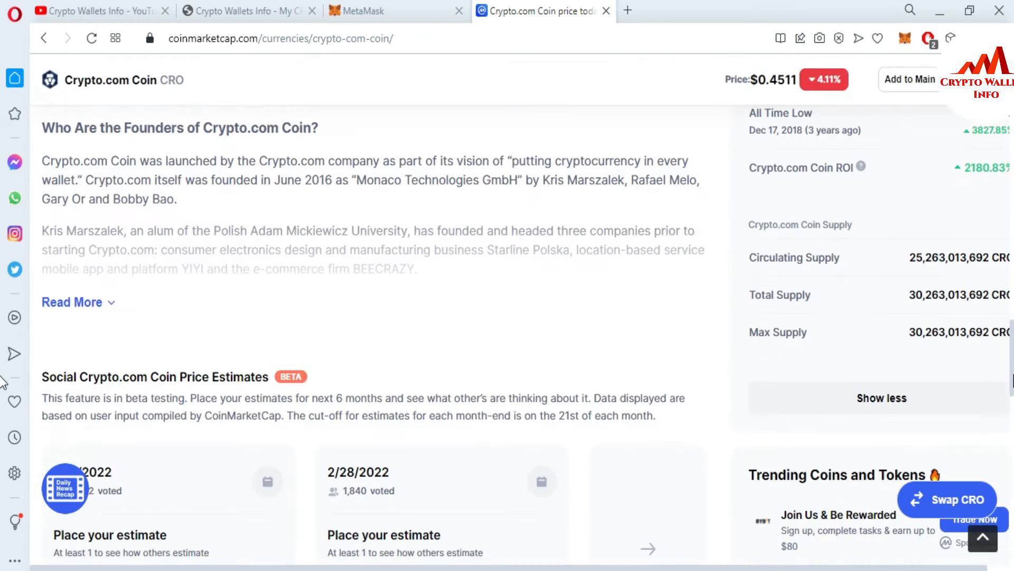
pyautogui.scroll(-3)
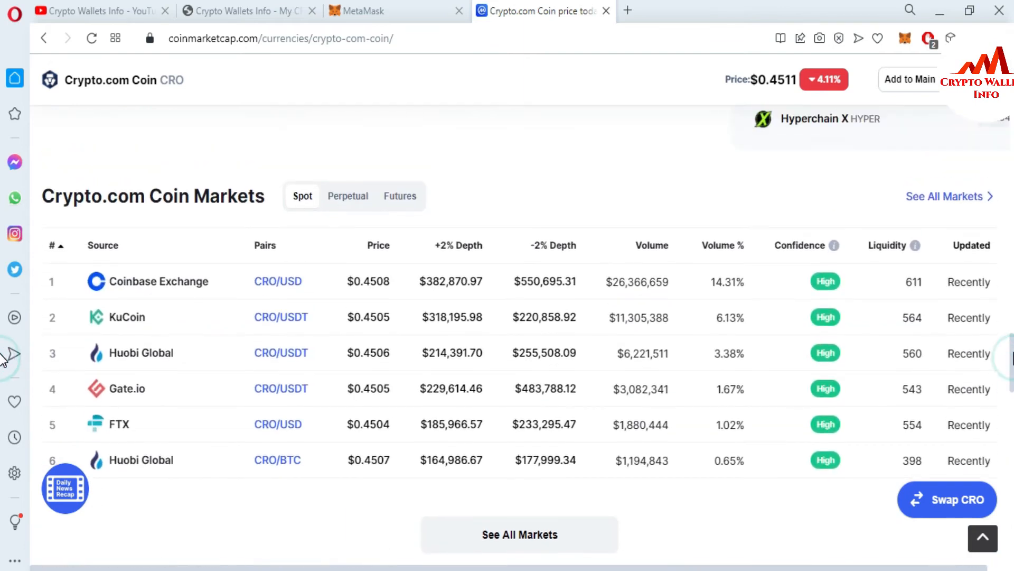
pyautogui.scroll(3)
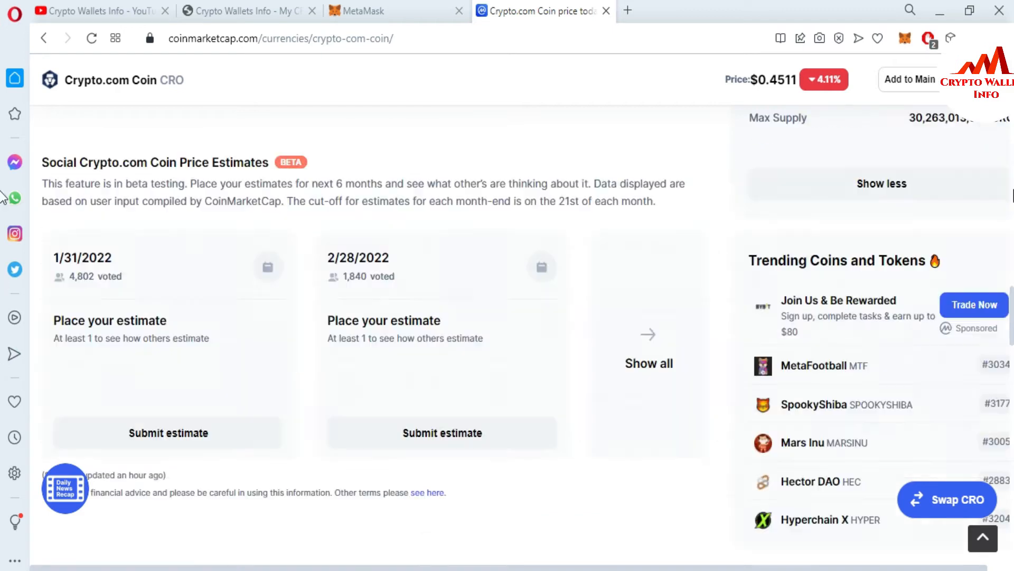
pyautogui.scroll(3)
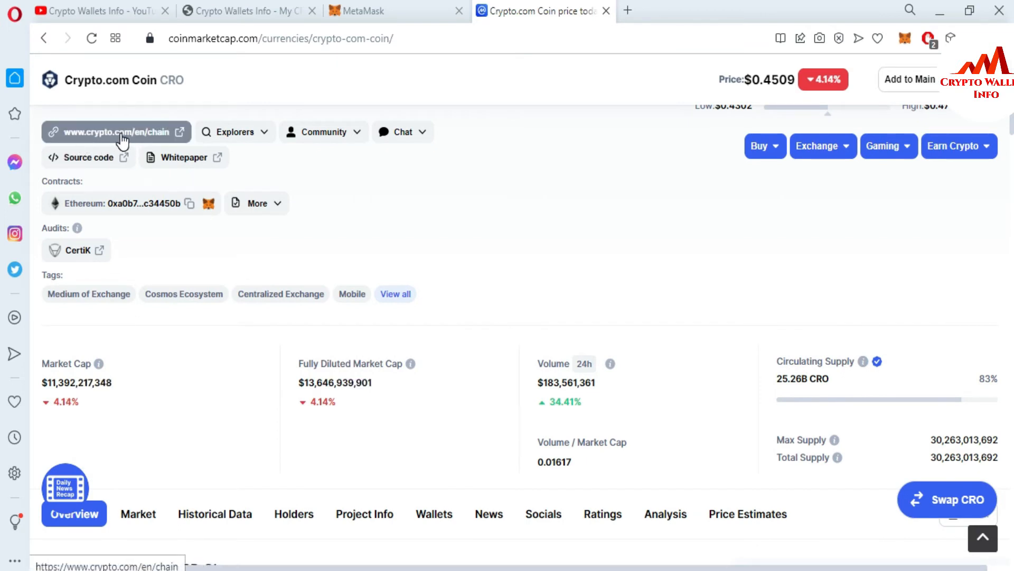
pyautogui.click(110, 132)
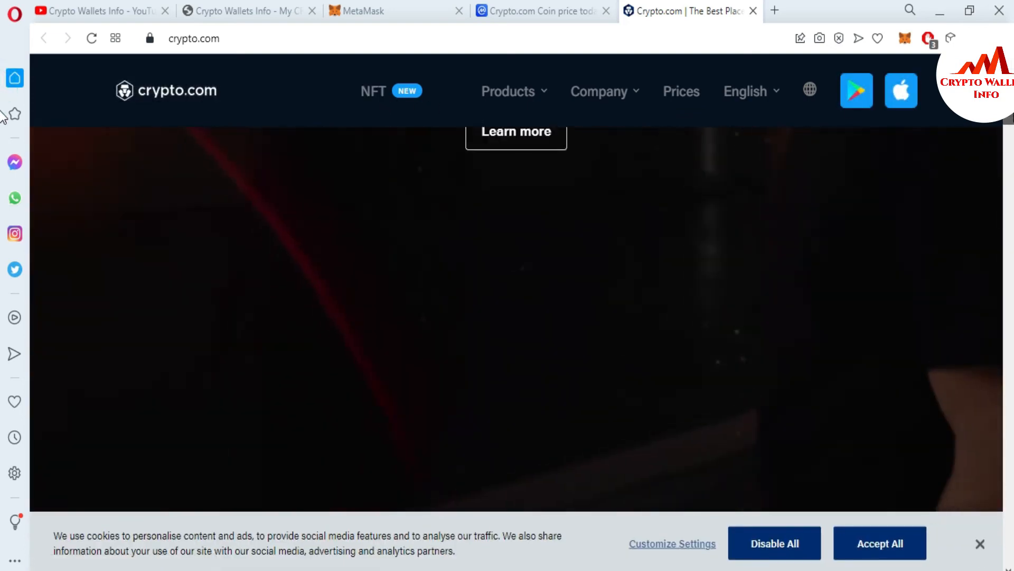
pyautogui.scroll(-3)
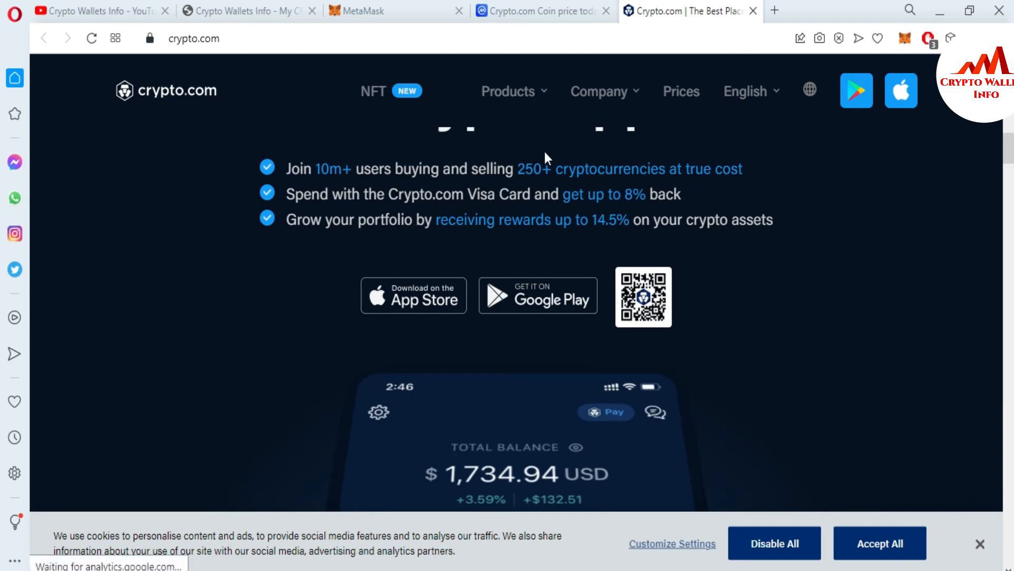
pyautogui.moveTo(522, 190)
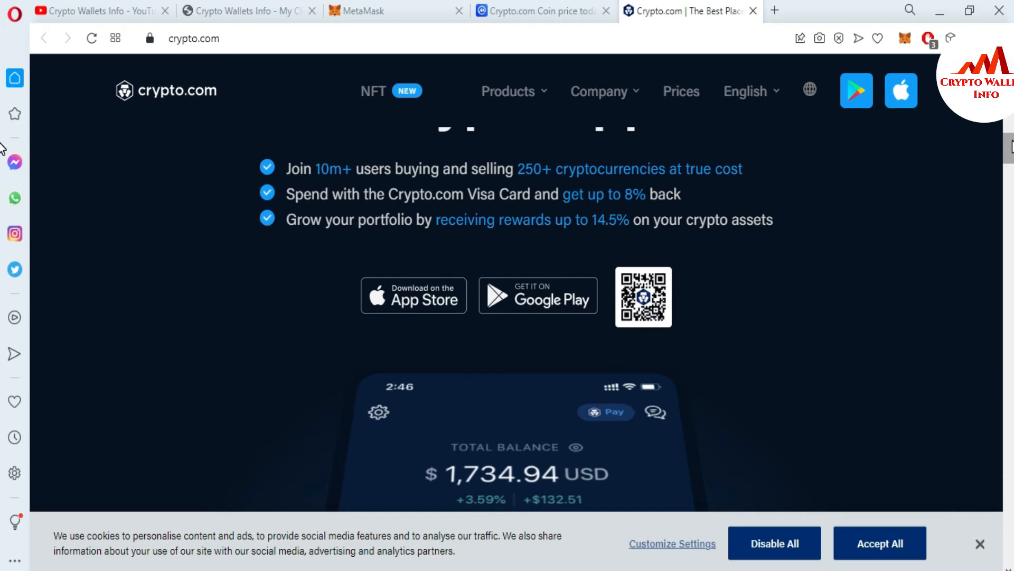
pyautogui.scroll(-3)
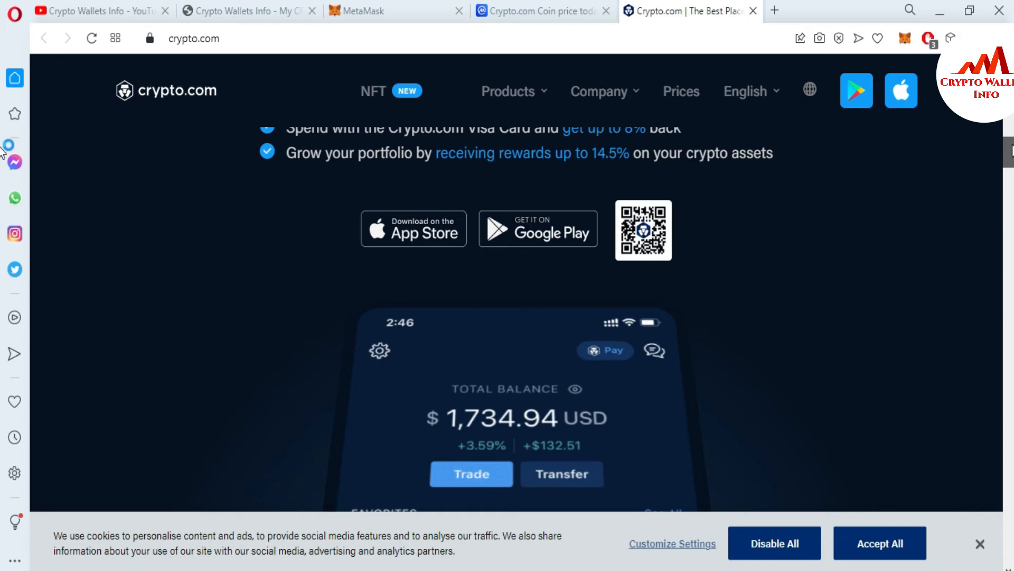
pyautogui.scroll(-3)
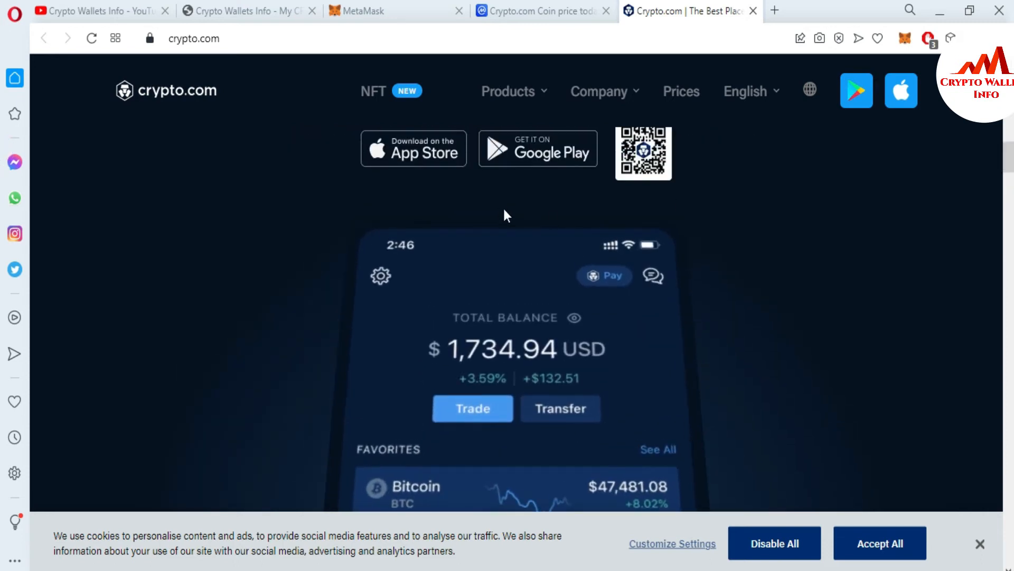
pyautogui.moveTo(504, 212)
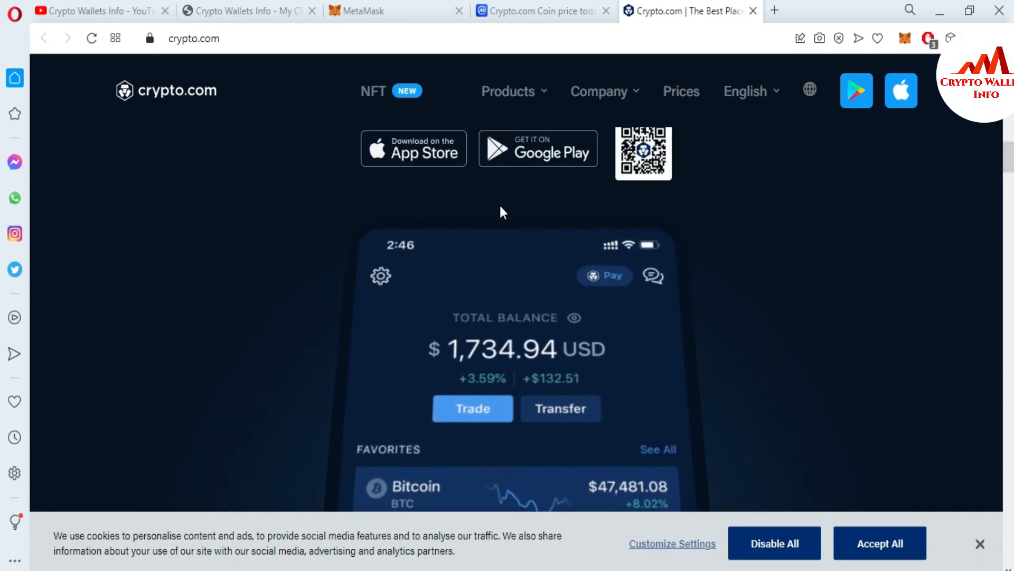
pyautogui.moveTo(488, 214)
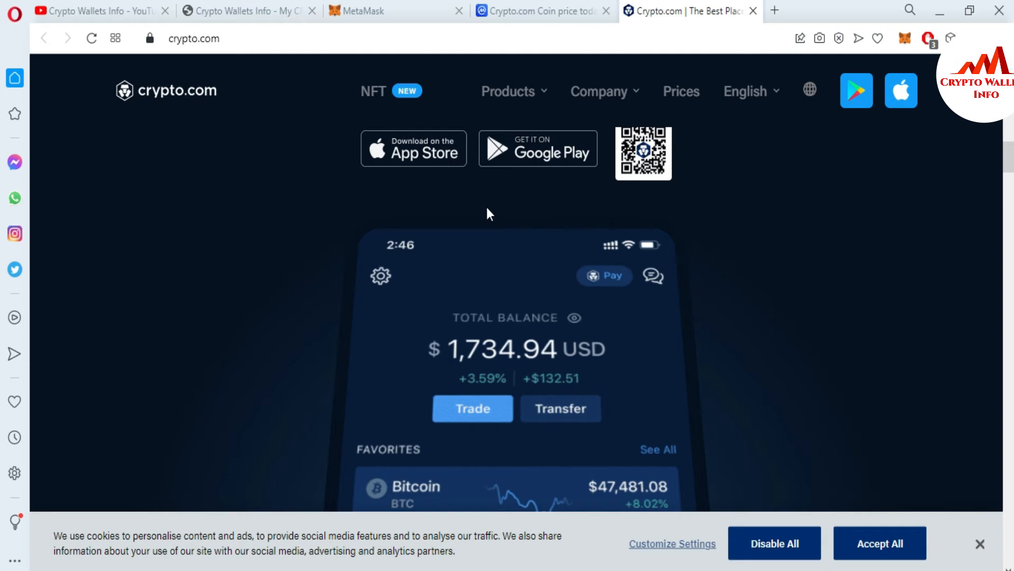
pyautogui.moveTo(1009, 158)
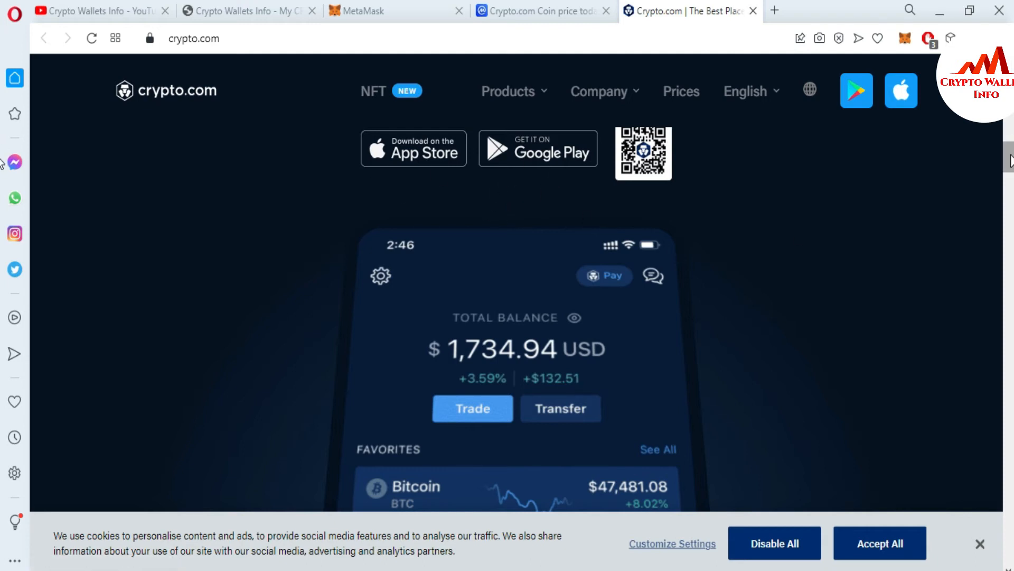
pyautogui.scroll(3)
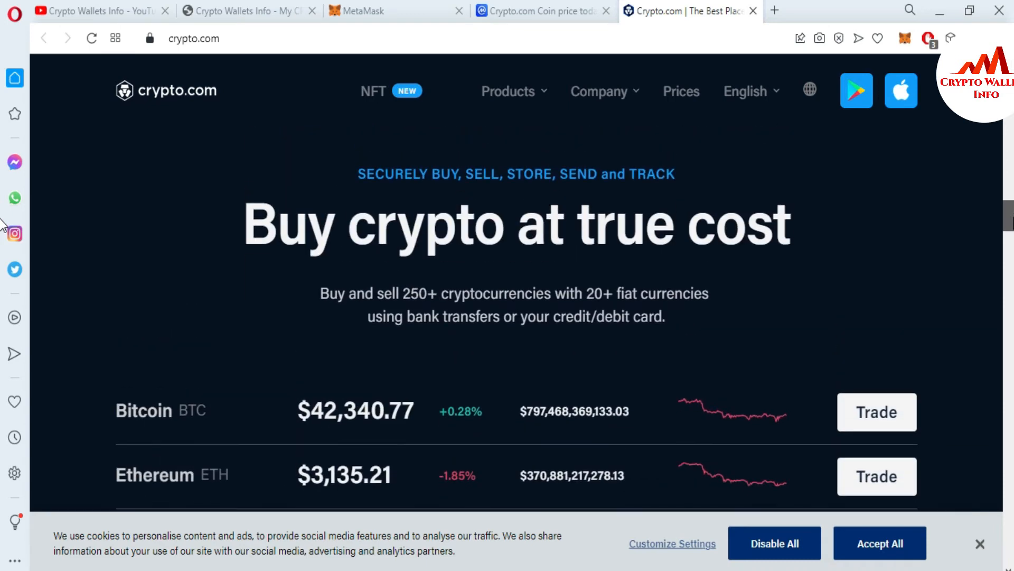
pyautogui.scroll(-3)
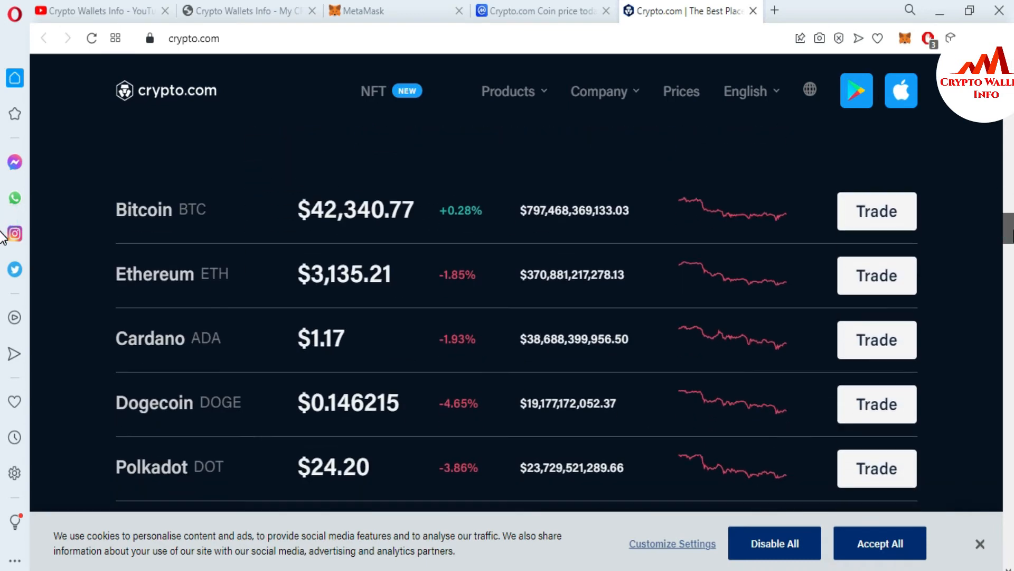
pyautogui.scroll(3)
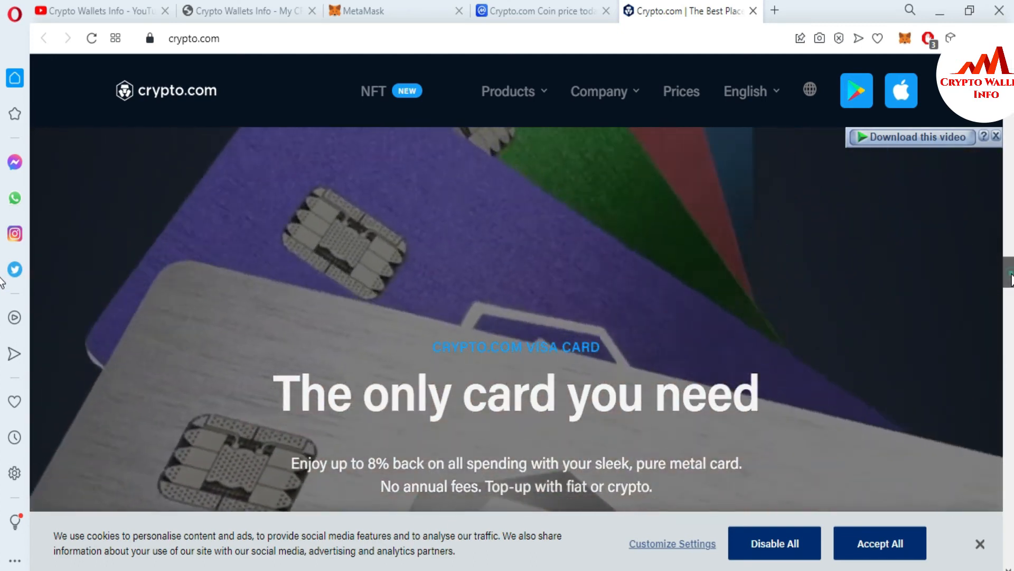
pyautogui.scroll(-3)
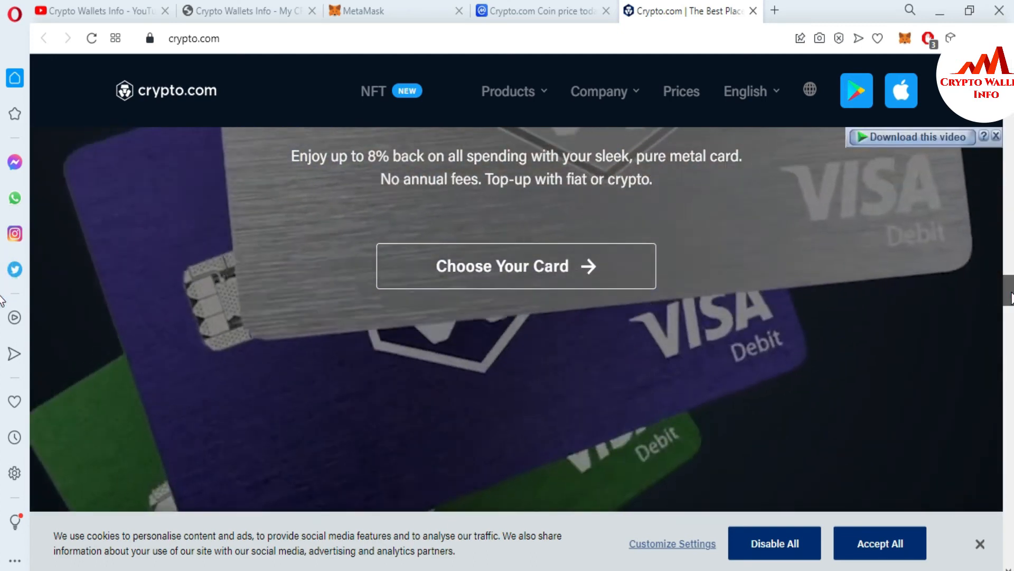
pyautogui.scroll(-3)
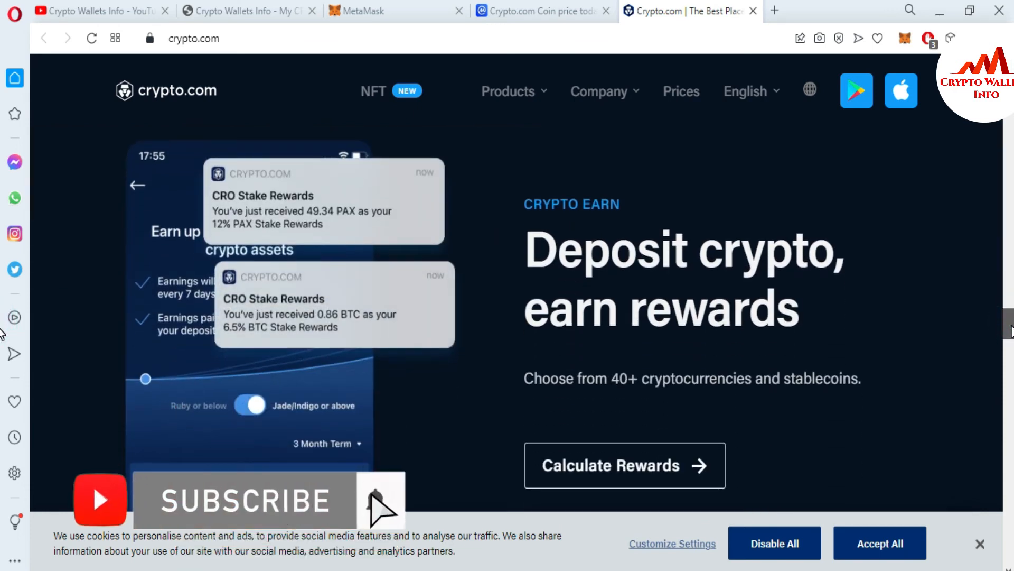
pyautogui.scroll(-3)
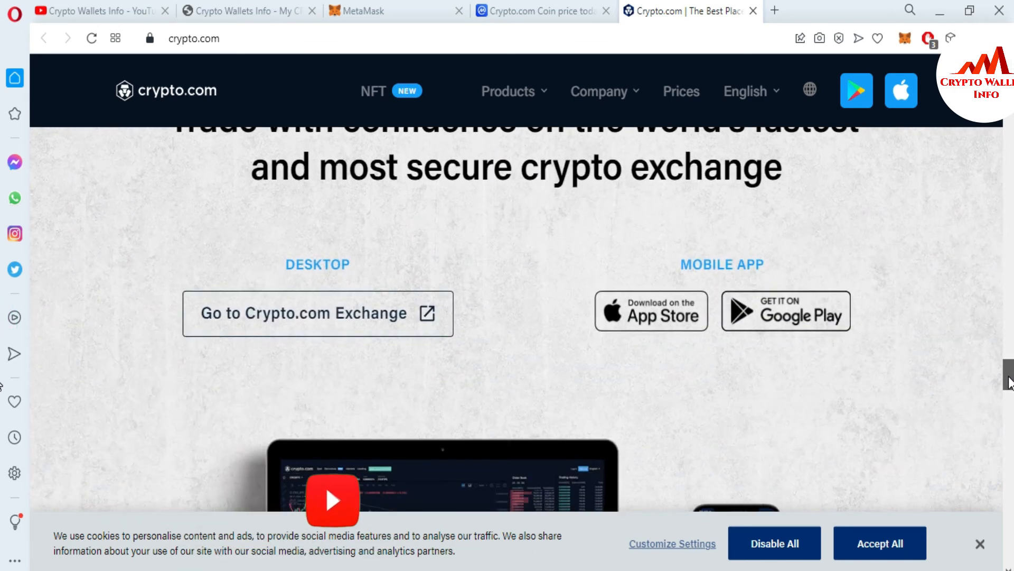
pyautogui.scroll(-3)
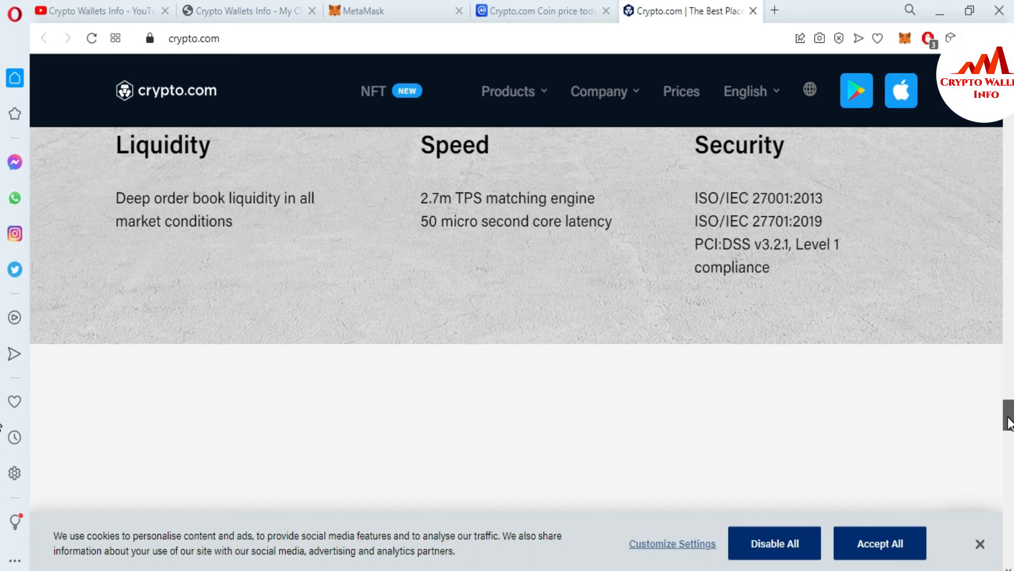
pyautogui.scroll(-3)
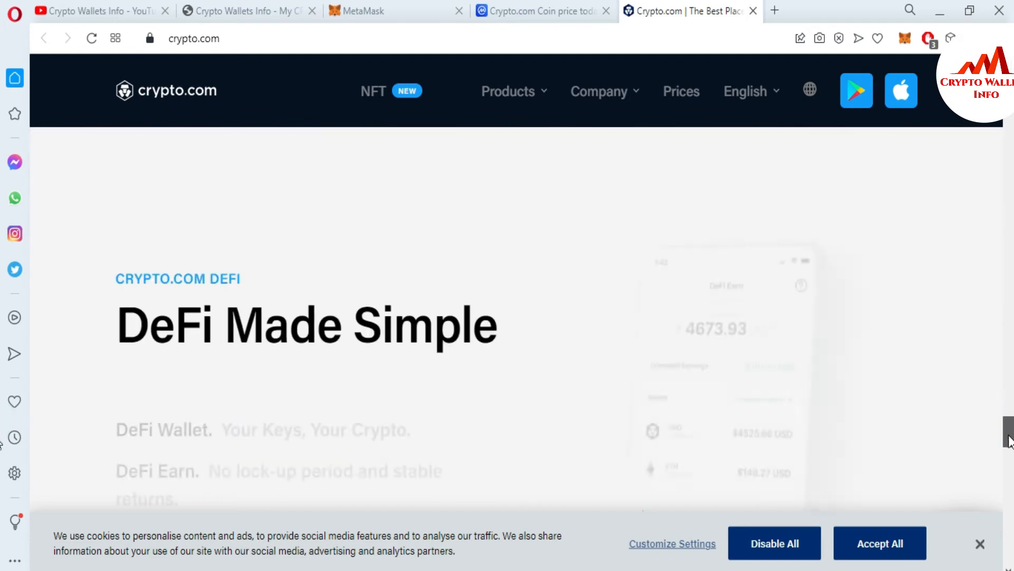
pyautogui.scroll(-3)
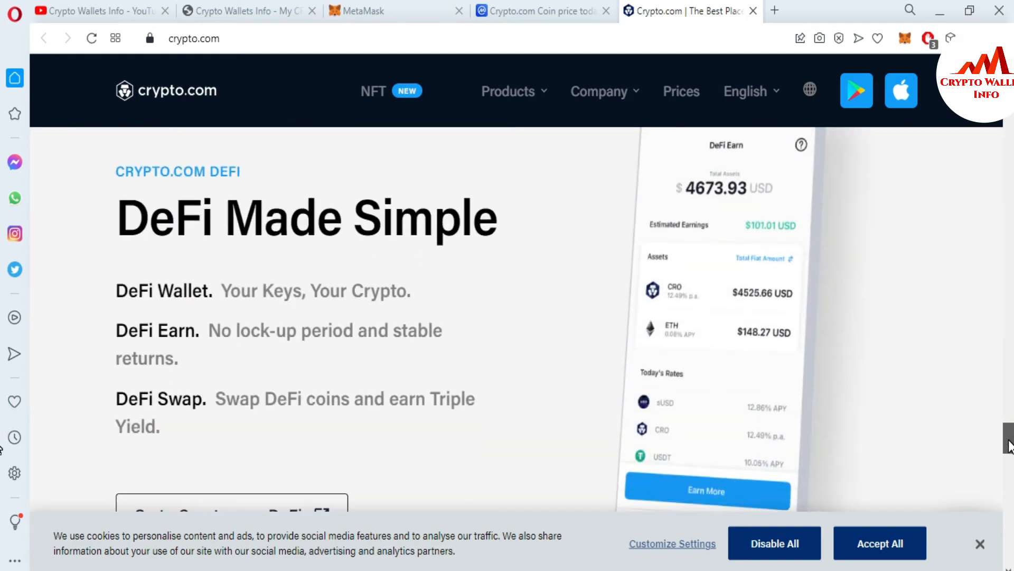
pyautogui.scroll(-3)
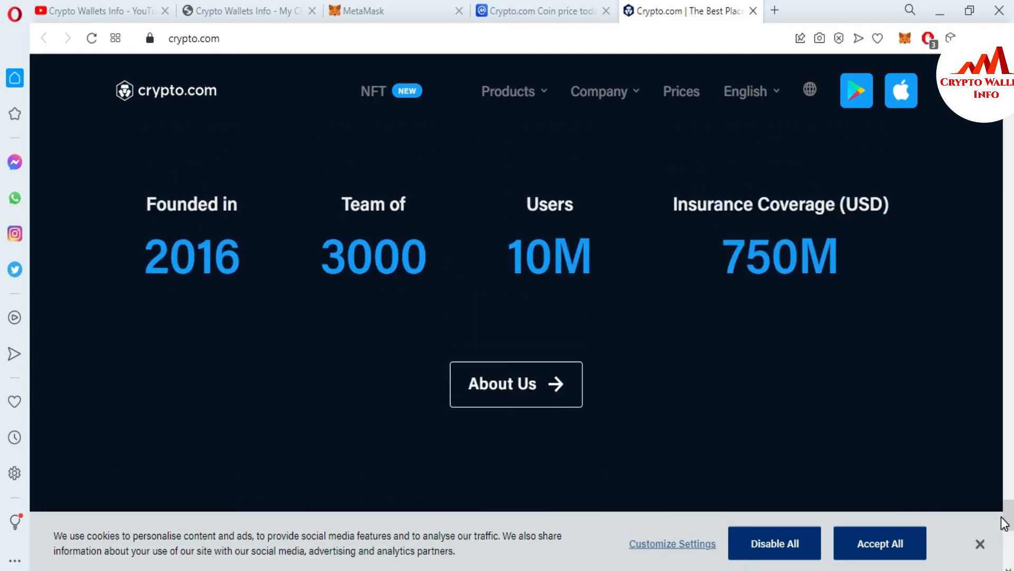
pyautogui.moveTo(6, 518)
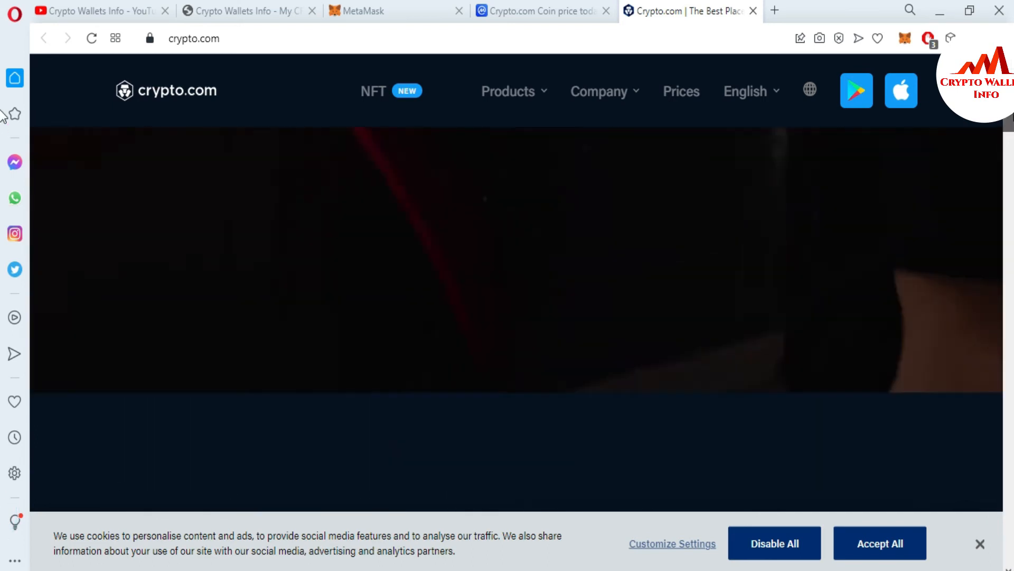
# Browse the Company and Products menus, then open Crypto.org Chain under Ecosystem in a new tab.
pyautogui.click(599, 90)
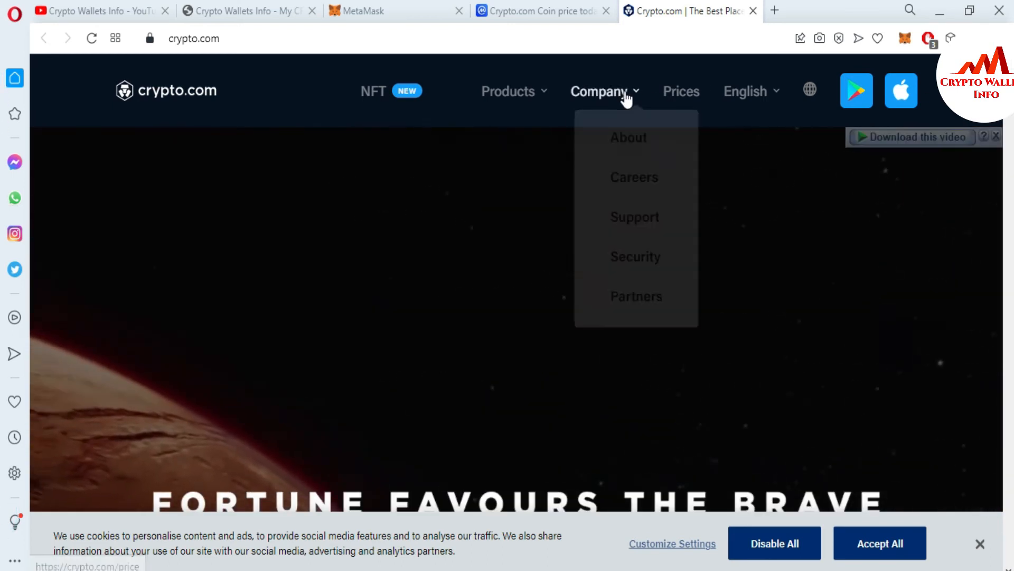
pyautogui.click(508, 90)
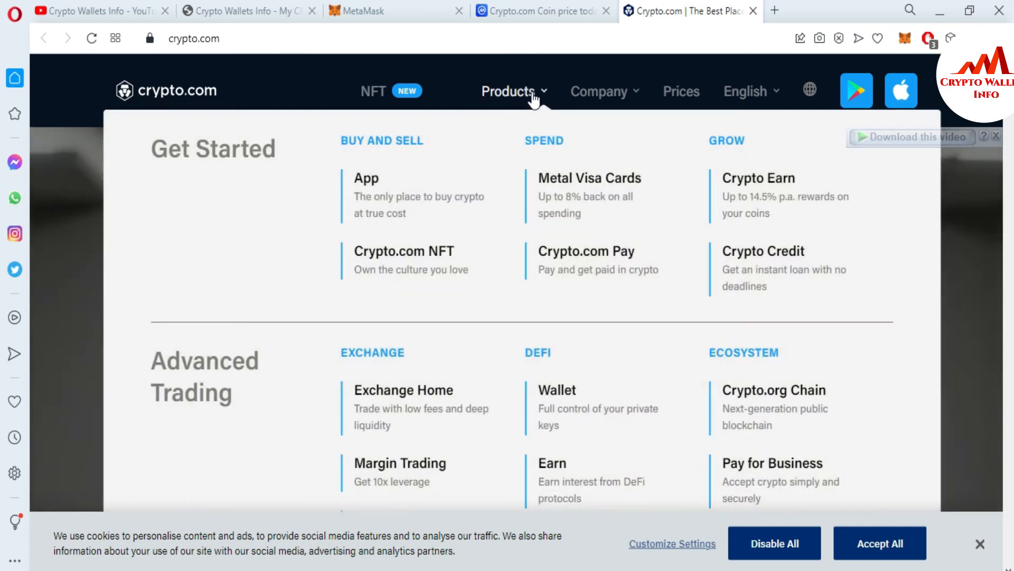
pyautogui.moveTo(547, 299)
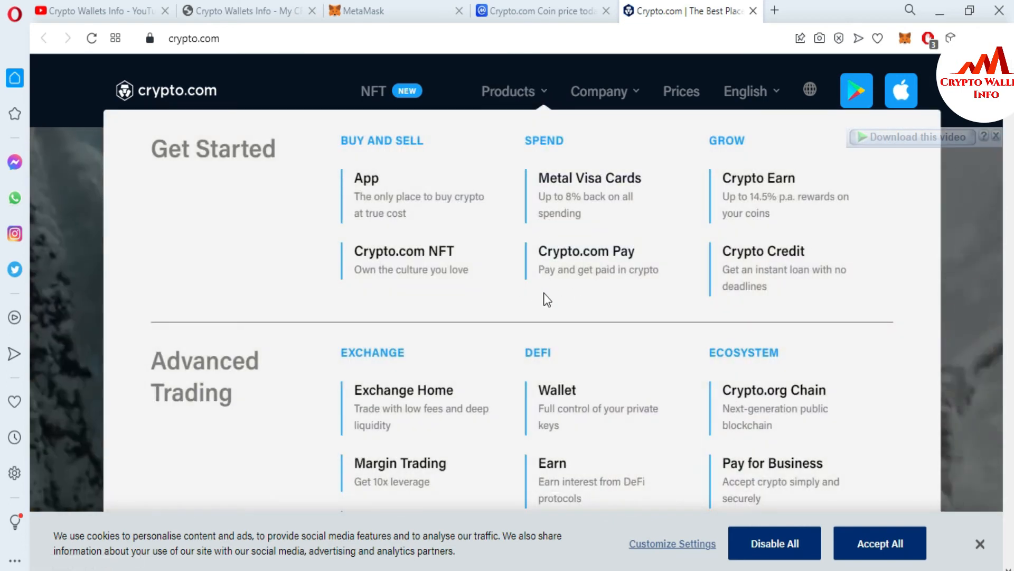
pyautogui.moveTo(539, 301)
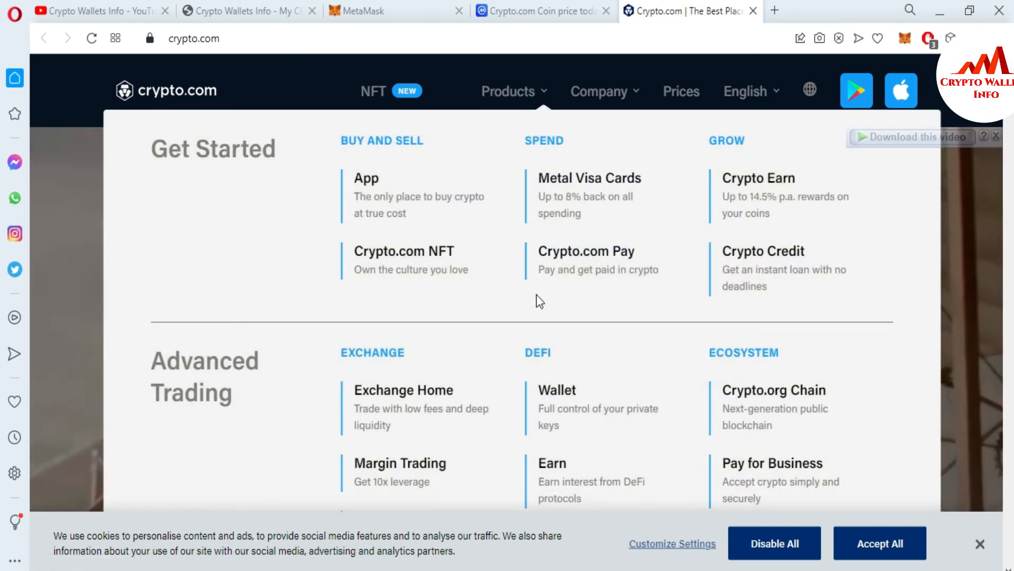
pyautogui.moveTo(205, 367)
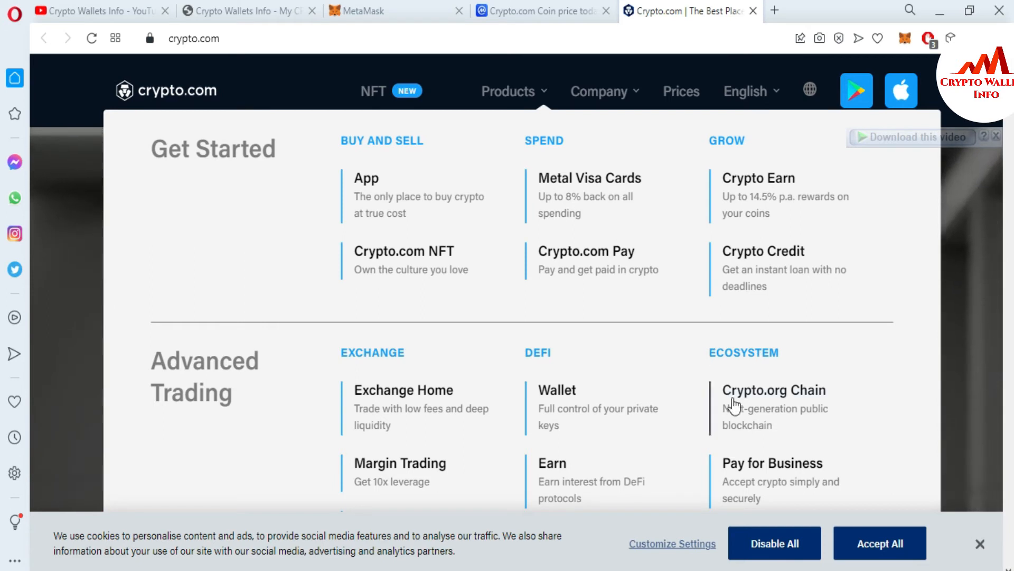
pyautogui.moveTo(769, 404)
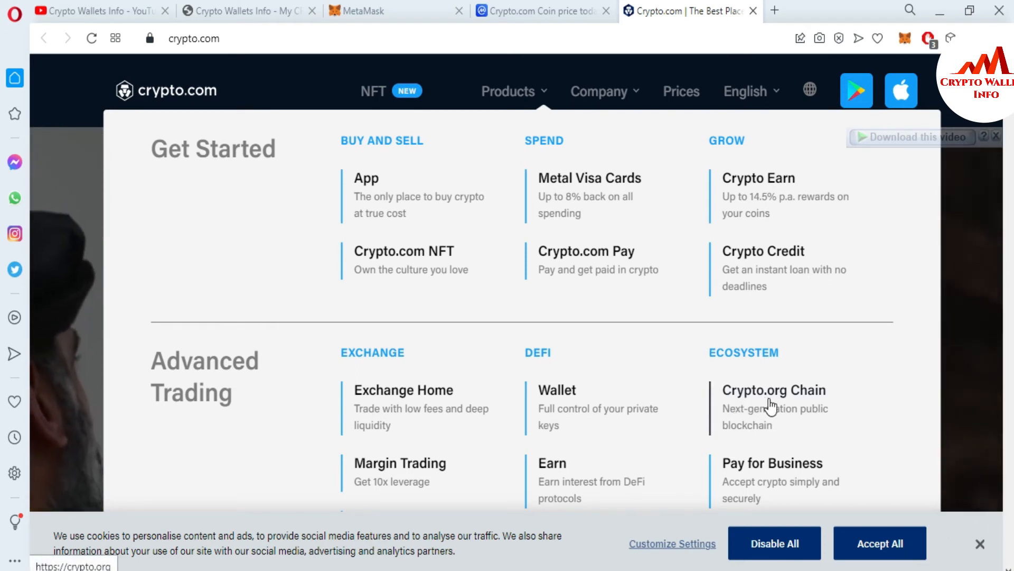
pyautogui.moveTo(794, 401)
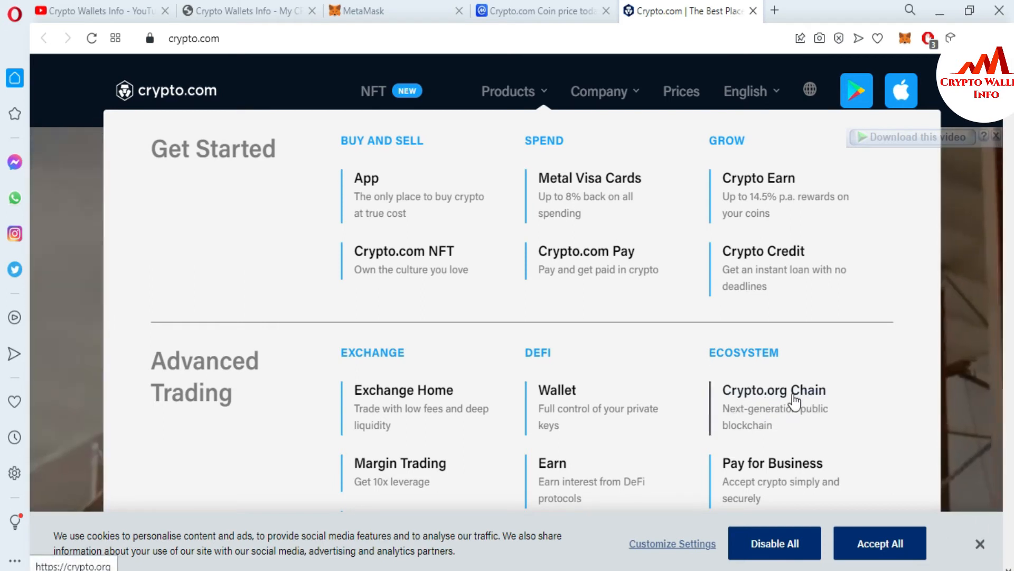
pyautogui.click(774, 389)
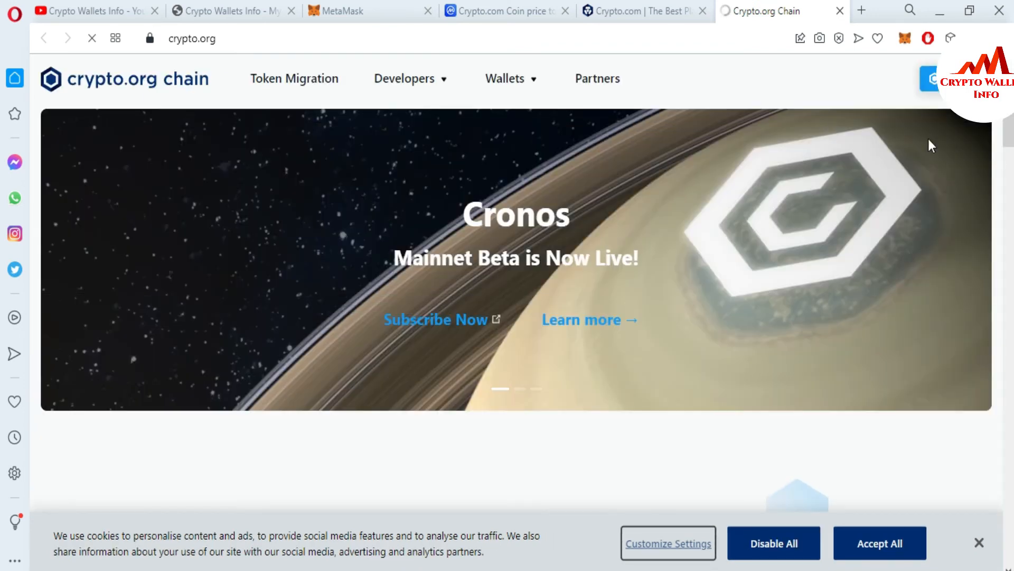
pyautogui.scroll(-3)
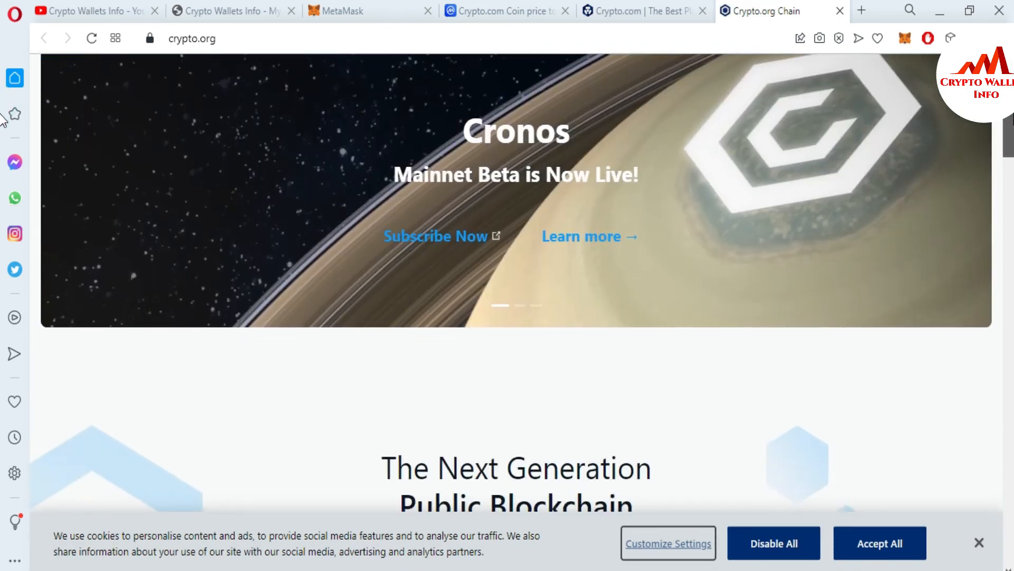
pyautogui.click(516, 306)
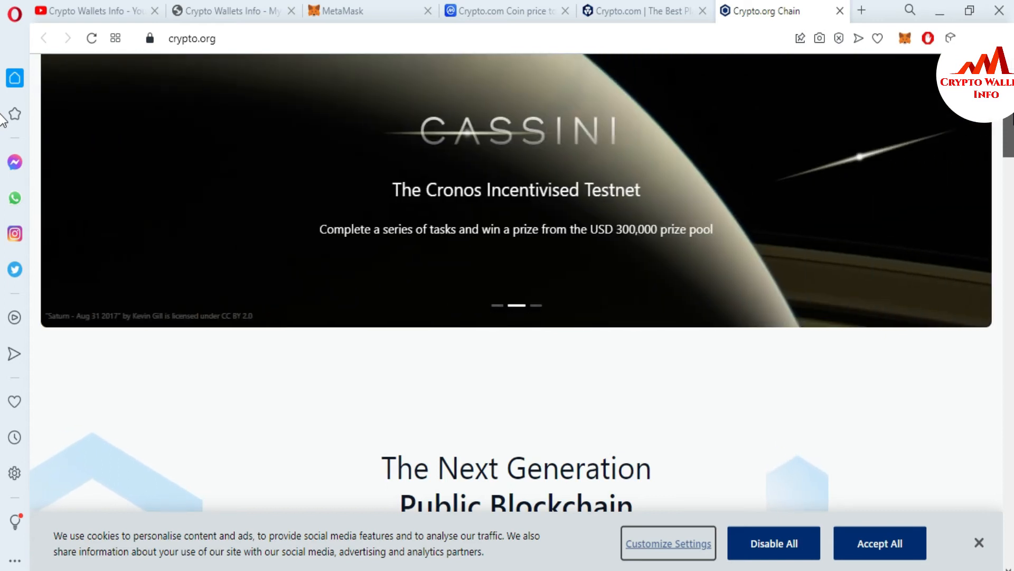
pyautogui.scroll(-3)
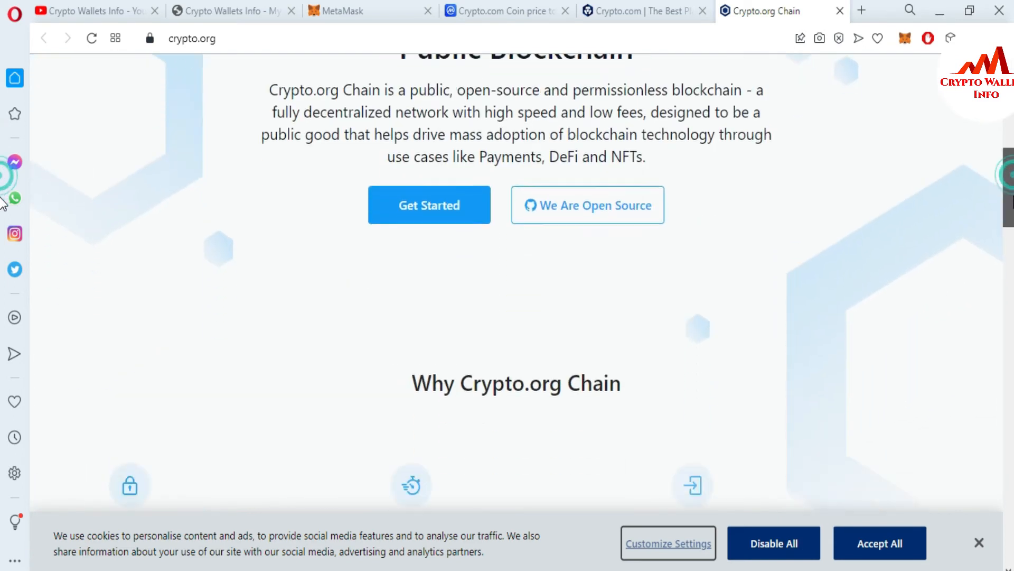
pyautogui.scroll(-3)
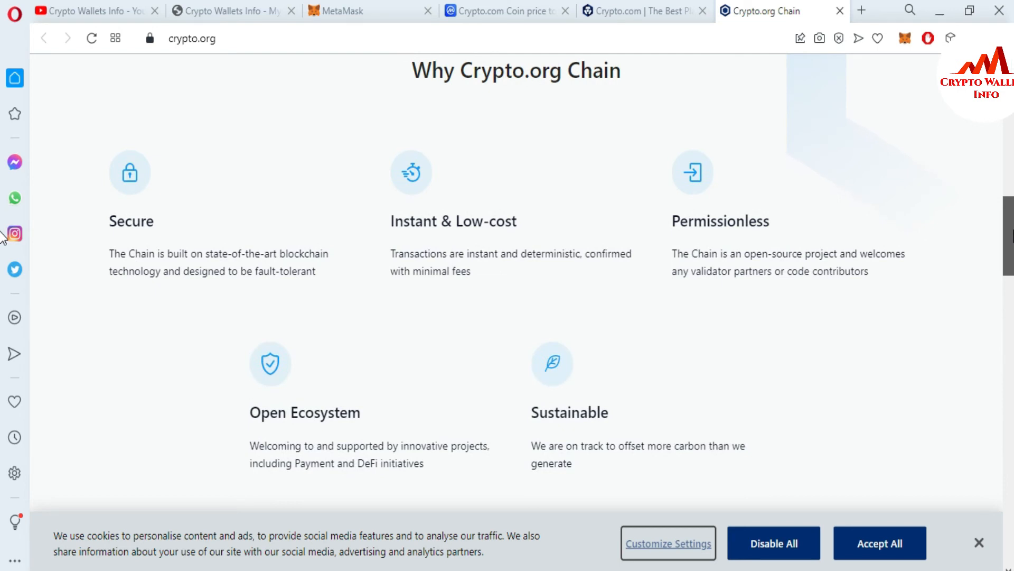
pyautogui.scroll(3)
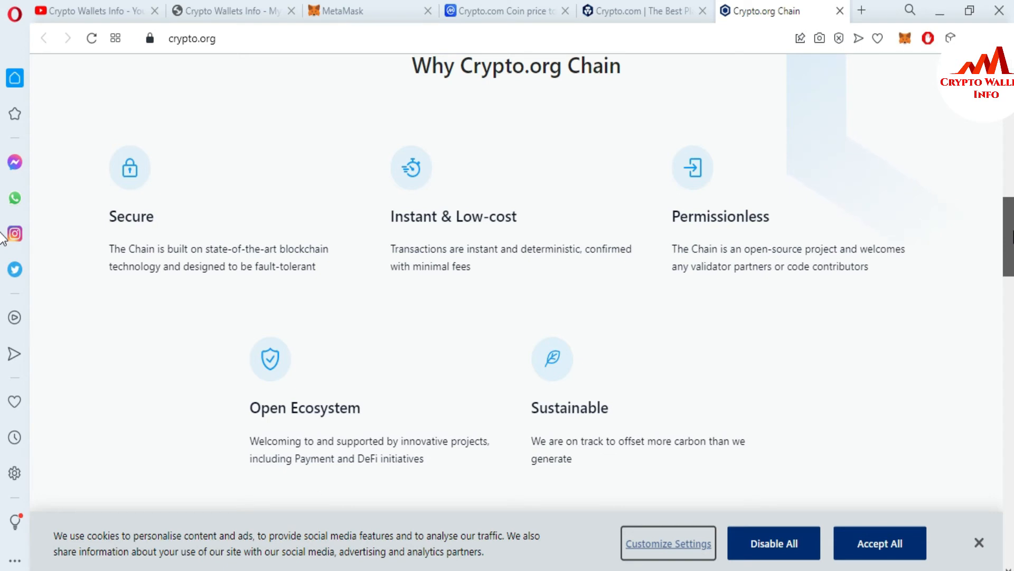
pyautogui.scroll(-3)
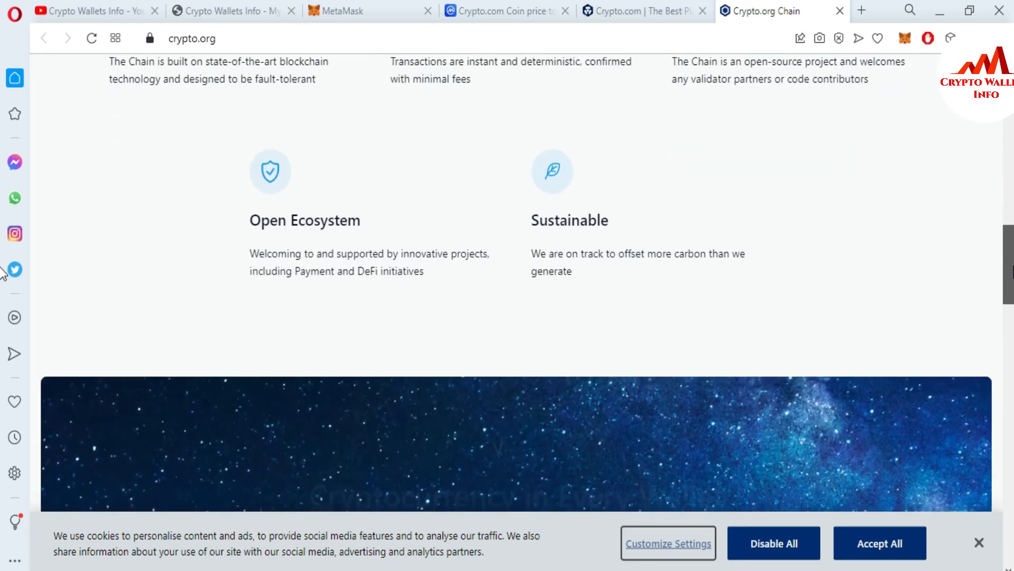
pyautogui.scroll(3)
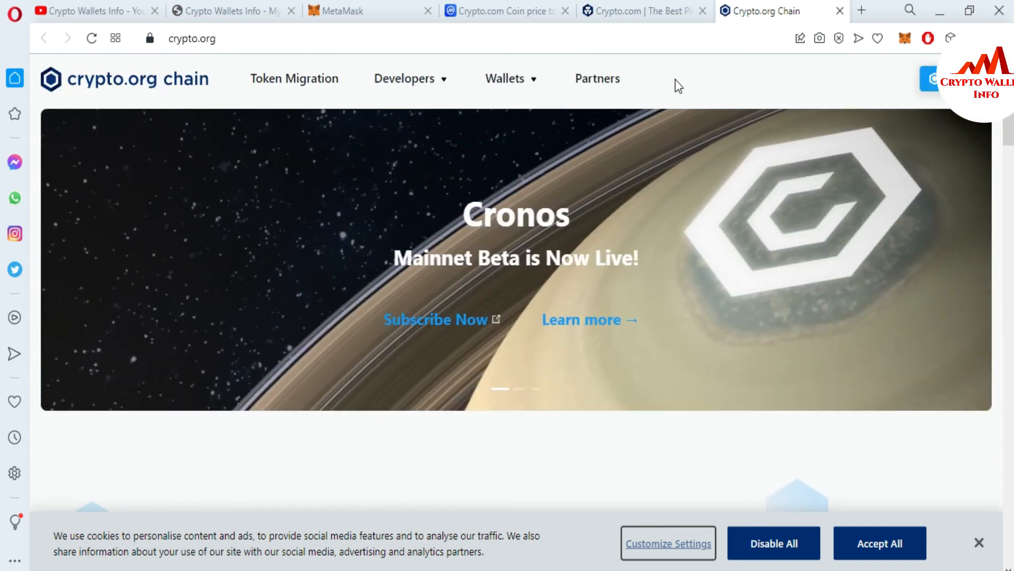
pyautogui.moveTo(391, 171)
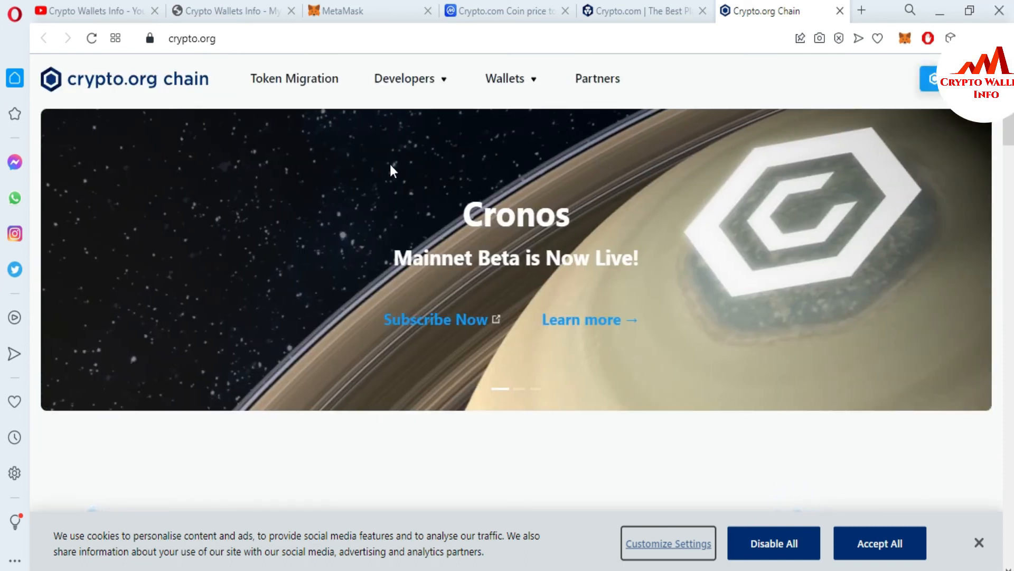
pyautogui.moveTo(629, 331)
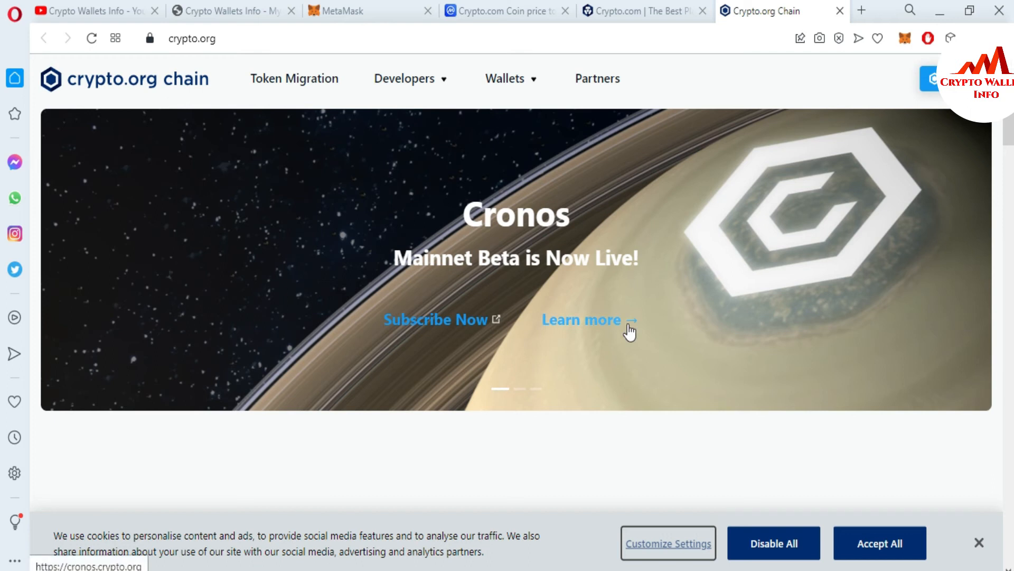
pyautogui.moveTo(396, 62)
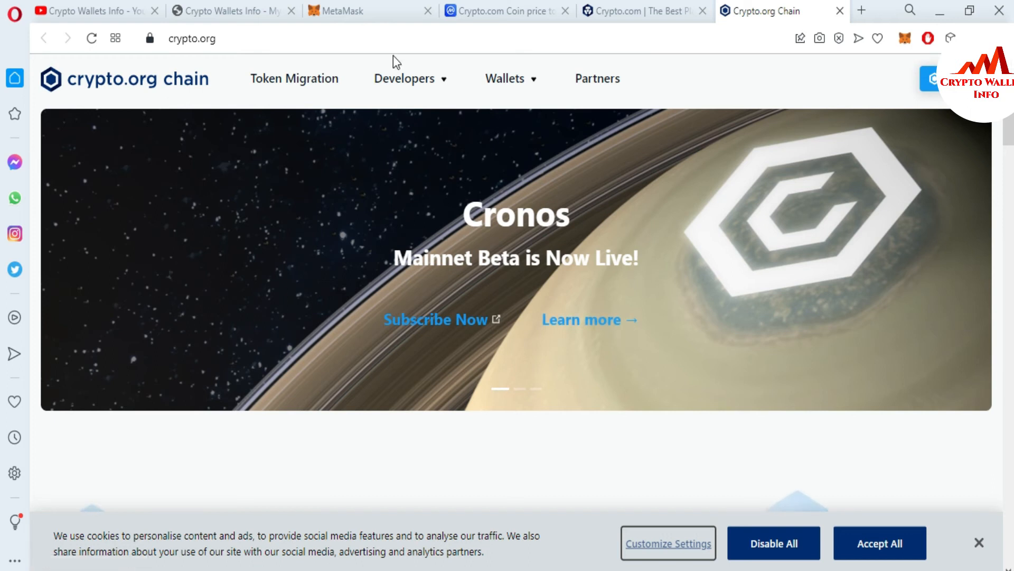
pyautogui.click(337, 11)
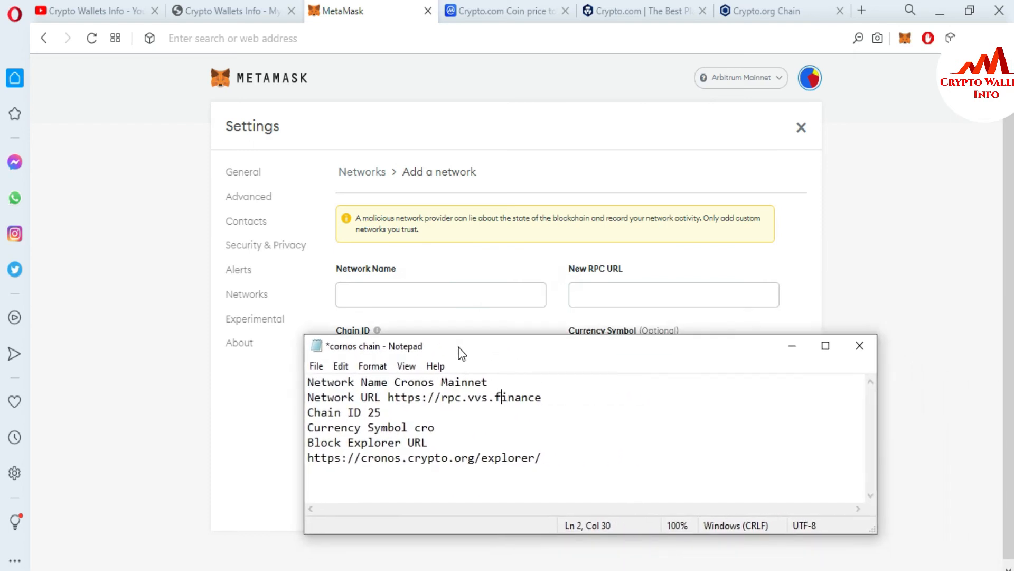
pyautogui.moveTo(449, 385)
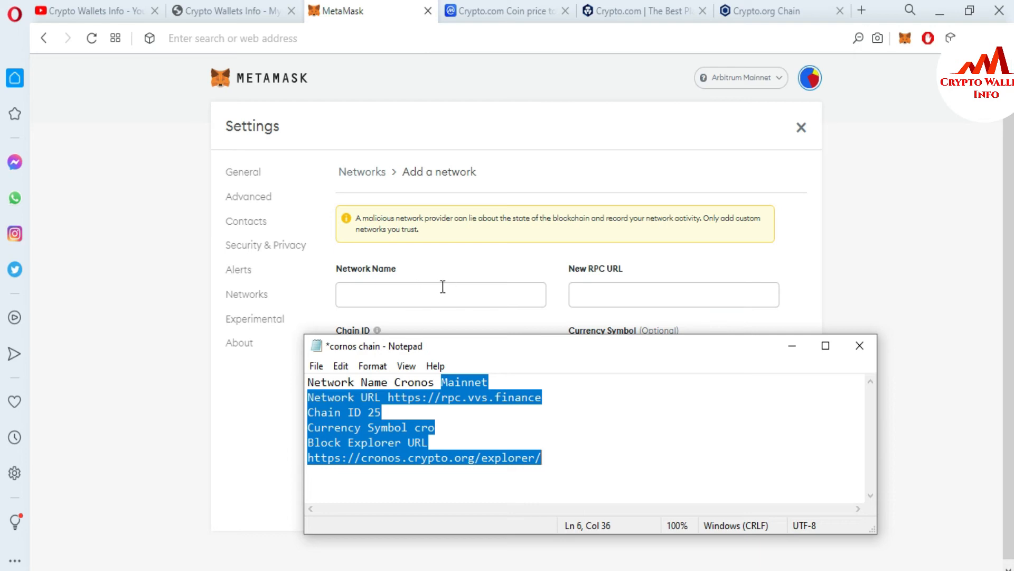
# Take 'Cronos Mainnet' from the notes and enter it as the Network Name.
pyautogui.click(434, 427)
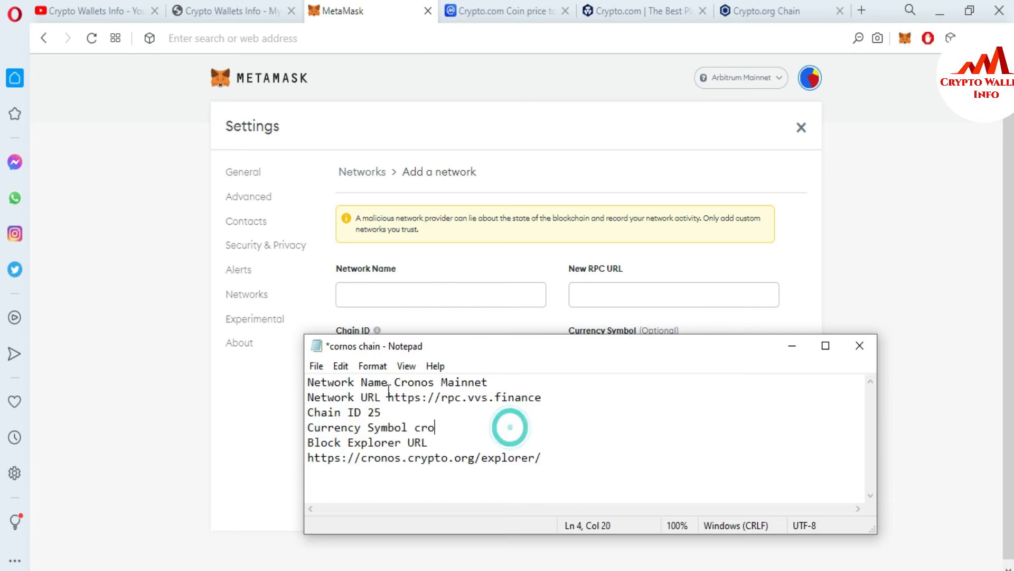
pyautogui.doubleClick(441, 382)
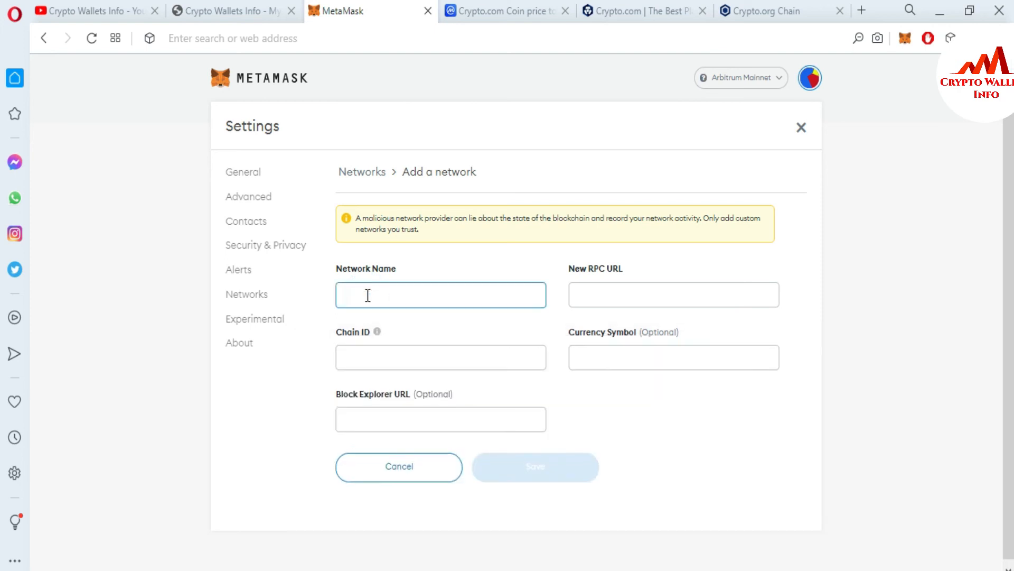
pyautogui.write('Cronos Mainnet')
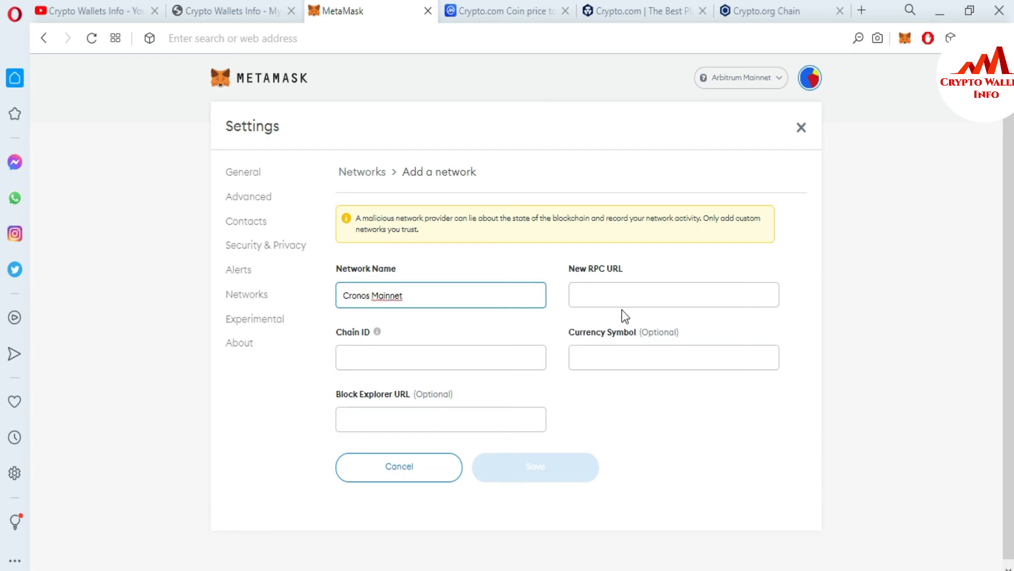
pyautogui.click(672, 294)
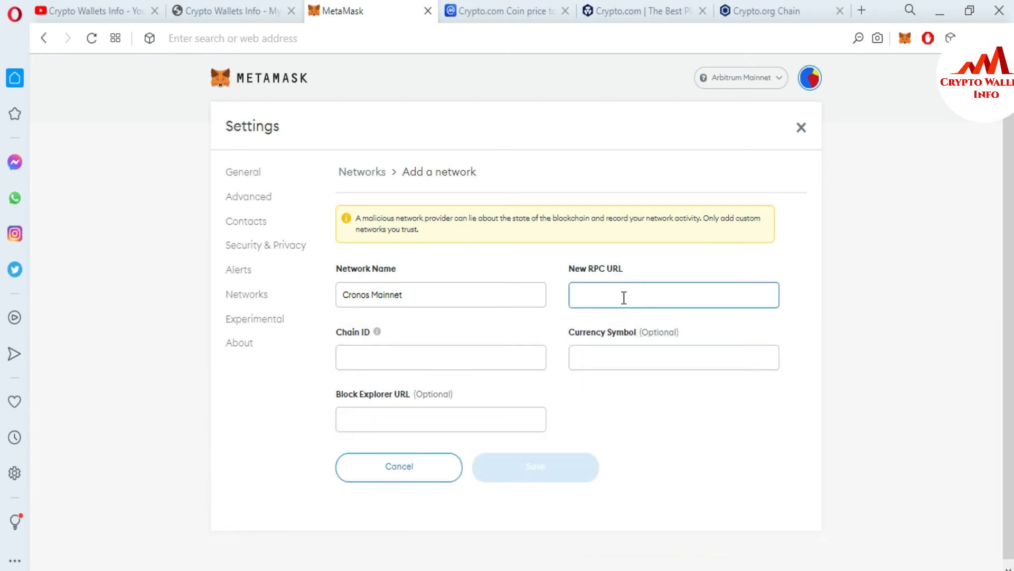
pyautogui.write('https://rpc.vvs.finance')
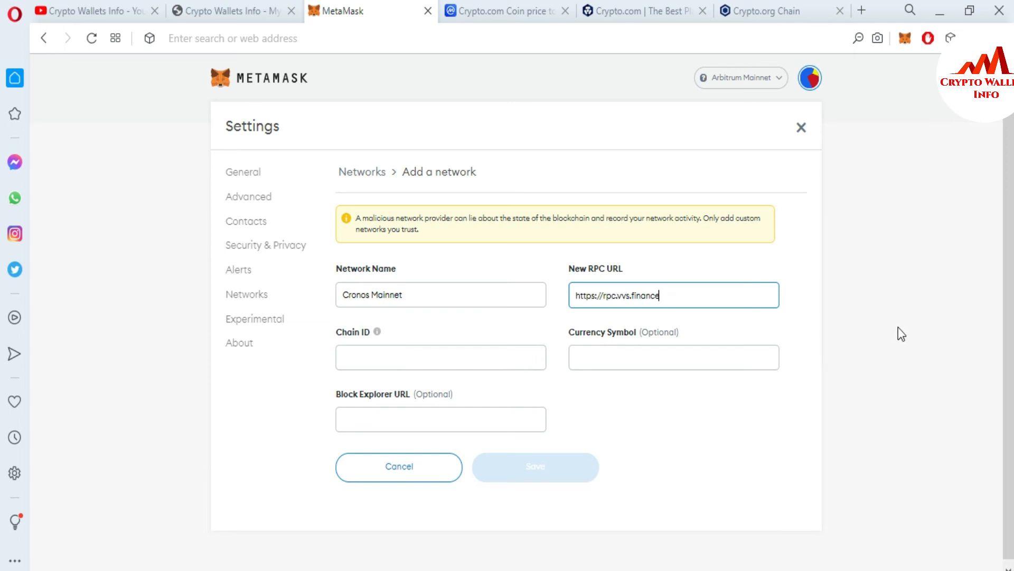
pyautogui.click(441, 357)
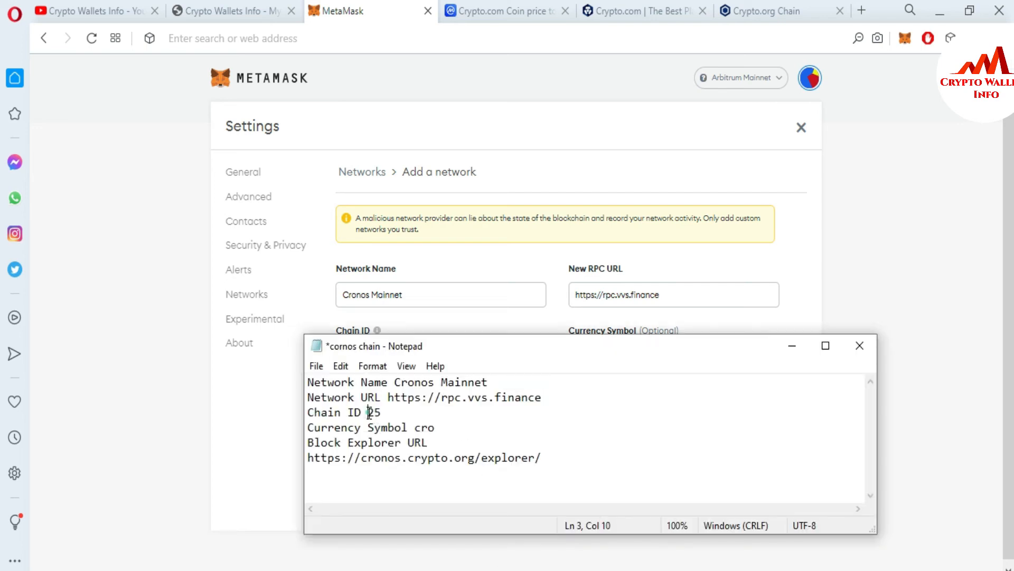
pyautogui.doubleClick(374, 412)
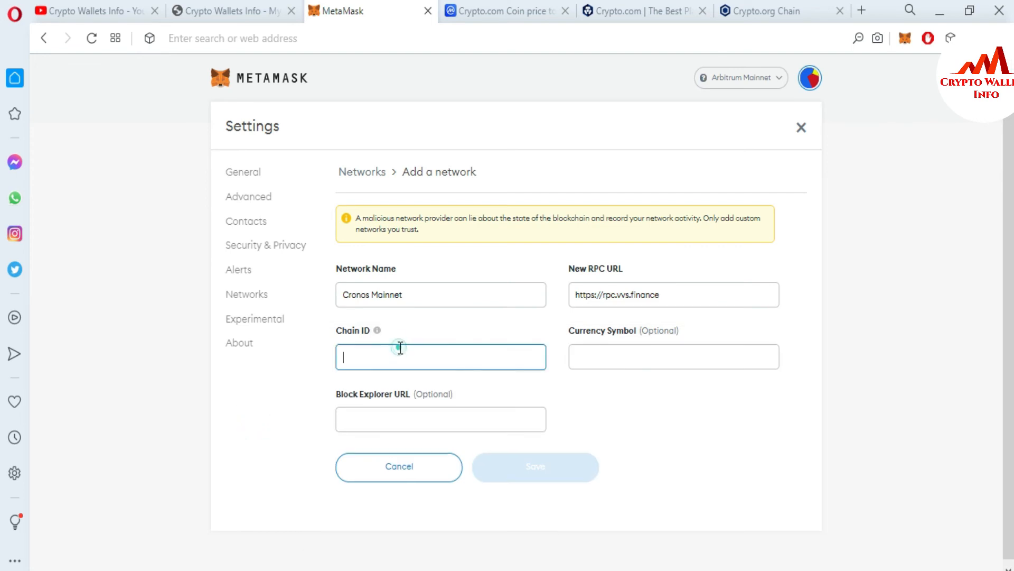
pyautogui.write('25')
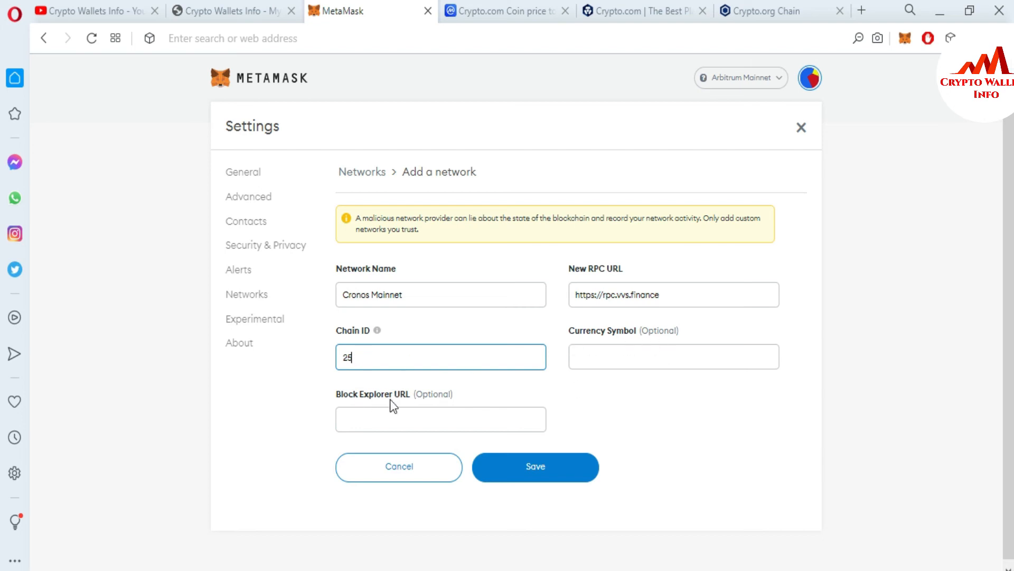
pyautogui.moveTo(630, 347)
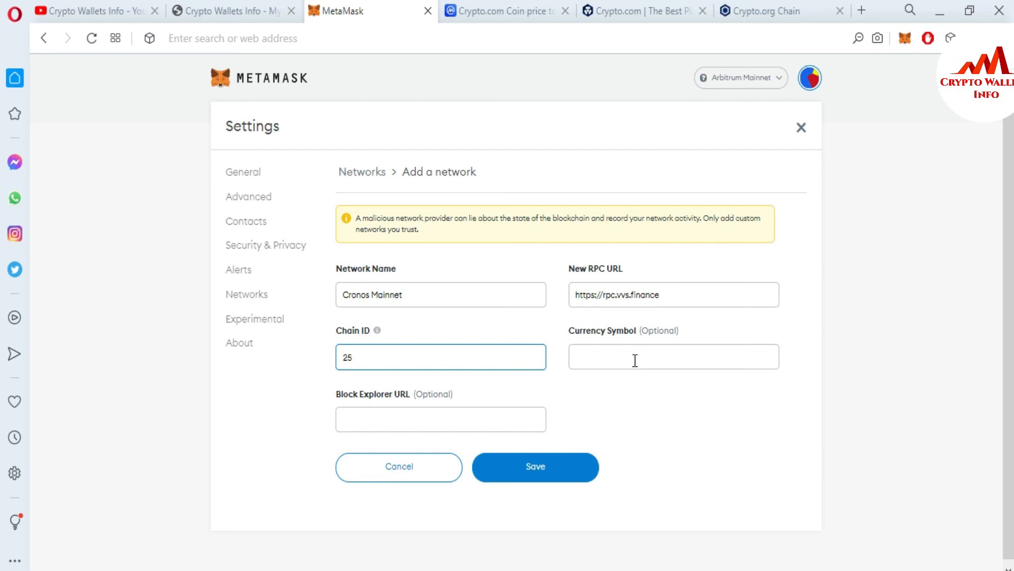
pyautogui.moveTo(676, 398)
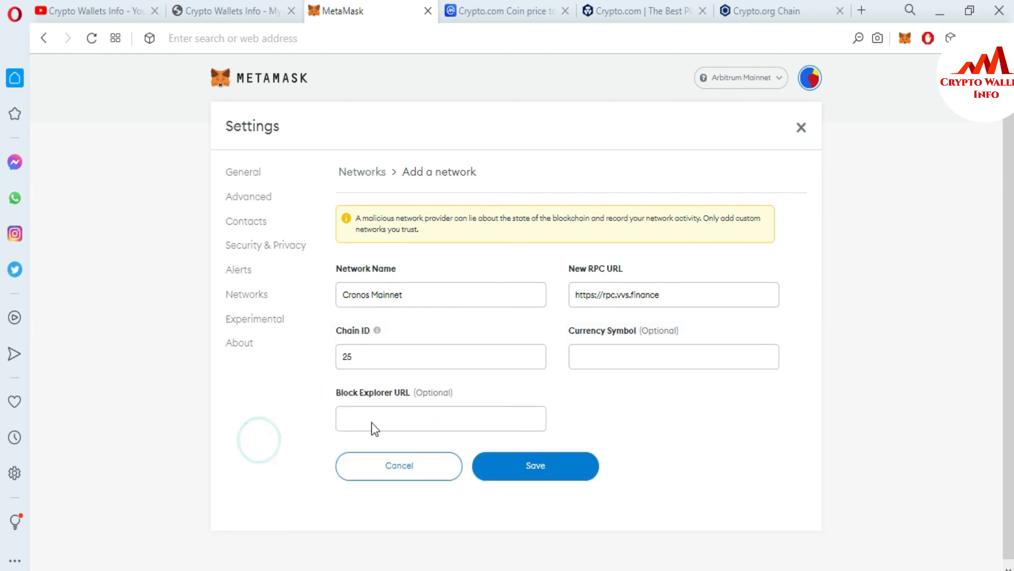
pyautogui.moveTo(659, 380)
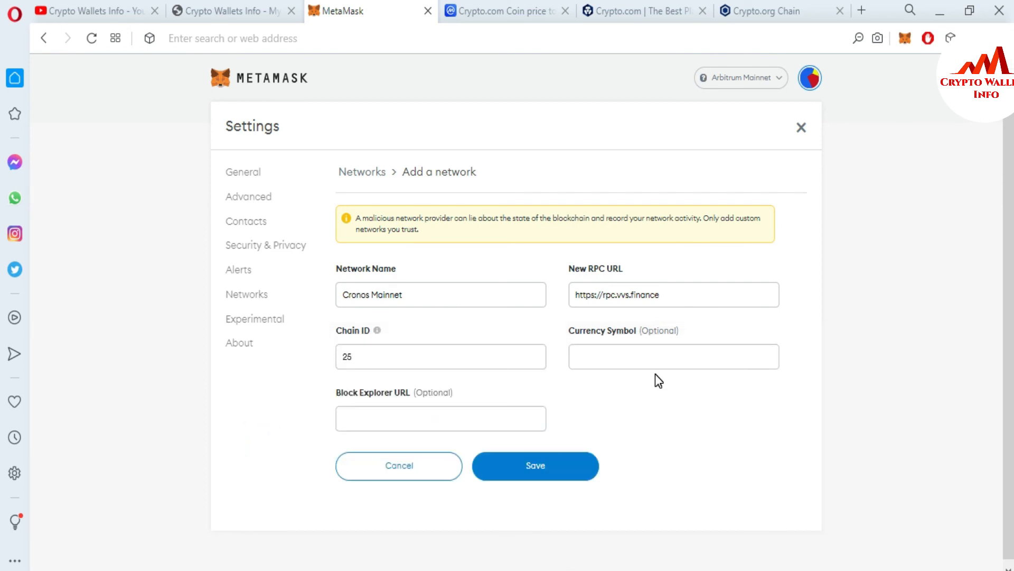
pyautogui.click(478, 452)
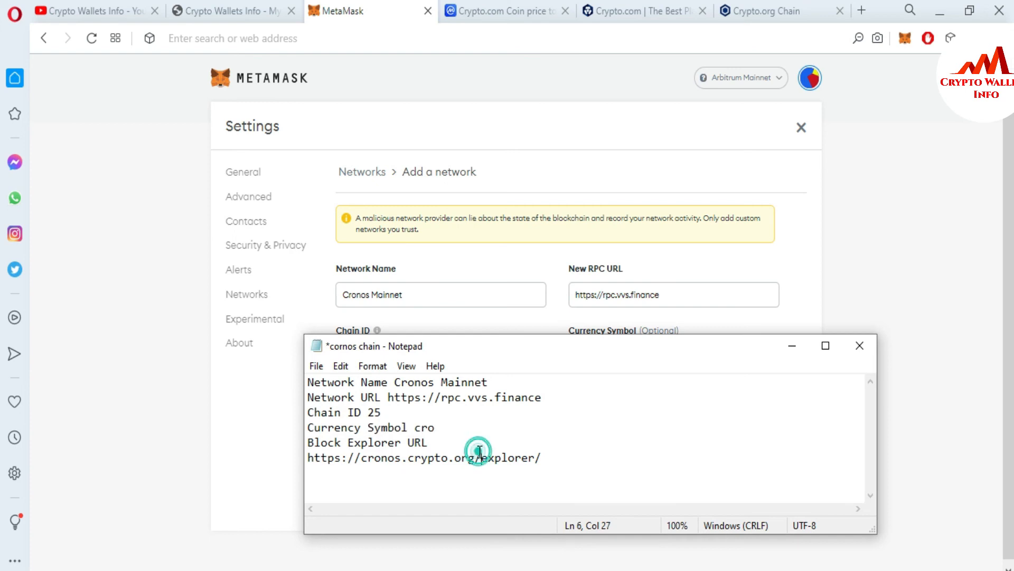
pyautogui.doubleClick(423, 427)
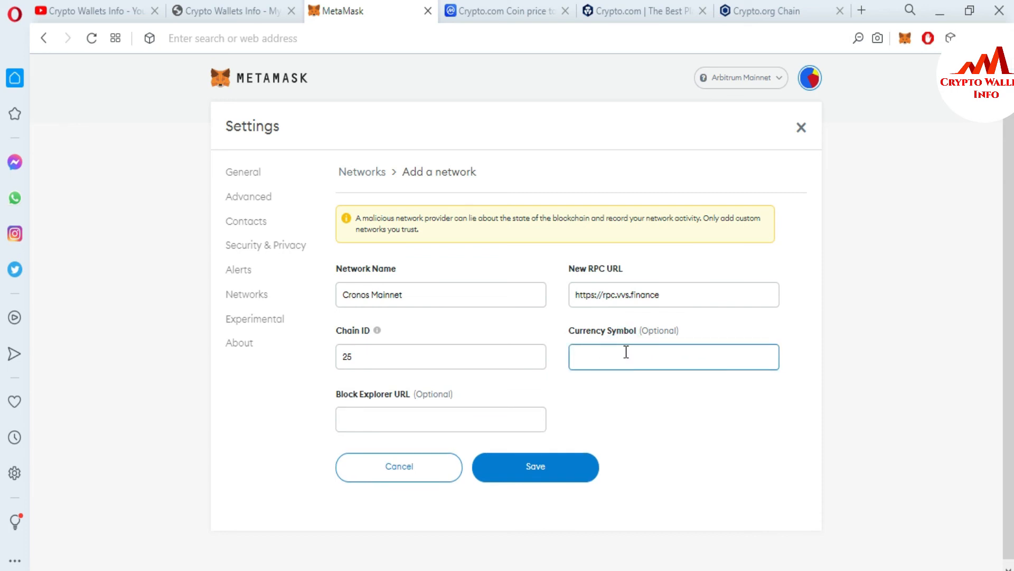
pyautogui.write('crd')
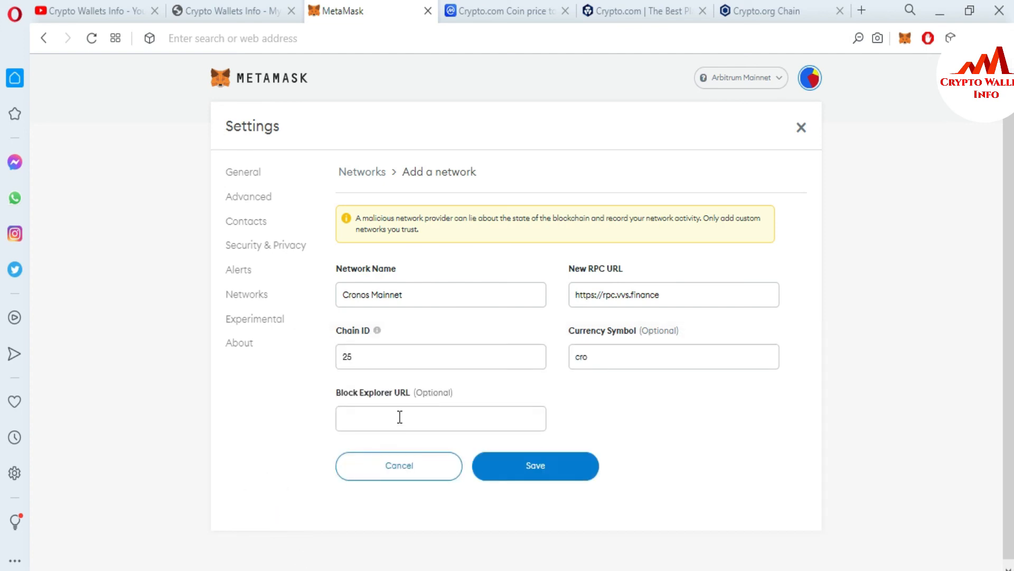
pyautogui.write('https://cronos.crypto.org/explorer/')
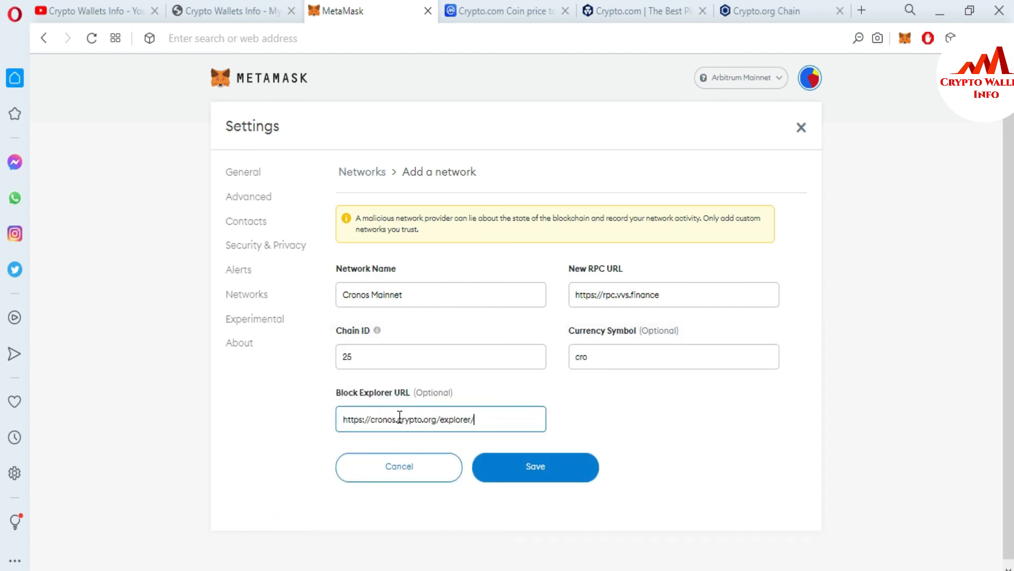
pyautogui.moveTo(446, 300)
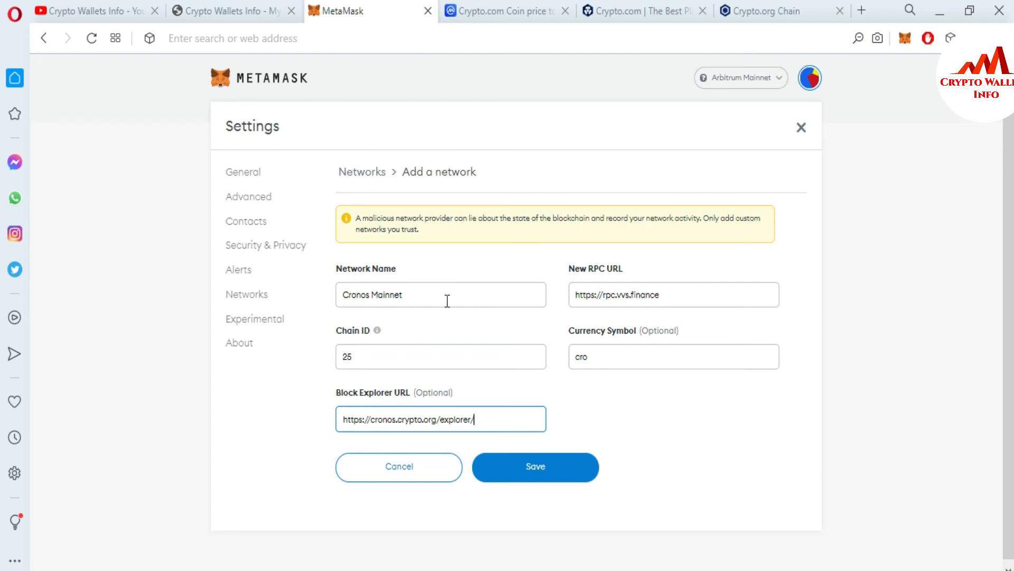
pyautogui.moveTo(414, 320)
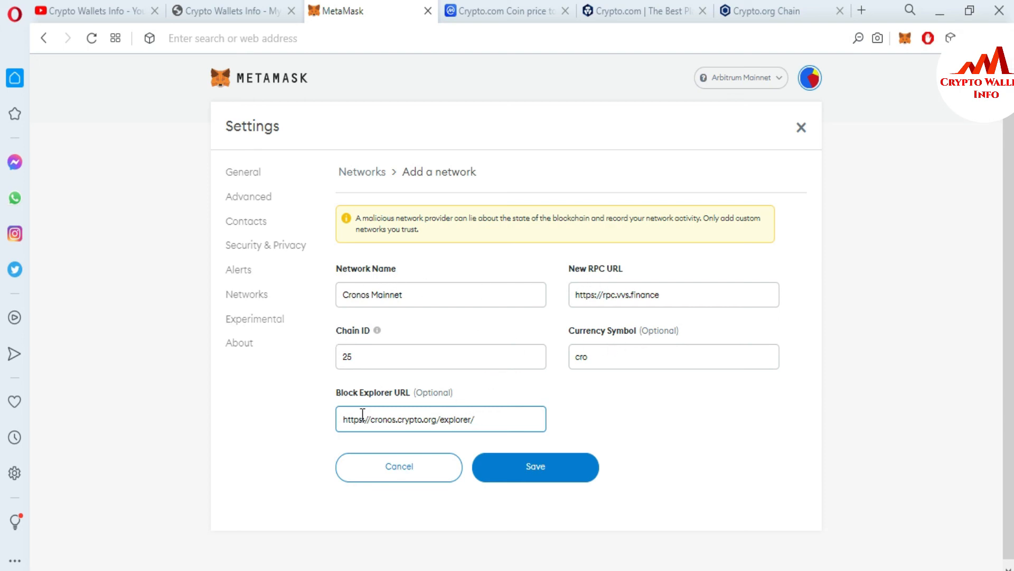
pyautogui.moveTo(703, 434)
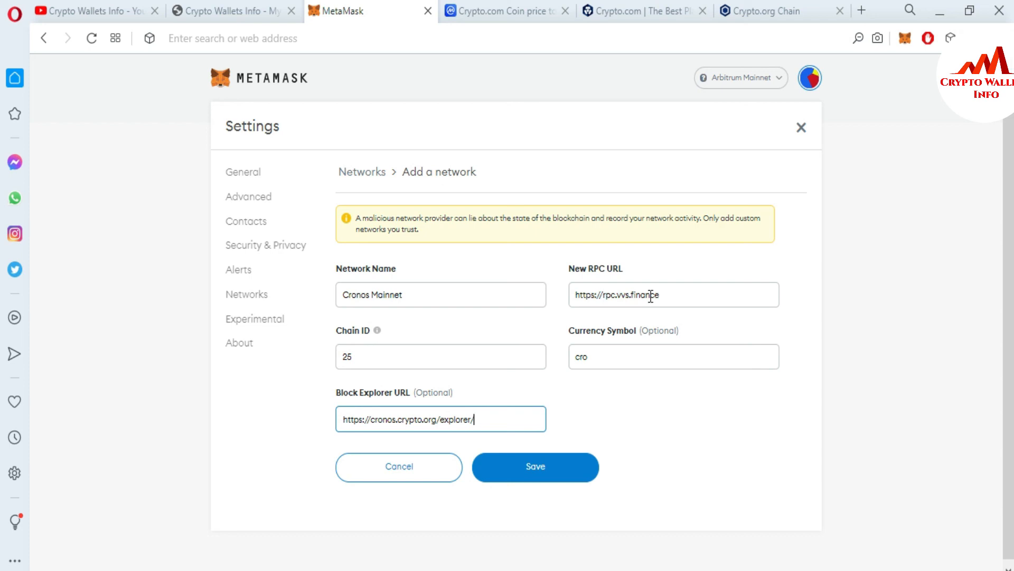
pyautogui.moveTo(657, 516)
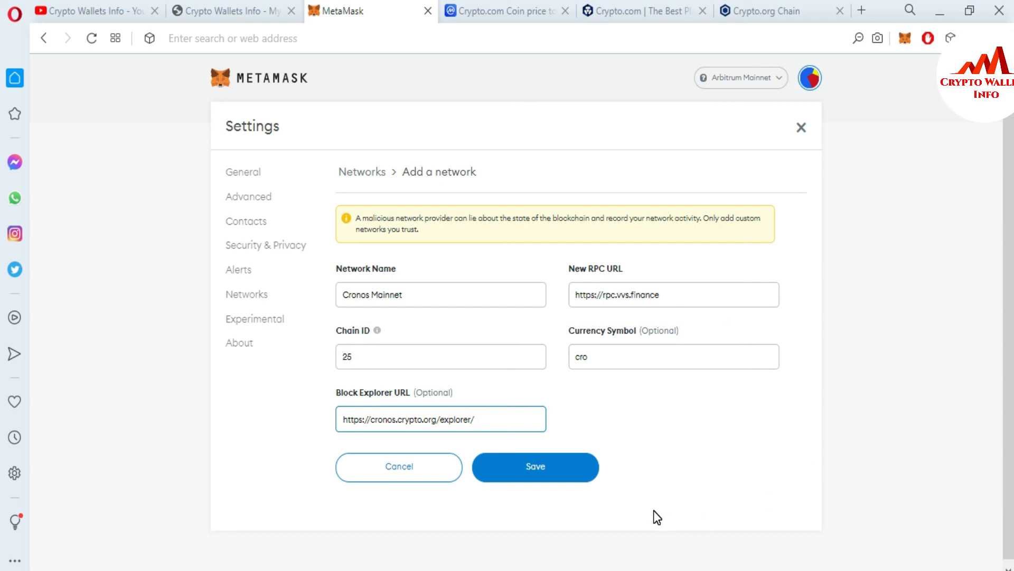
# Save the Cronos Mainnet network so Account 5 shows a 0 CRO balance.
pyautogui.click(535, 466)
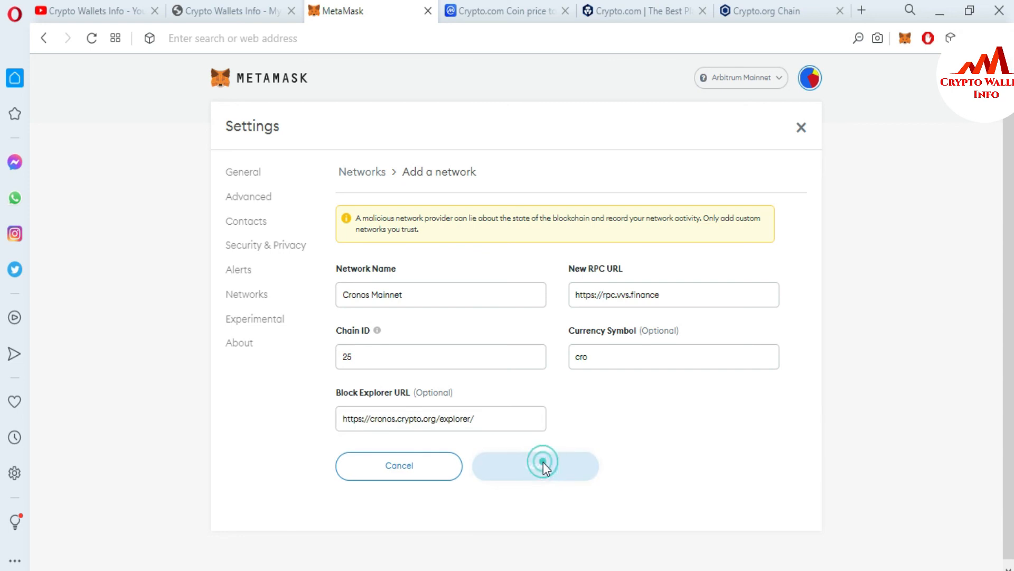
pyautogui.click(536, 465)
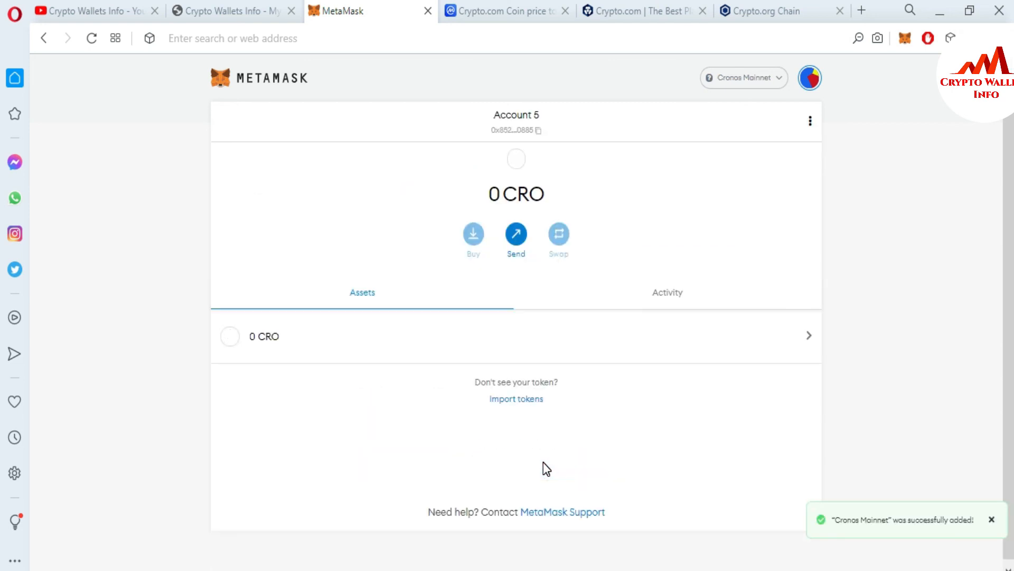
pyautogui.moveTo(769, 156)
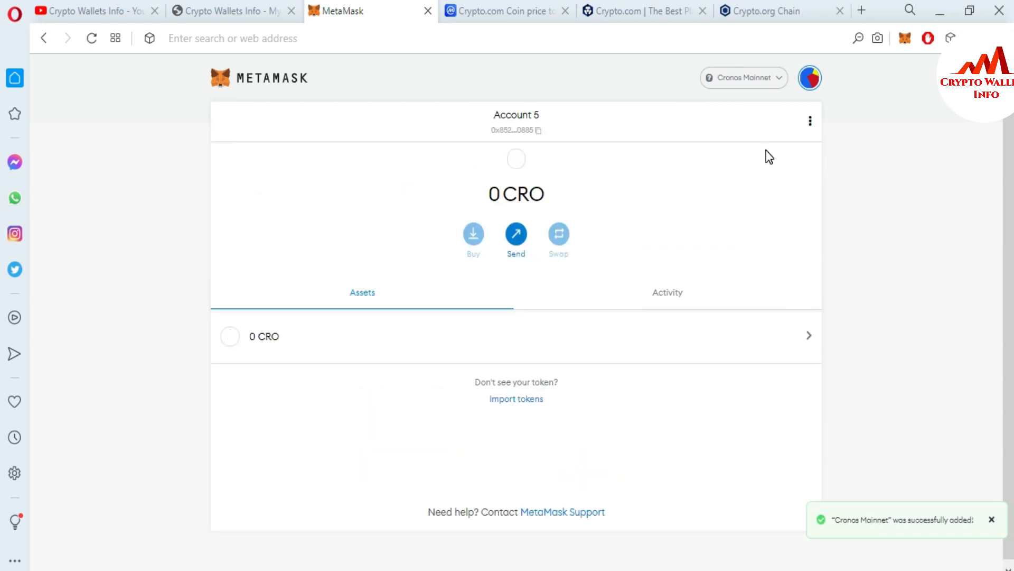
pyautogui.moveTo(538, 130)
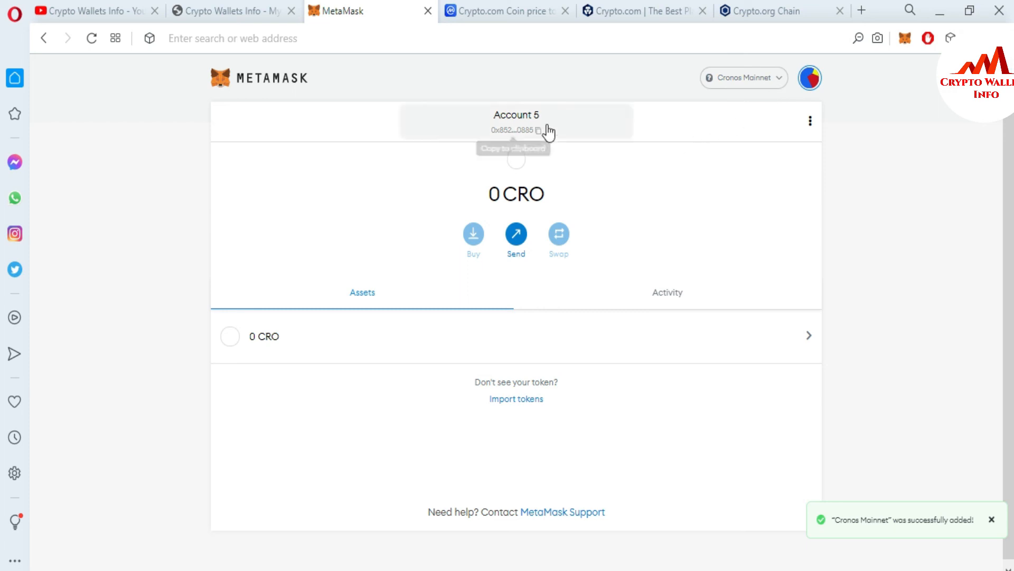
pyautogui.moveTo(625, 158)
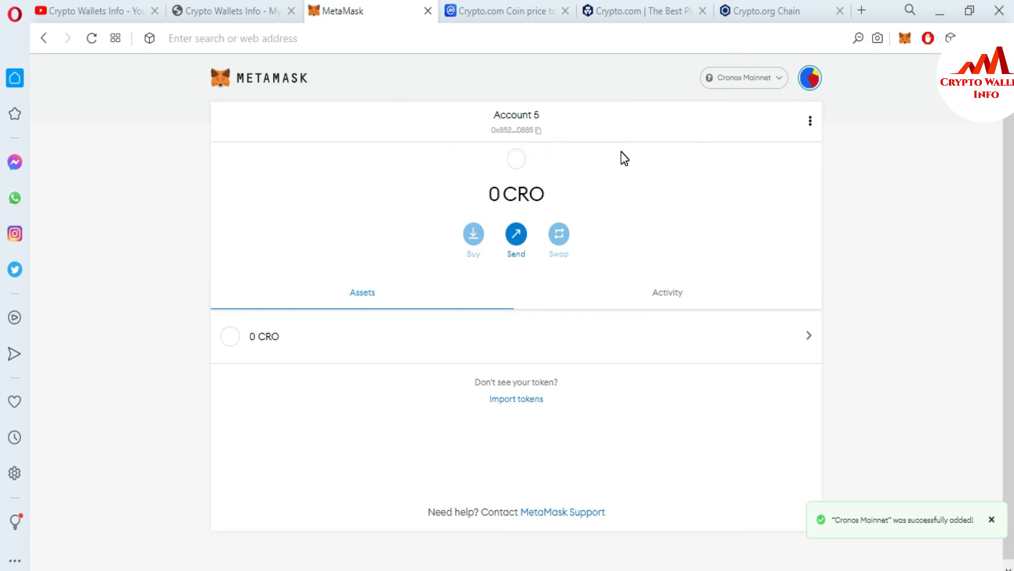
pyautogui.moveTo(675, 135)
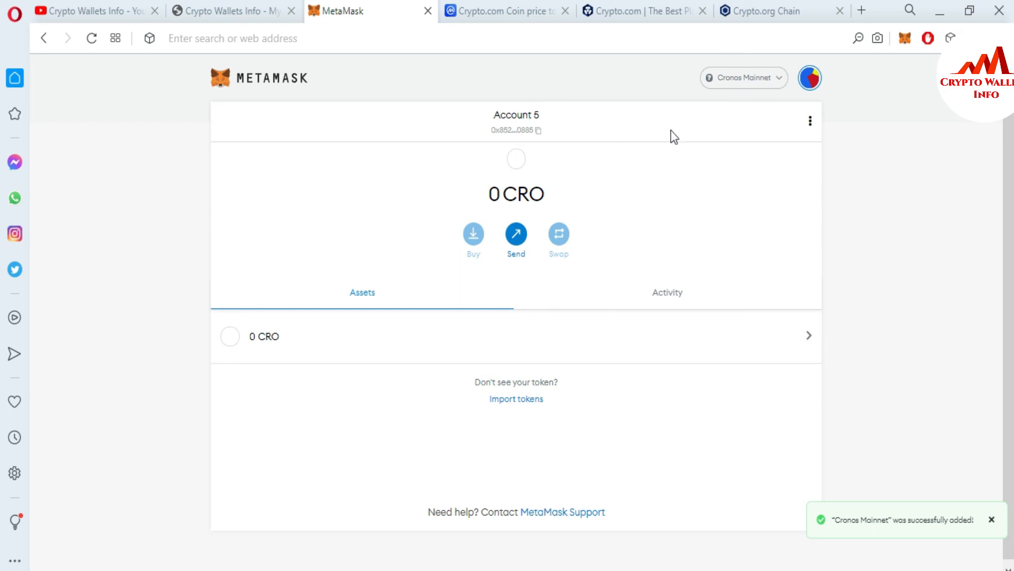
pyautogui.moveTo(621, 168)
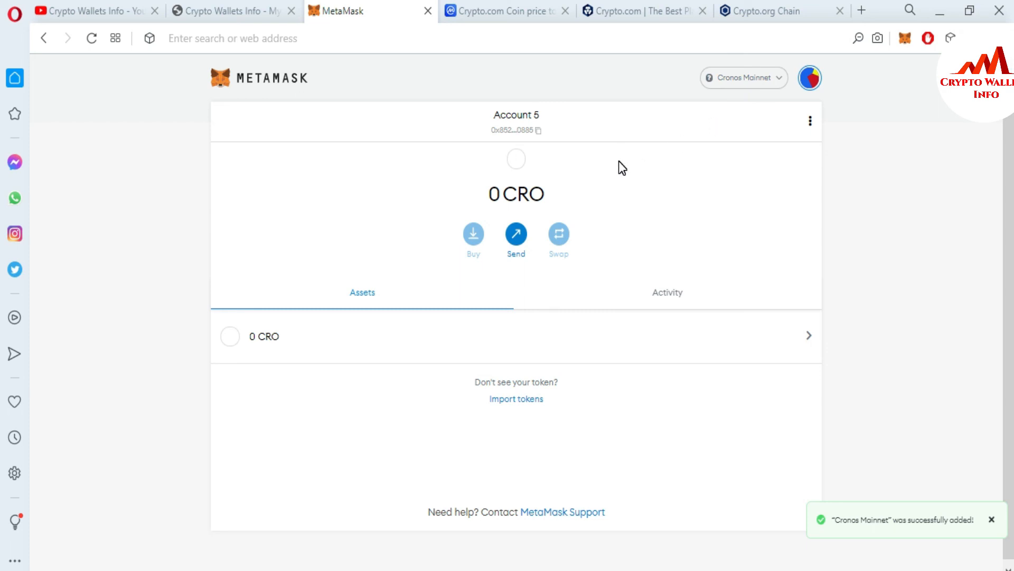
pyautogui.moveTo(564, 205)
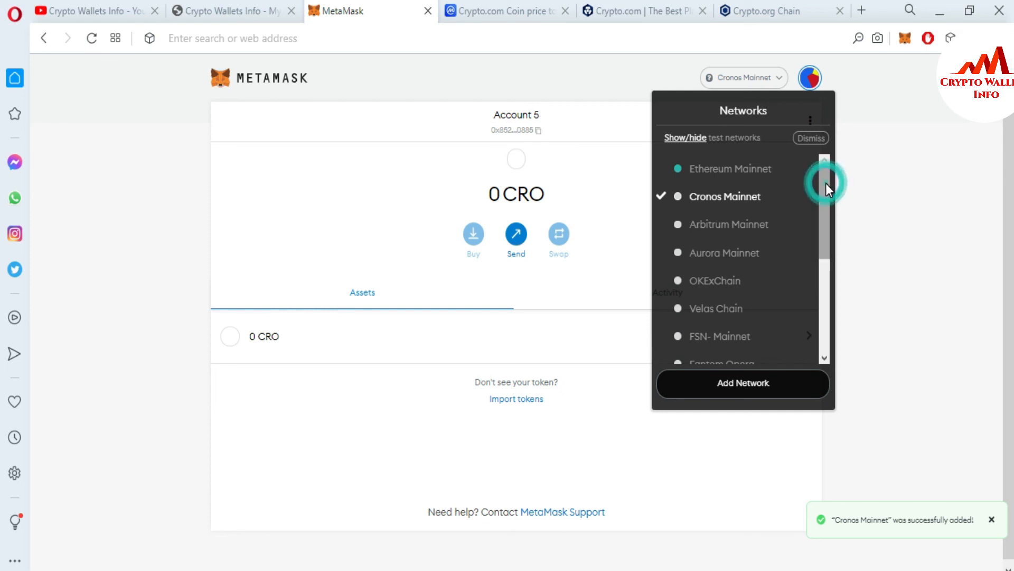
pyautogui.moveTo(741, 200)
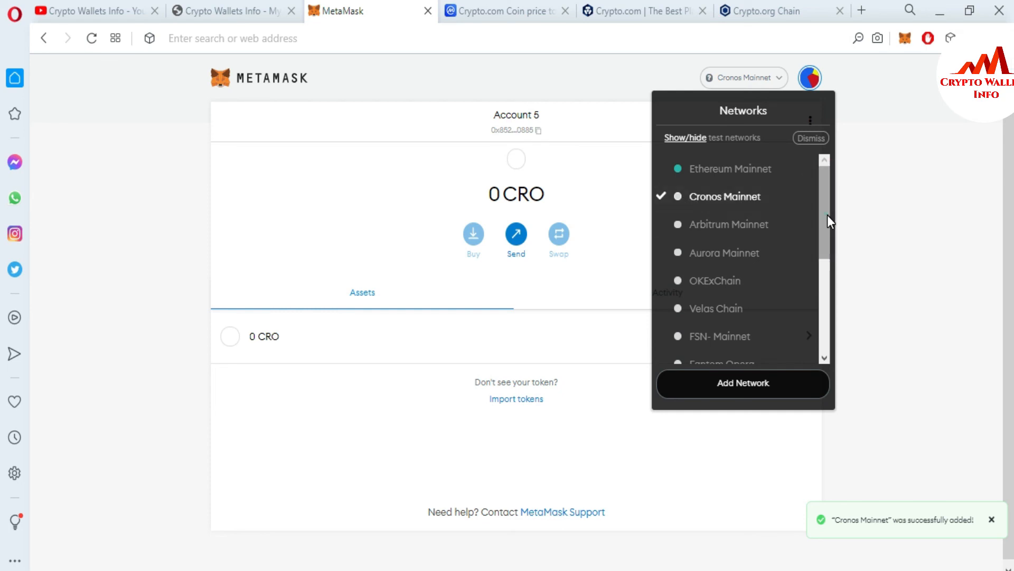
# Check that Cronos Mainnet is active, then open the Crypto Wallets Info YouTube channel and website.
pyautogui.scroll(-3)
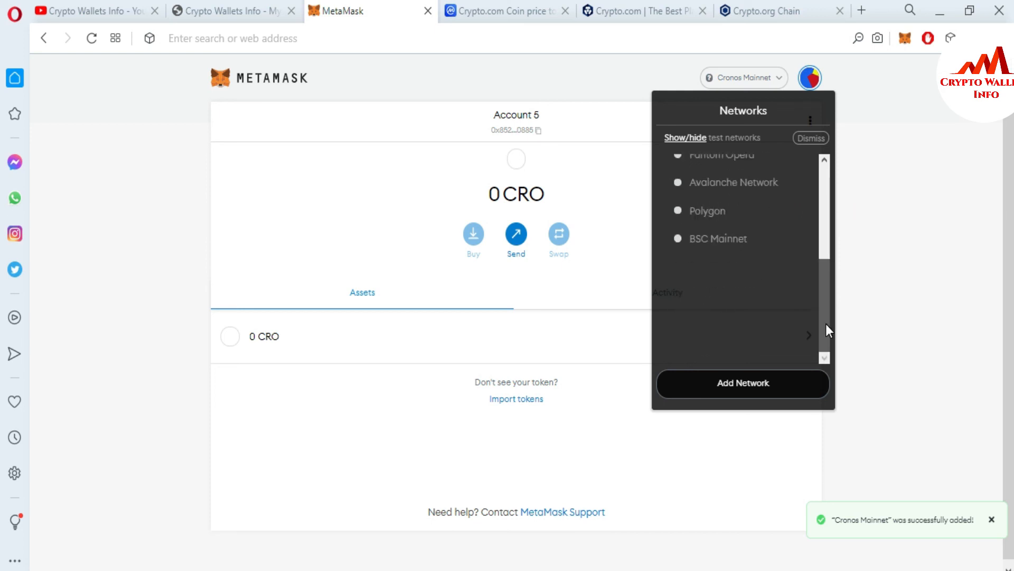
pyautogui.scroll(3)
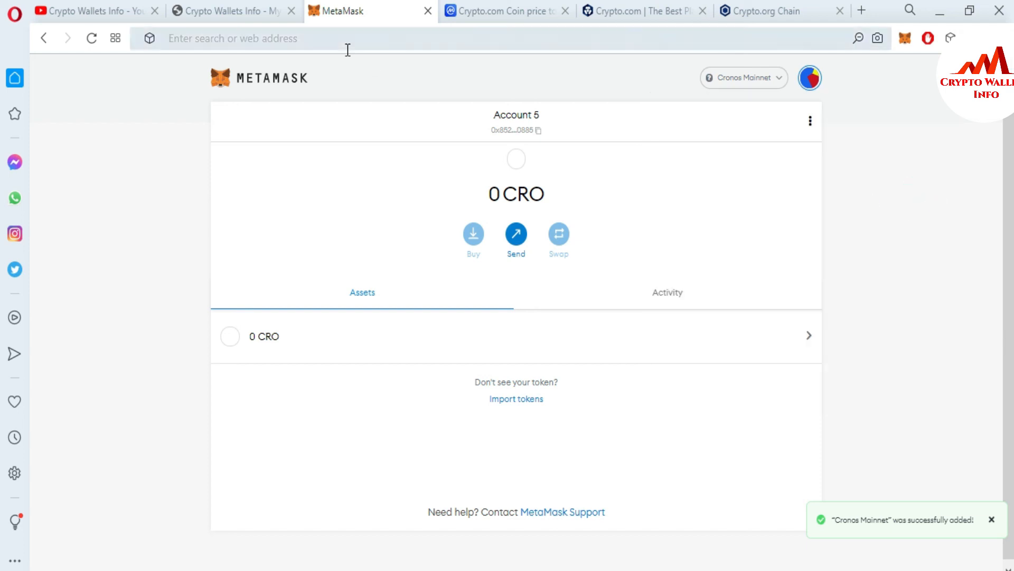
pyautogui.click(91, 11)
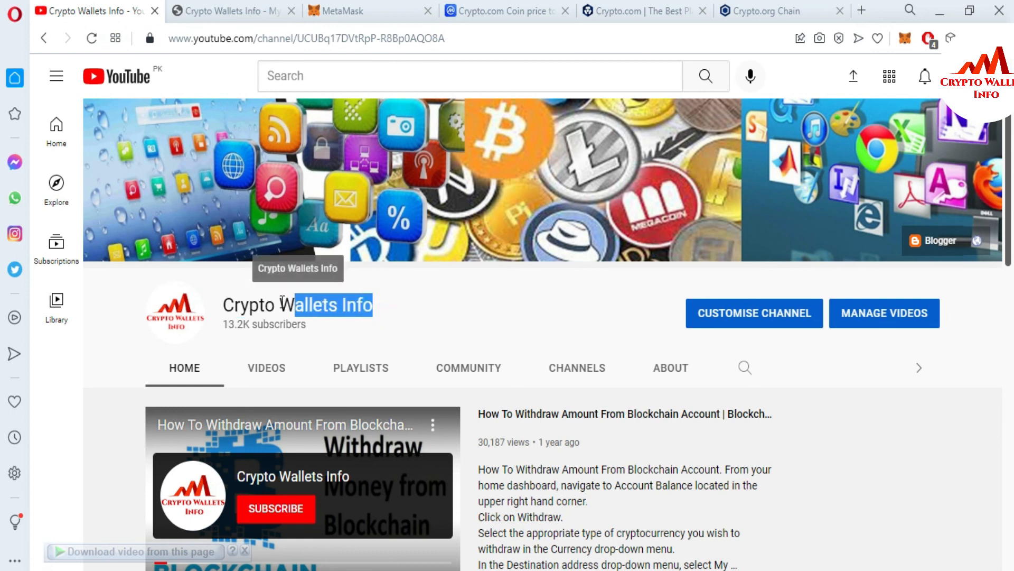
pyautogui.doubleClick(298, 305)
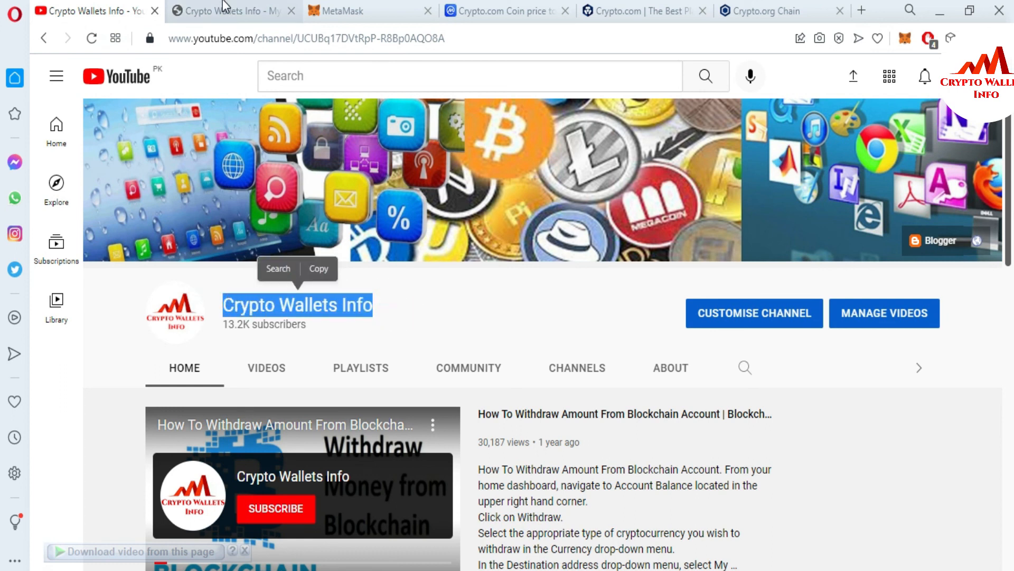
pyautogui.click(230, 11)
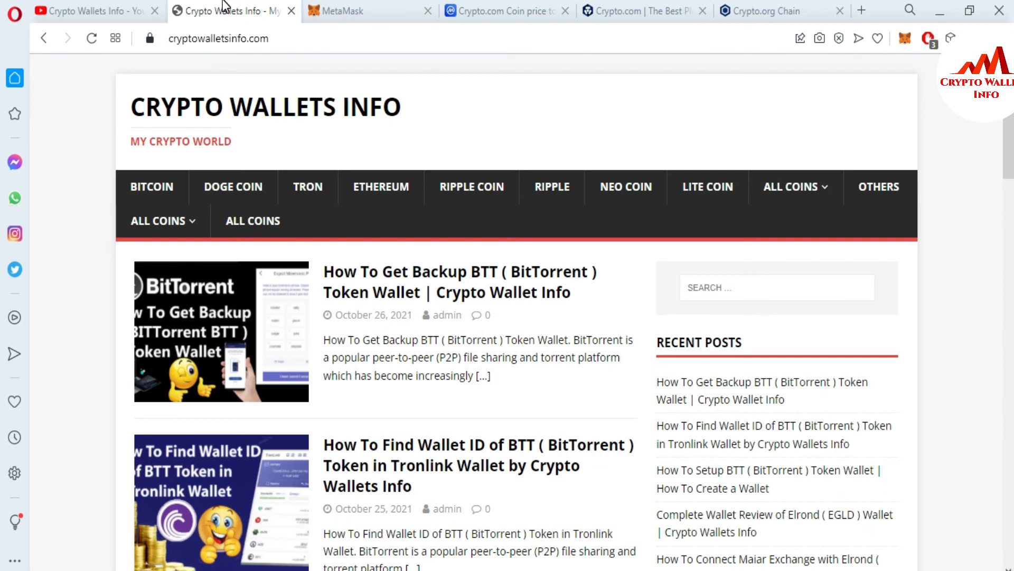
pyautogui.moveTo(152, 187)
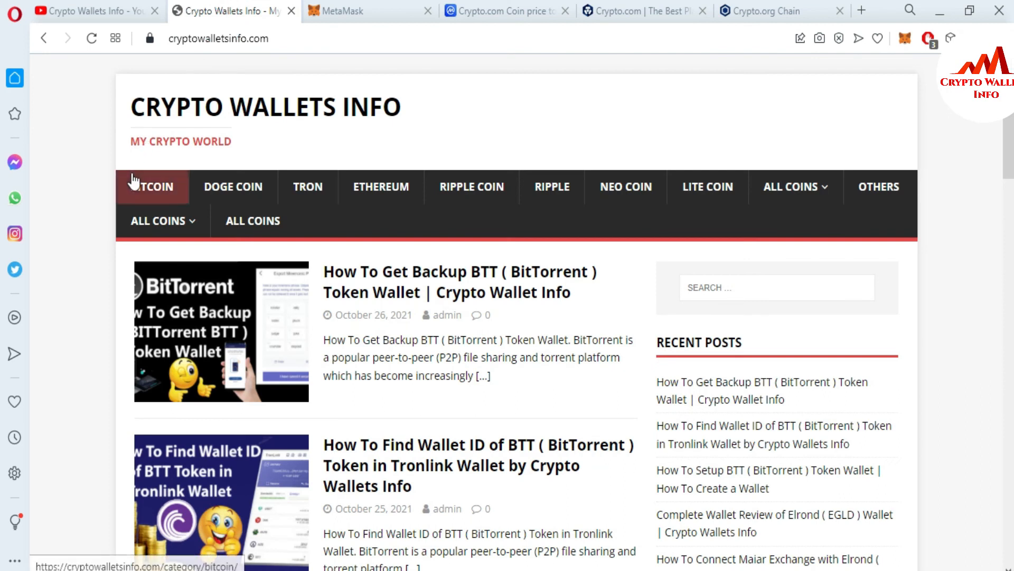
pyautogui.moveTo(625, 187)
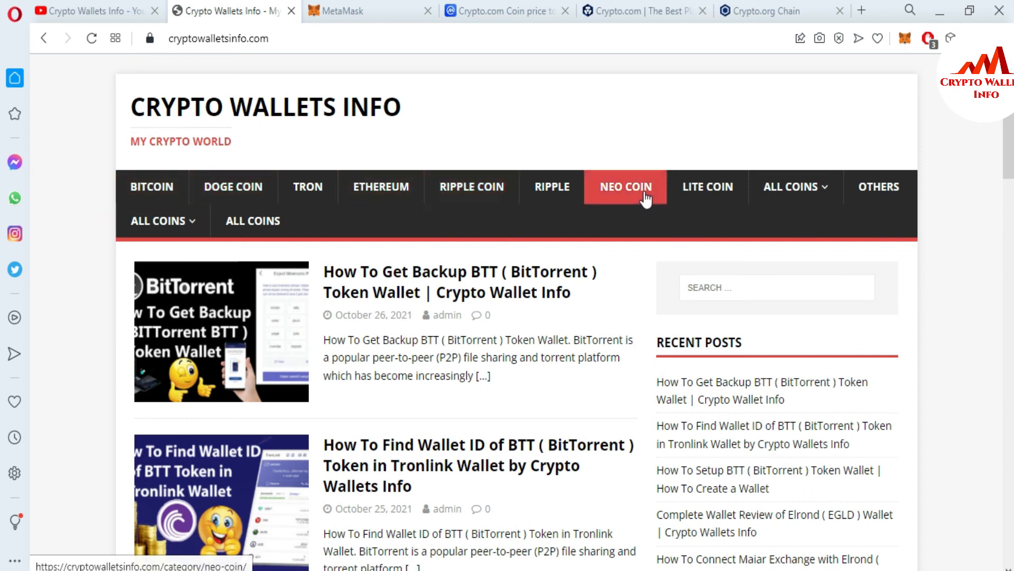
pyautogui.moveTo(707, 187)
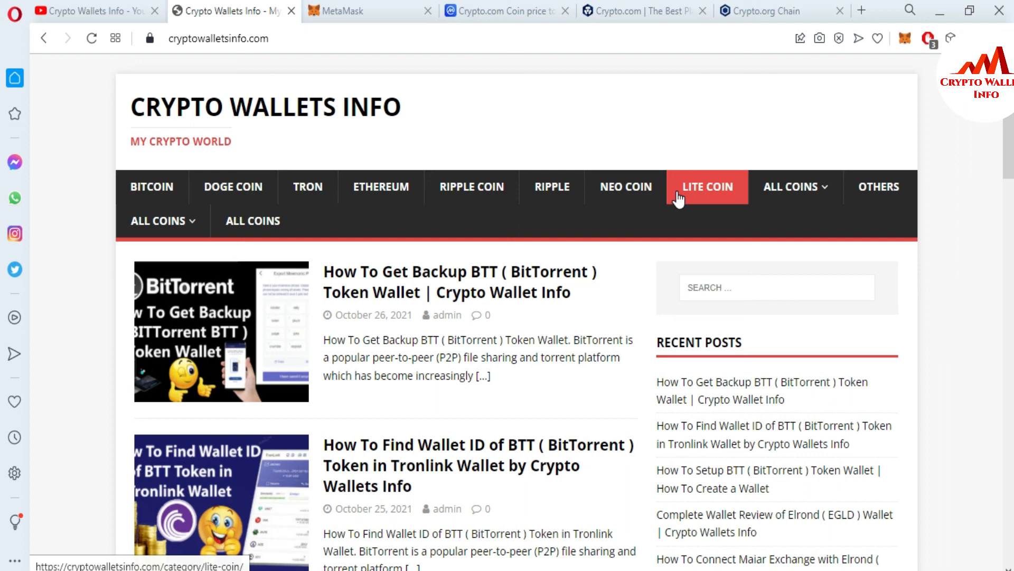
pyautogui.moveTo(544, 215)
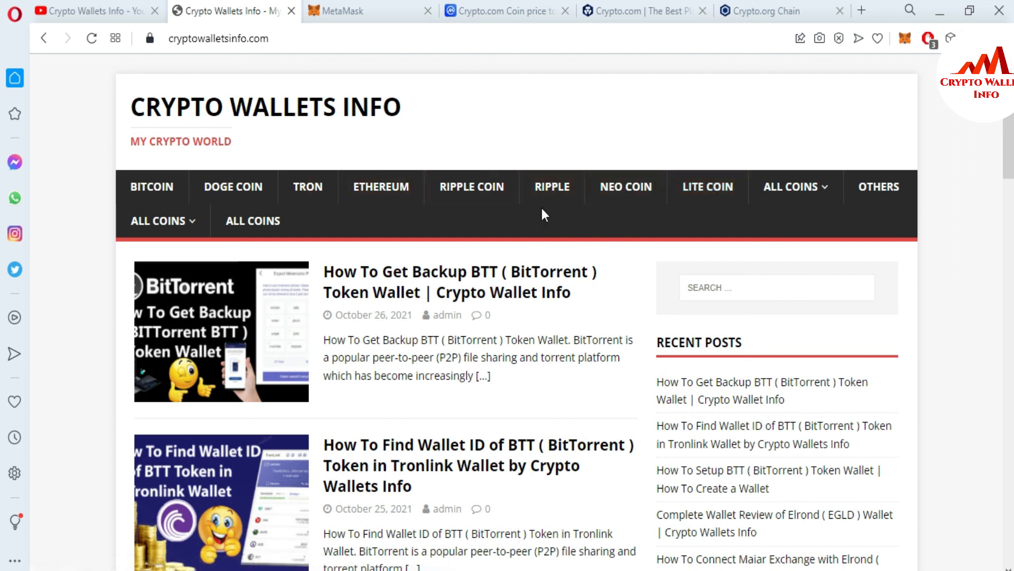